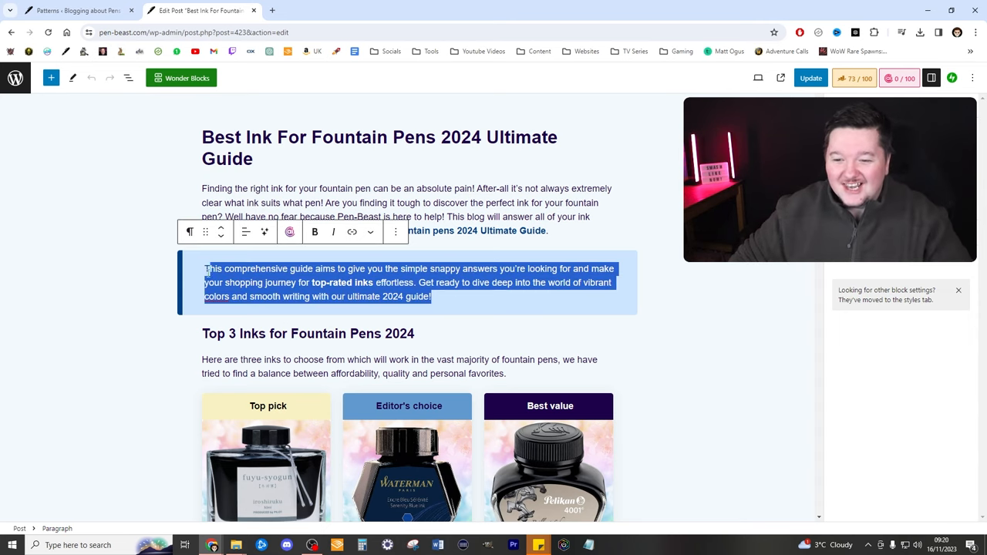
- Add an empty block after the intro paragraph and bring up the full block library
{"action": "left_click", "coordinate": [203, 268]}
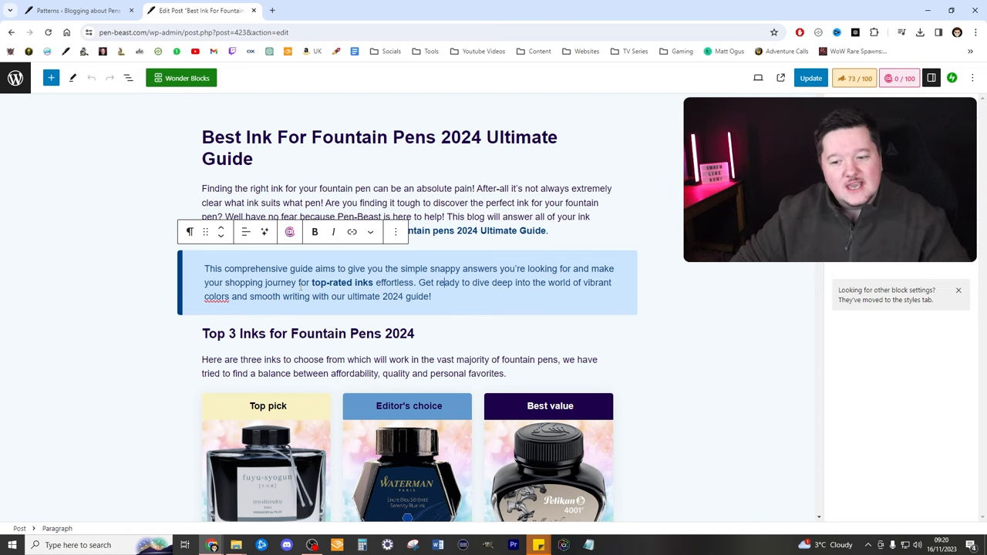
{"action": "scroll", "scroll_direction": "down", "scroll_amount": 3}
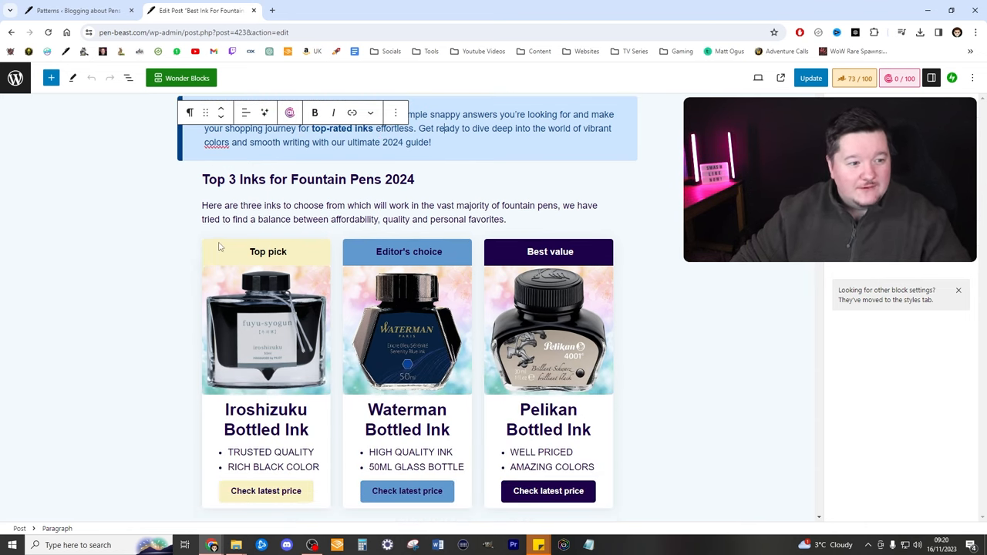
{"action": "scroll", "scroll_direction": "down", "scroll_amount": 3}
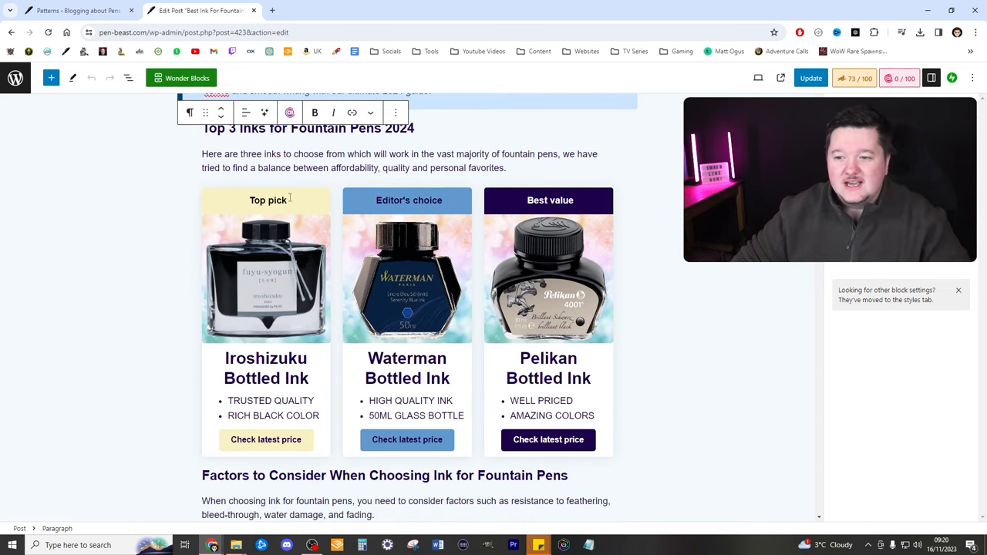
{"action": "scroll", "scroll_direction": "down", "scroll_amount": 3}
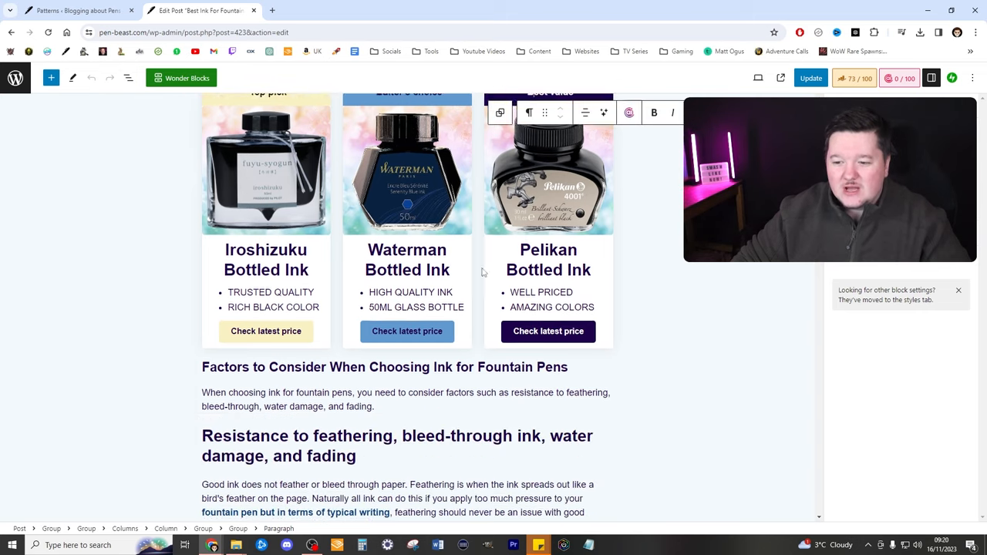
{"action": "scroll", "scroll_direction": "down", "scroll_amount": 3}
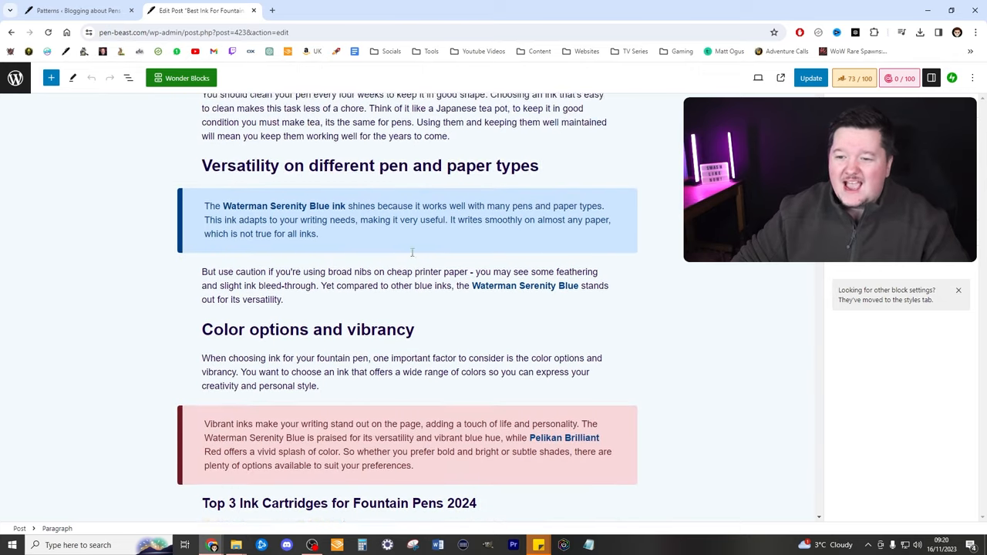
{"action": "scroll", "scroll_direction": "down", "scroll_amount": 3}
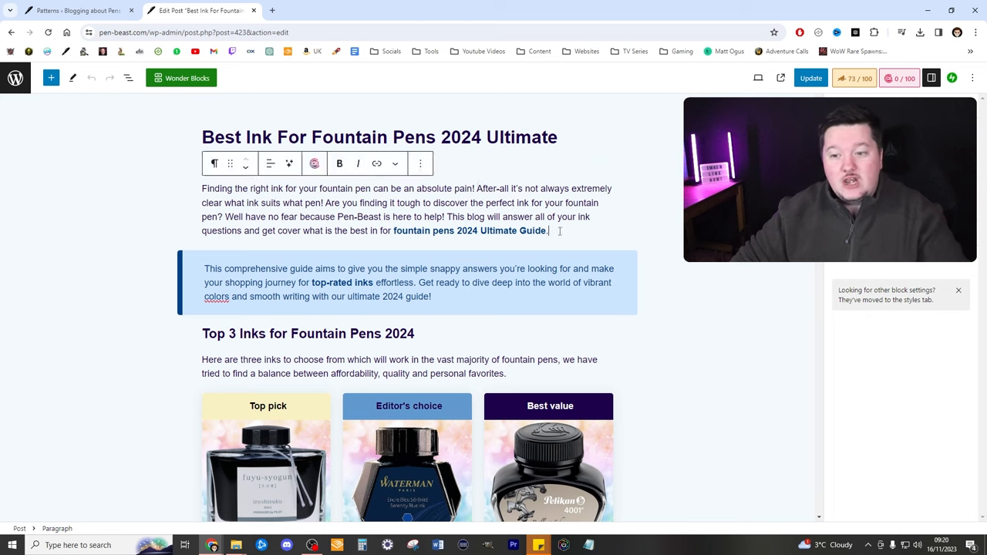
{"action": "key", "text": "Enter"}
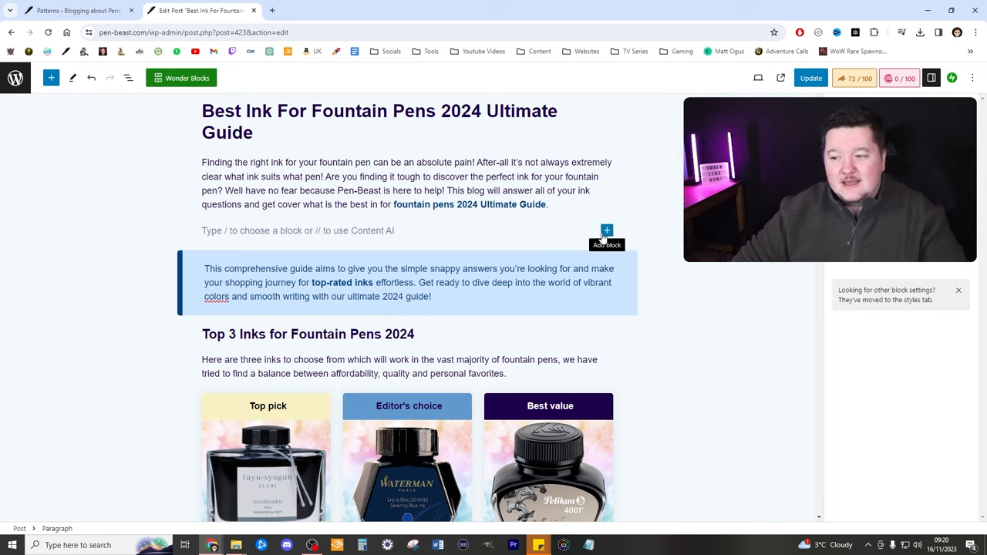
{"action": "left_click", "coordinate": [607, 229]}
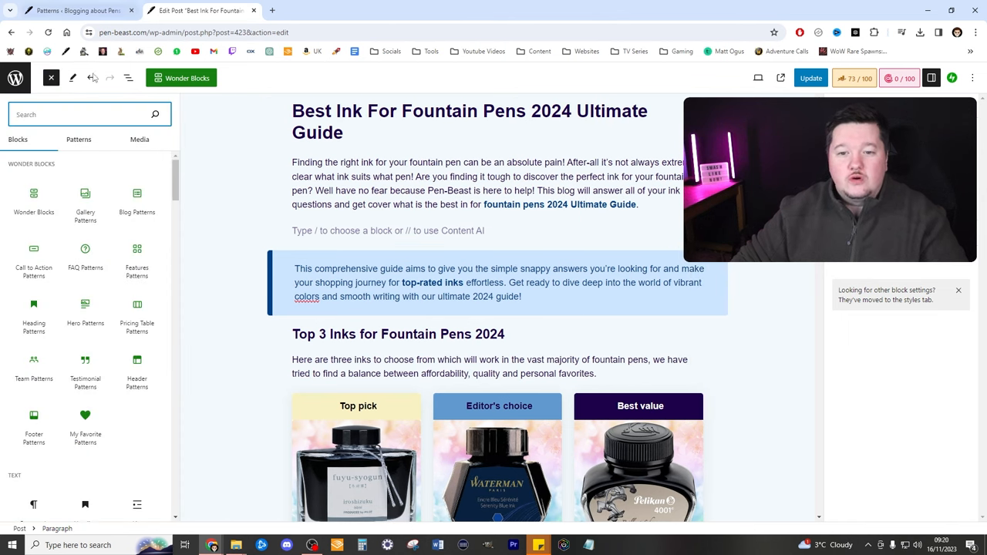
- Browse the Alerts, Content, Info Boxes, Pricing Tables and Product Boxes pattern categories
{"action": "left_click", "coordinate": [79, 139]}
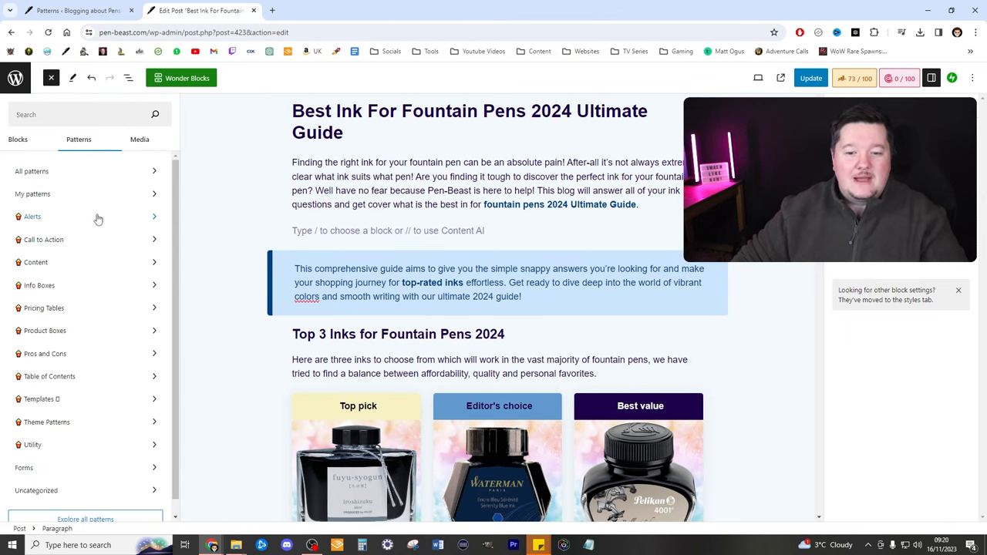
{"action": "left_click", "coordinate": [32, 215]}
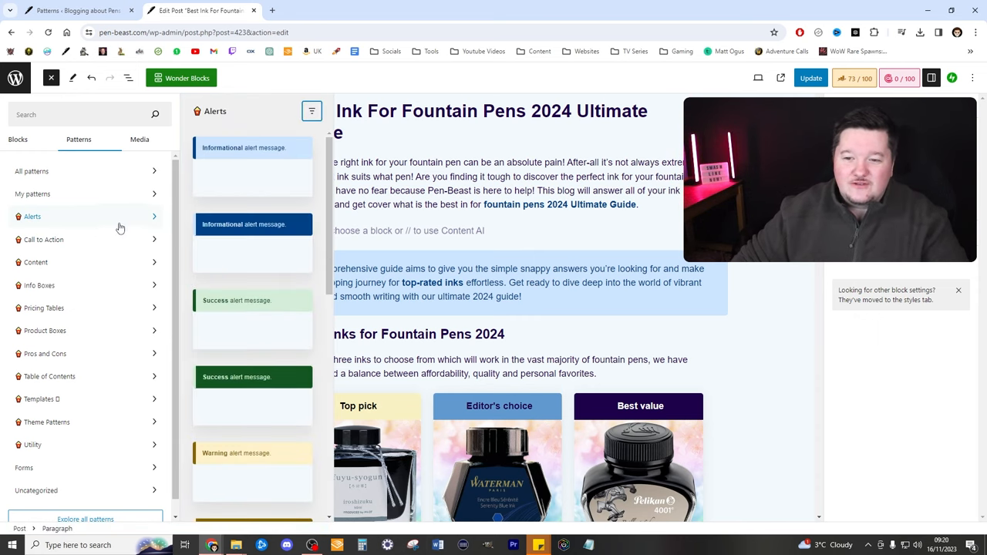
{"action": "left_click", "coordinate": [43, 239]}
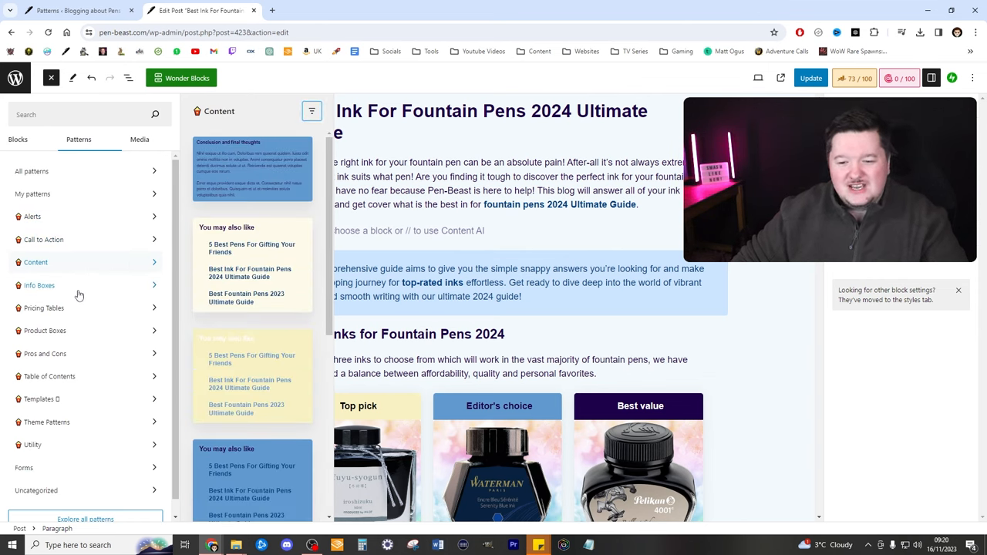
{"action": "left_click", "coordinate": [40, 285]}
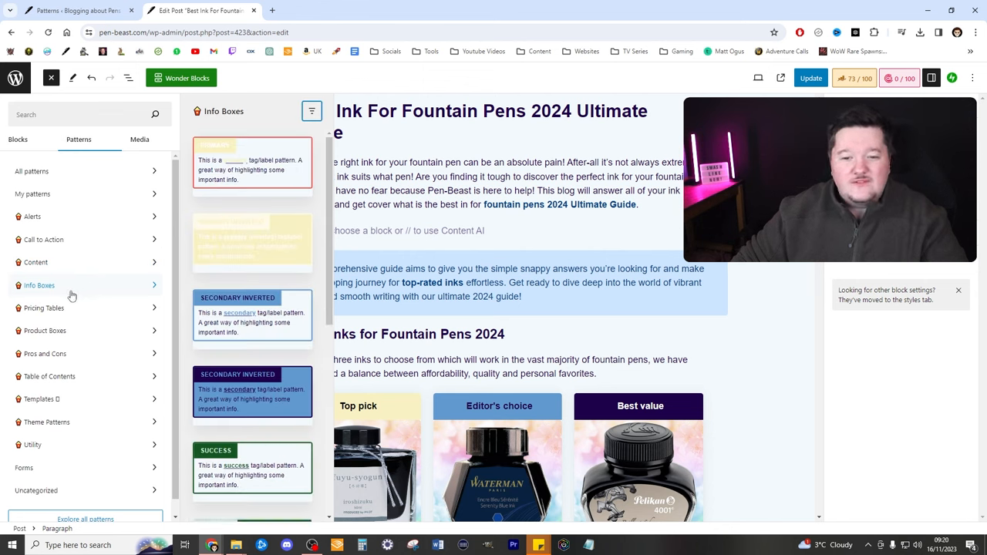
{"action": "left_click", "coordinate": [43, 309]}
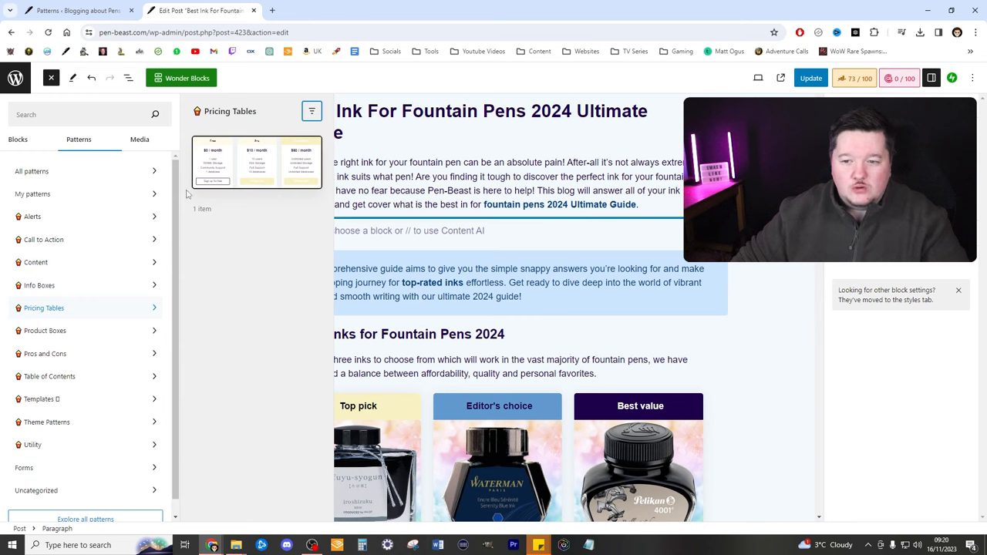
{"action": "left_click", "coordinate": [45, 330]}
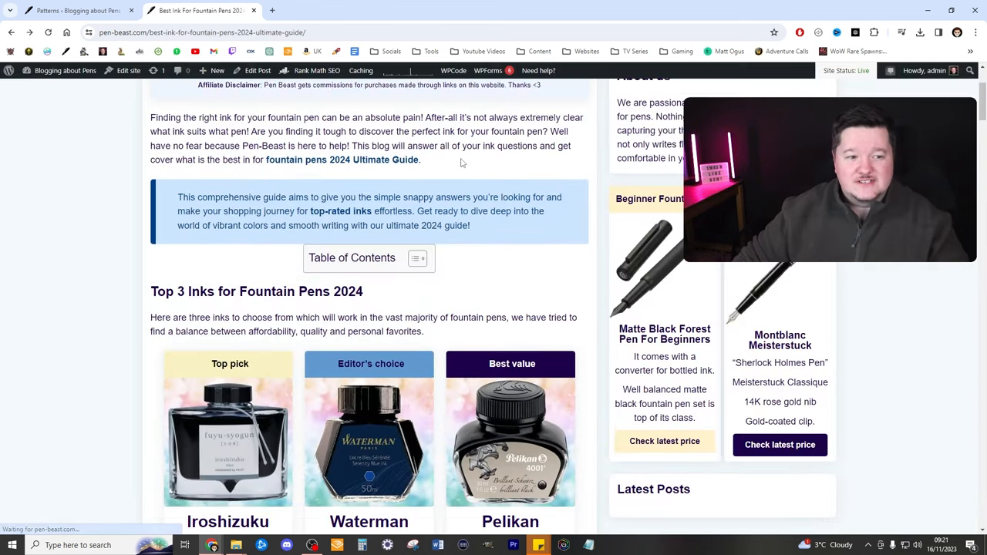
{"action": "scroll", "scroll_direction": "down", "scroll_amount": 3}
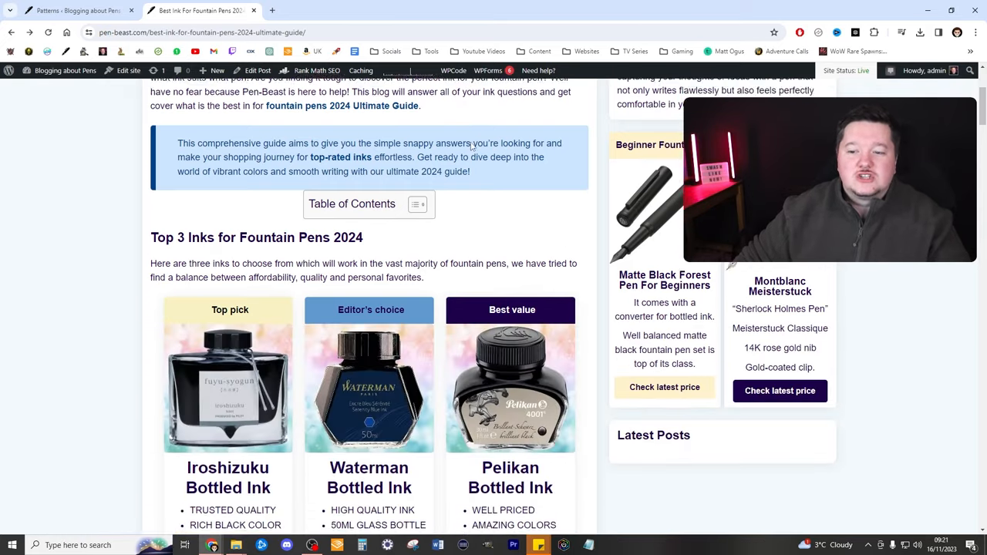
{"action": "scroll", "scroll_direction": "down", "scroll_amount": 3}
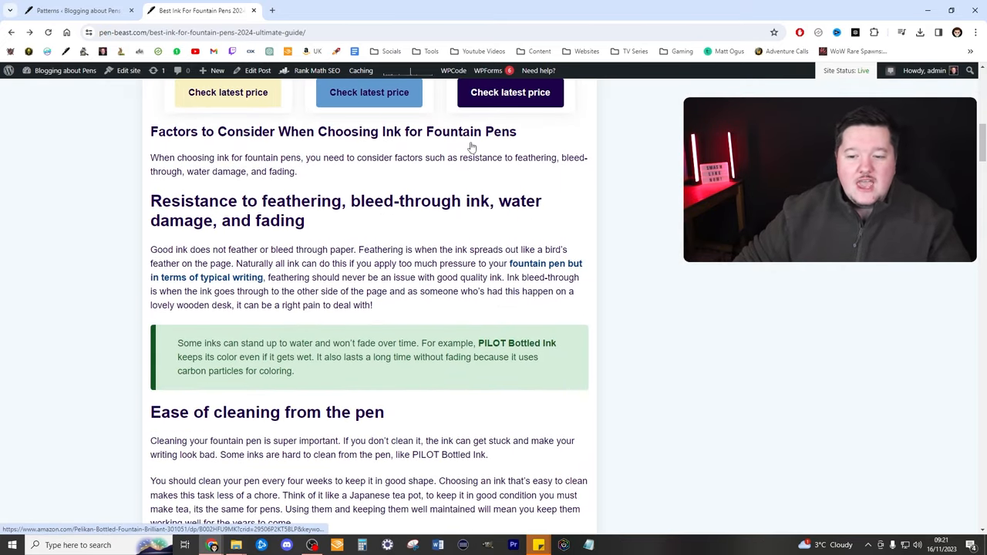
{"action": "scroll", "scroll_direction": "down", "scroll_amount": 3}
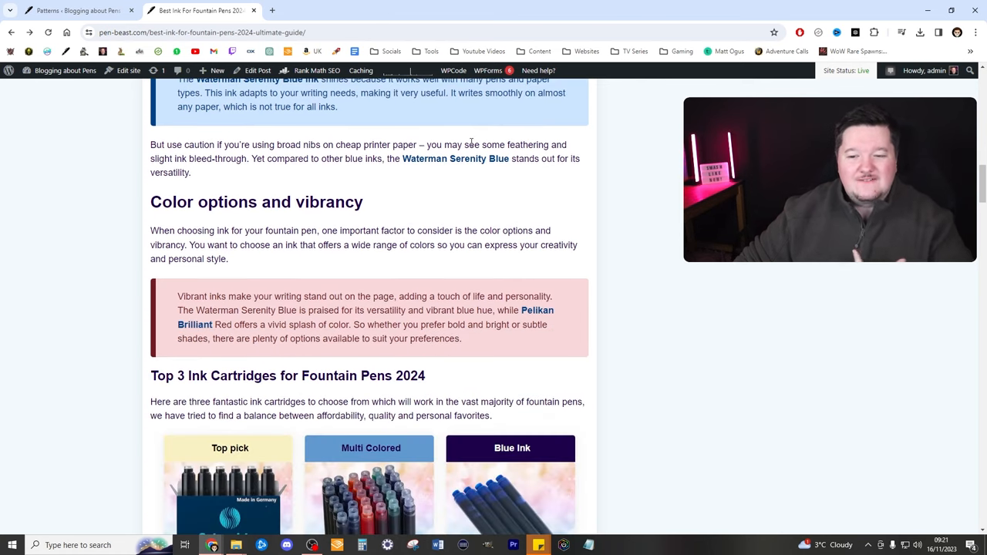
{"action": "scroll", "scroll_direction": "down", "scroll_amount": 3}
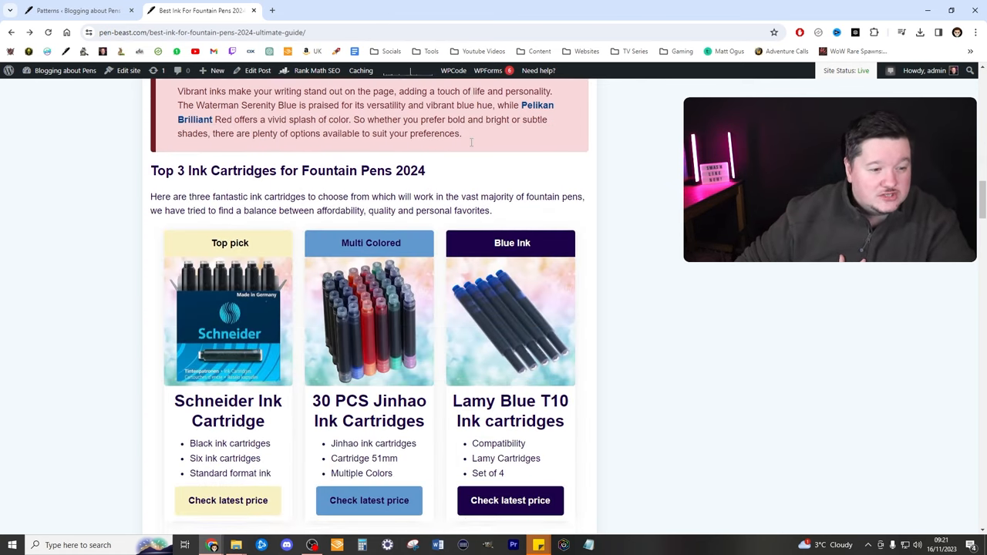
{"action": "scroll", "scroll_direction": "down", "scroll_amount": 3}
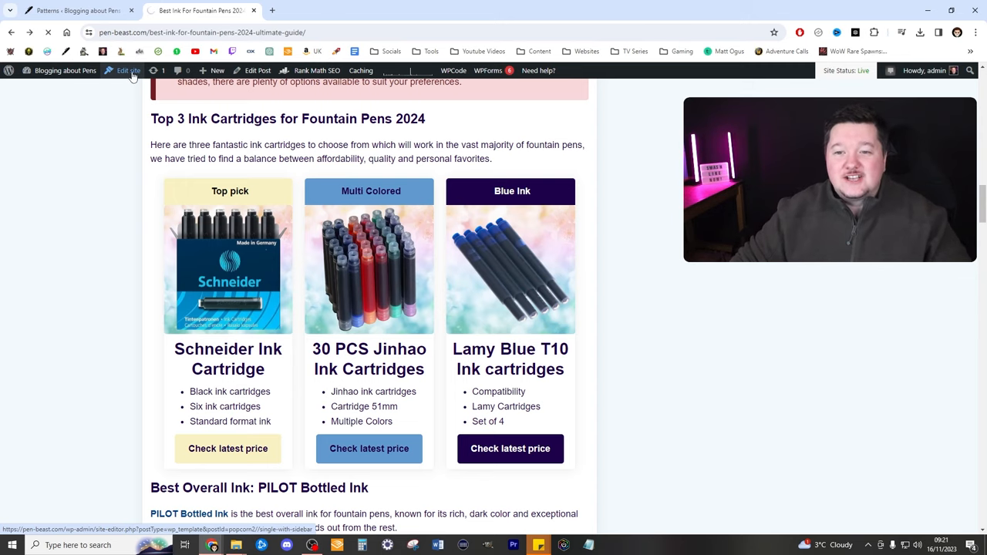
- From the site editor, search 'patterns' in the command palette and go to the Patterns list
{"action": "left_click", "coordinate": [127, 71]}
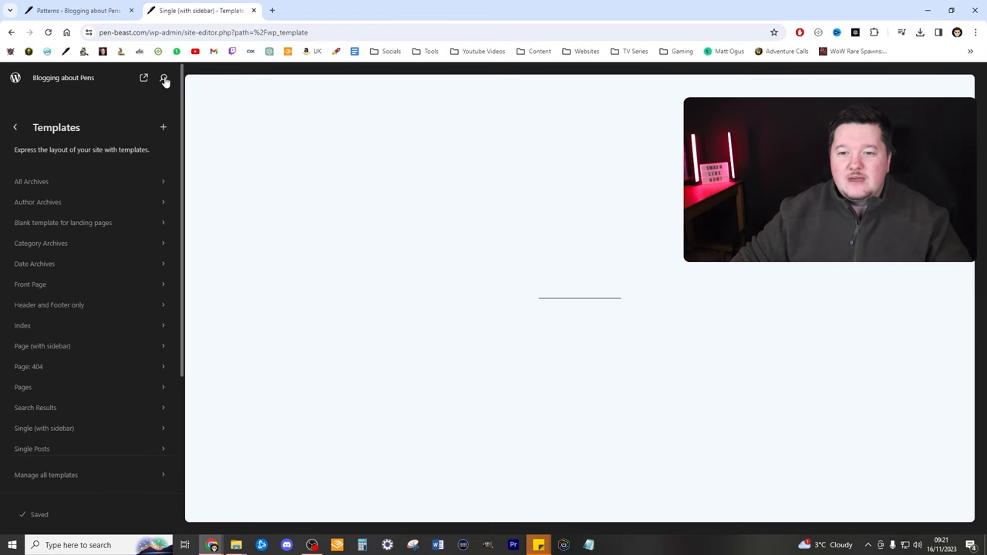
{"action": "left_click", "coordinate": [163, 80]}
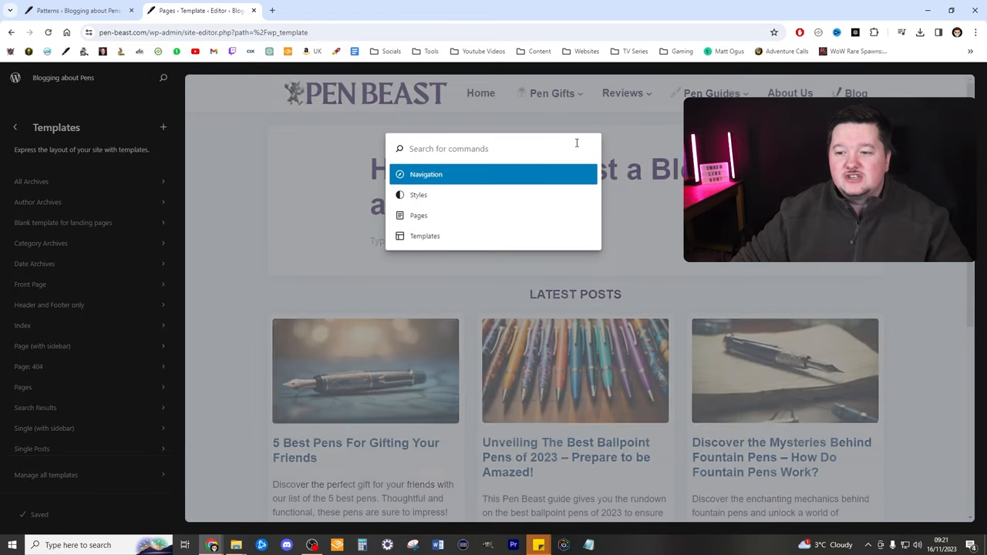
{"action": "type", "text": "patter"}
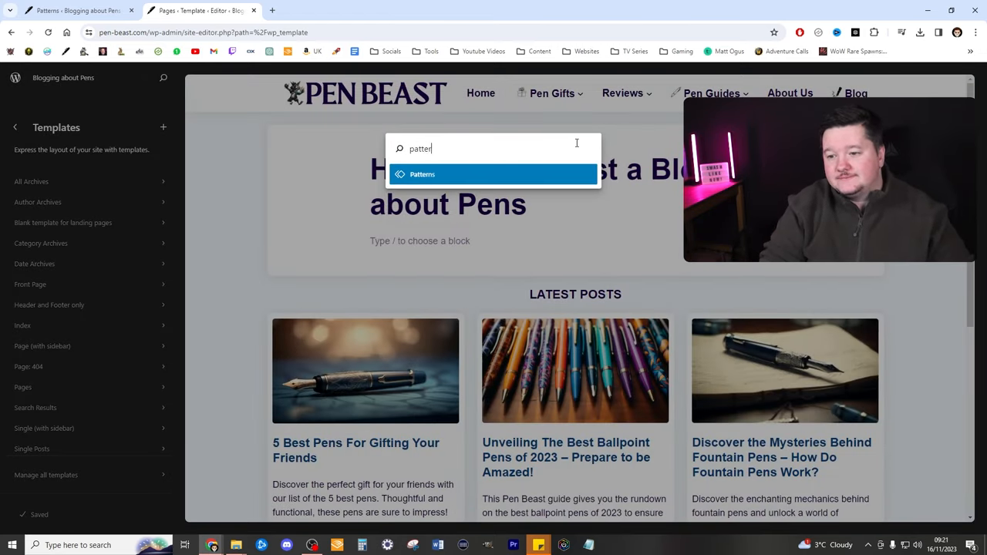
{"action": "left_click", "coordinate": [422, 173]}
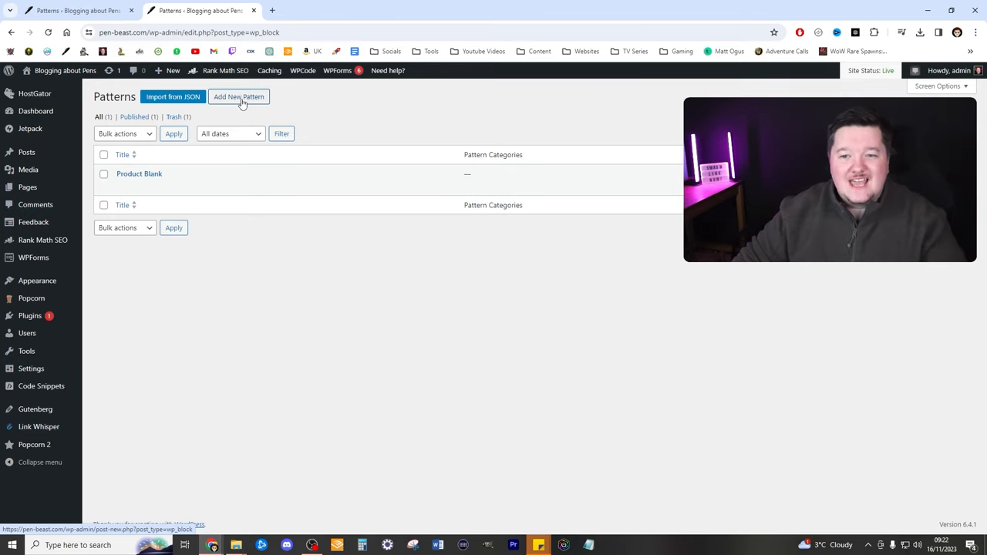
- Create a new pattern with the Synced toggle kept on, leaving it untitled and empty
{"action": "left_click", "coordinate": [239, 95]}
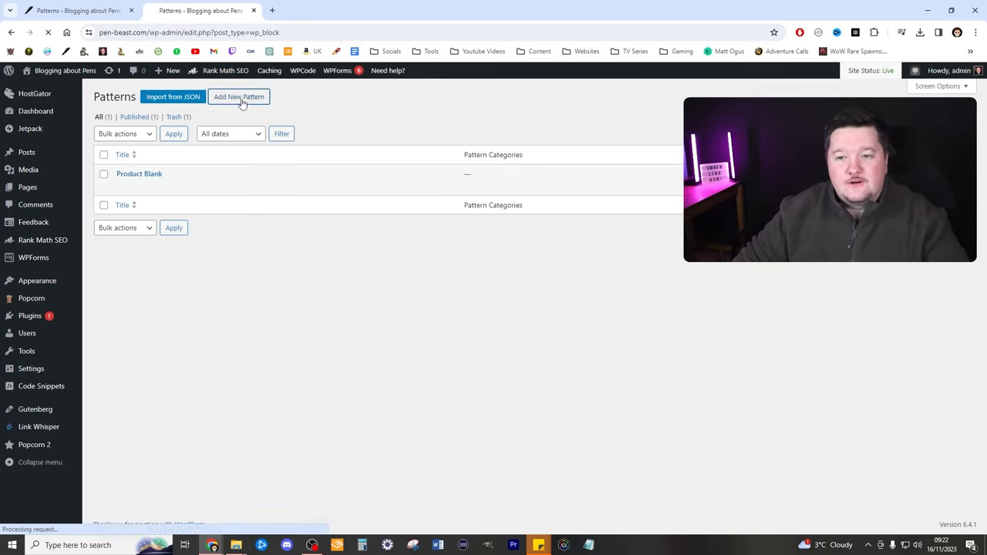
{"action": "left_click", "coordinate": [239, 96]}
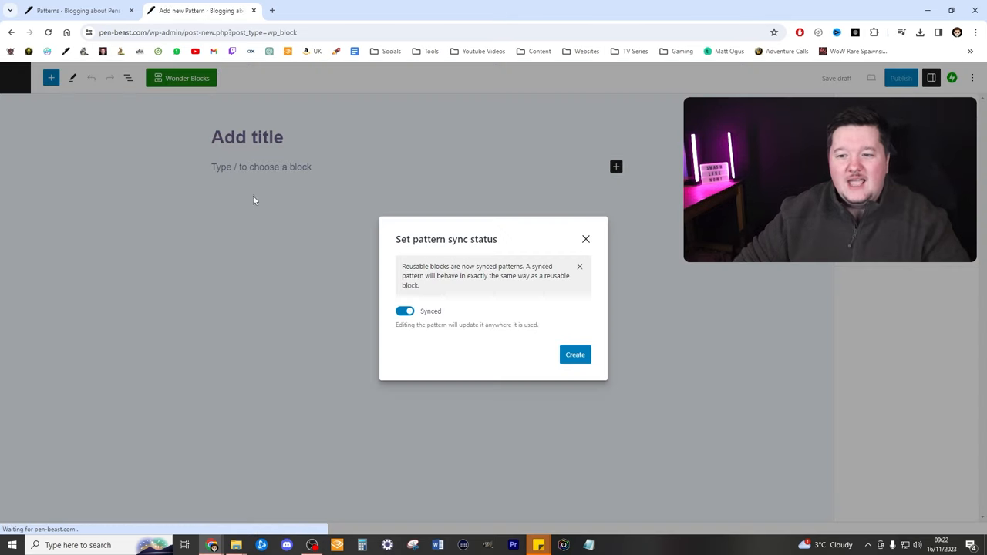
{"action": "left_click", "coordinate": [573, 355]}
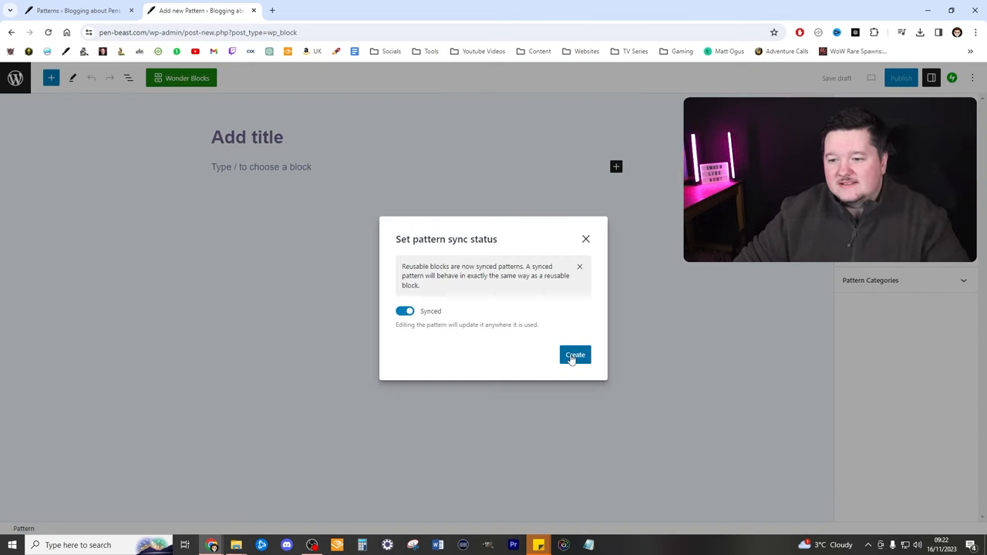
{"action": "left_click", "coordinate": [574, 355]}
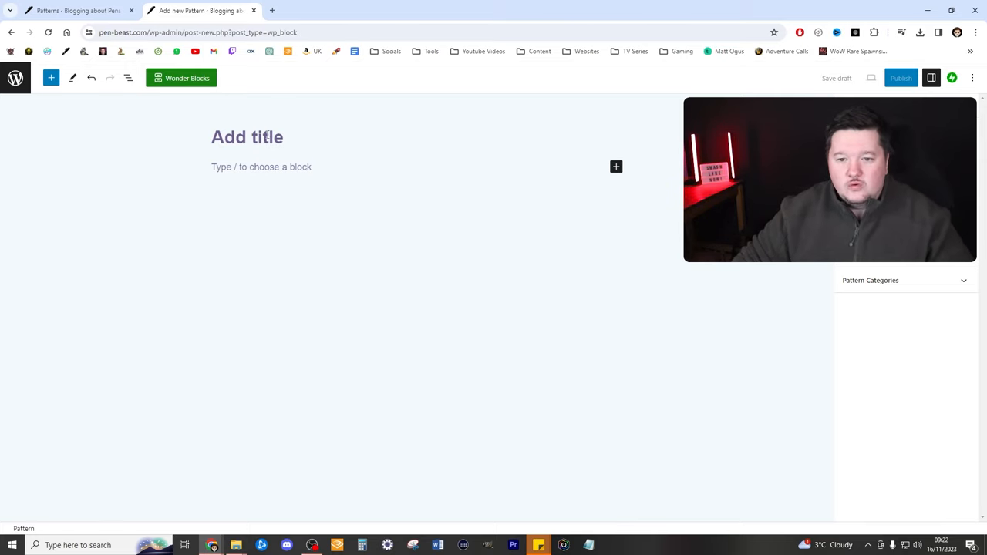
{"action": "left_click", "coordinate": [615, 166]}
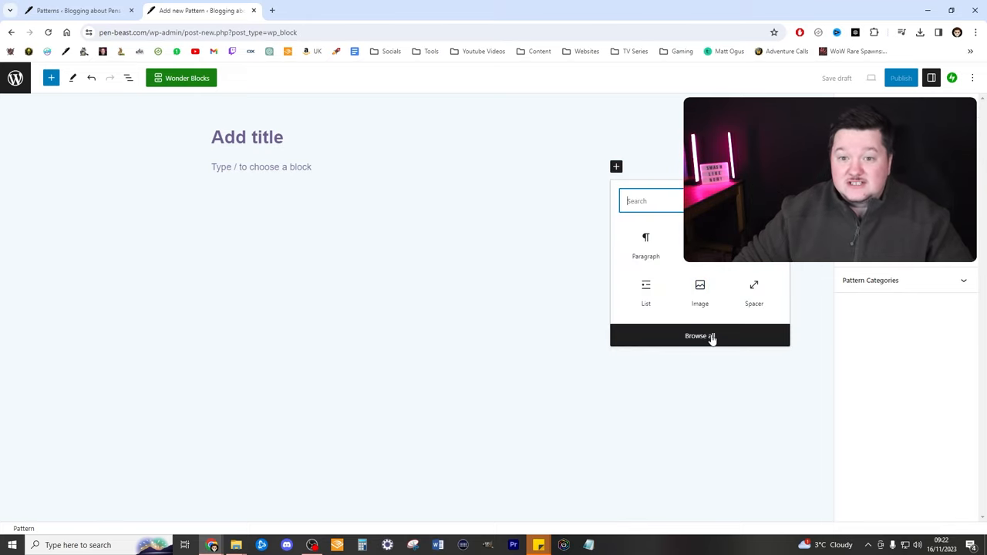
- Show the Product Boxes pattern category in the block library for the new pattern
{"action": "left_click", "coordinate": [699, 336]}
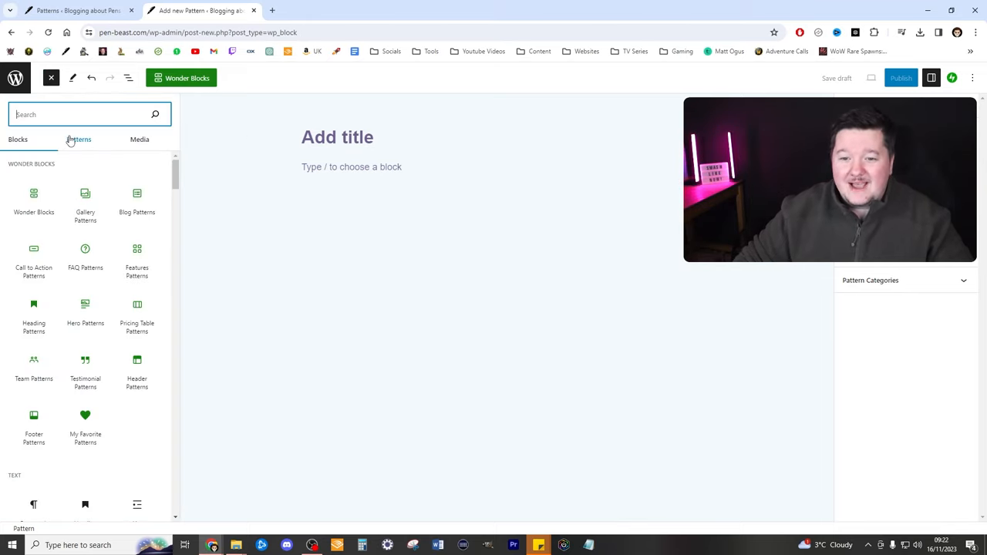
{"action": "left_click", "coordinate": [79, 138]}
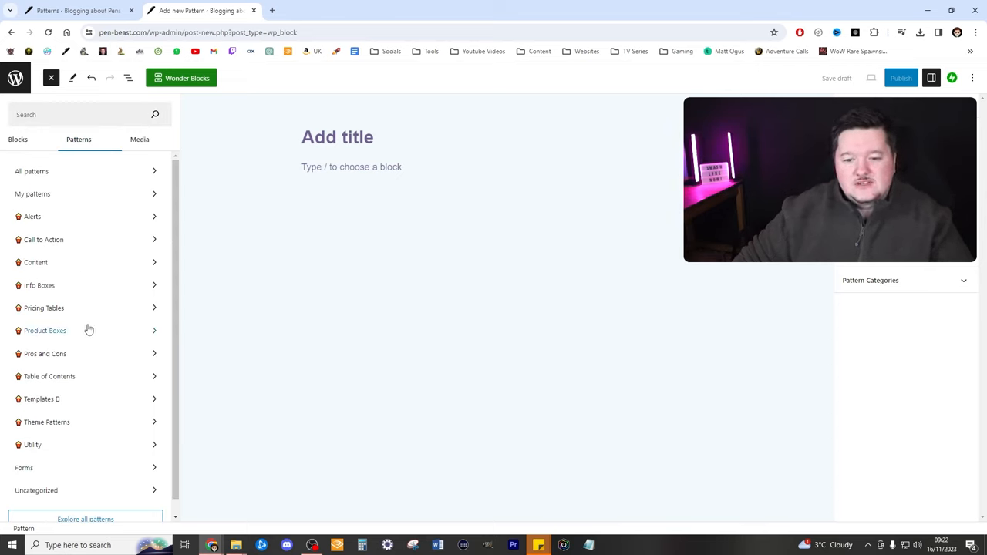
{"action": "left_click", "coordinate": [45, 330]}
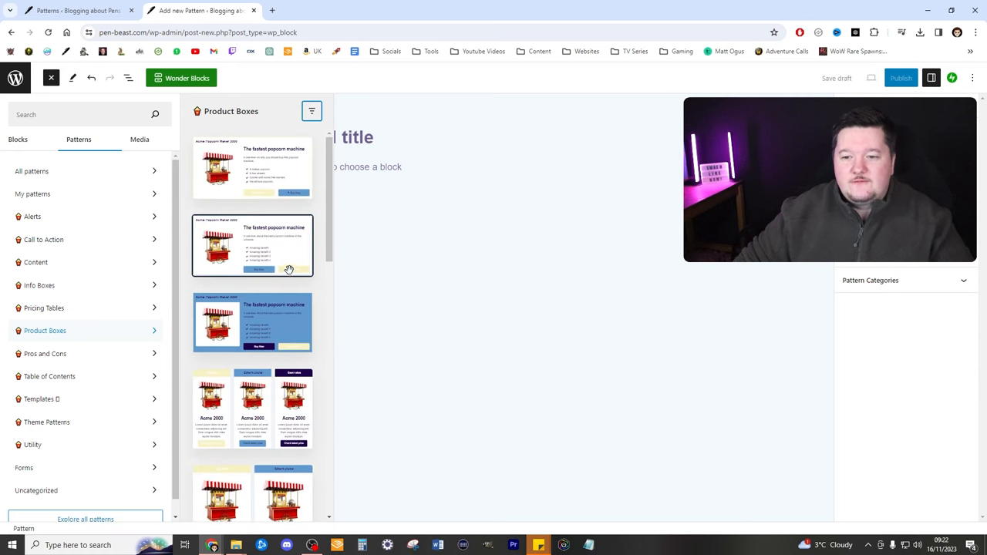
{"action": "mouse_move", "coordinate": [280, 176]}
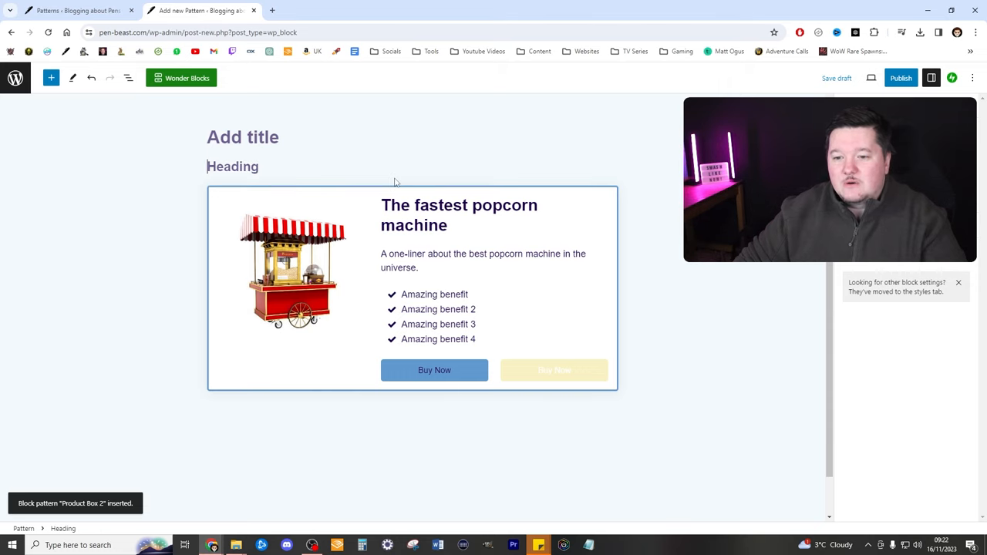
- Replace the product title with a generic Heading and clear the benefit list to one empty item
{"action": "left_click", "coordinate": [460, 190]}
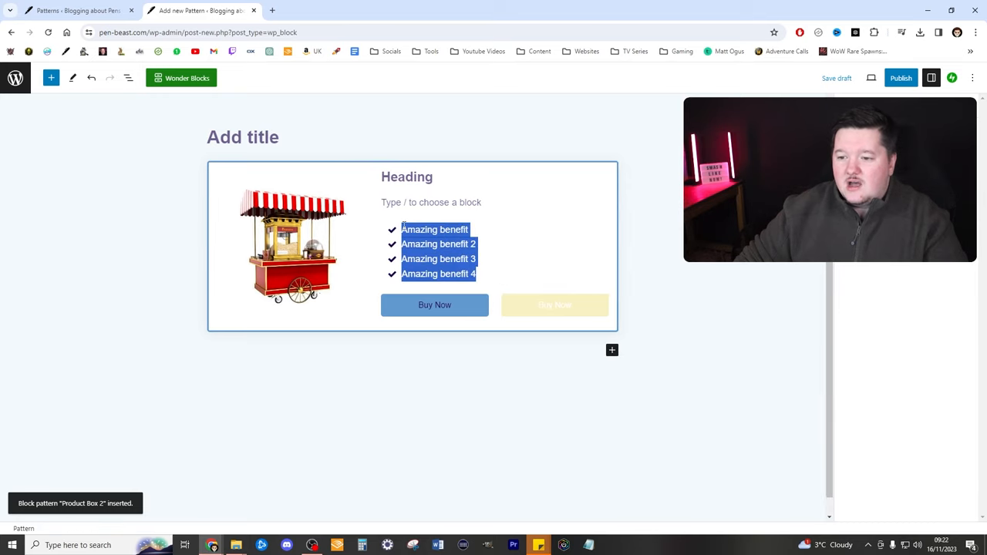
{"action": "left_click", "coordinate": [431, 202]}
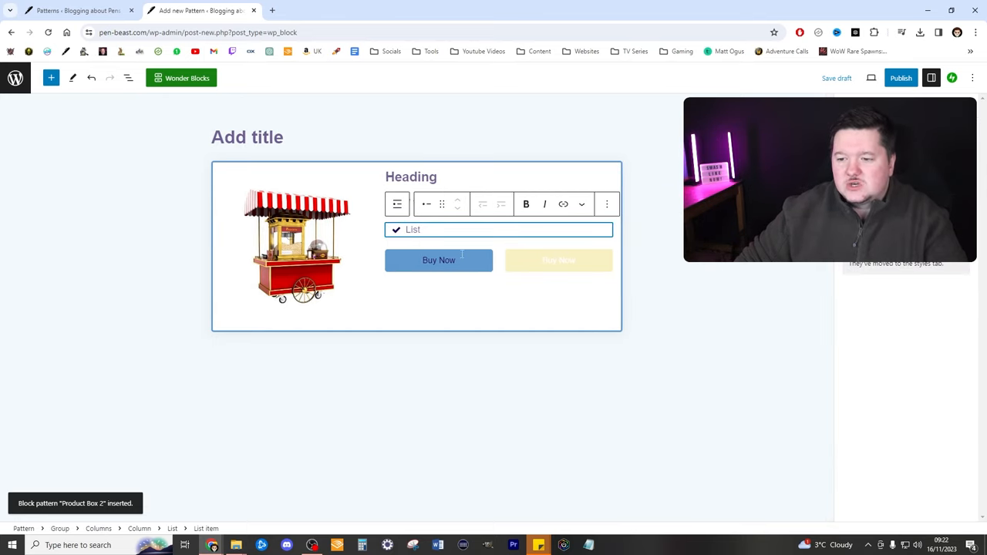
{"action": "double_click", "coordinate": [414, 228]}
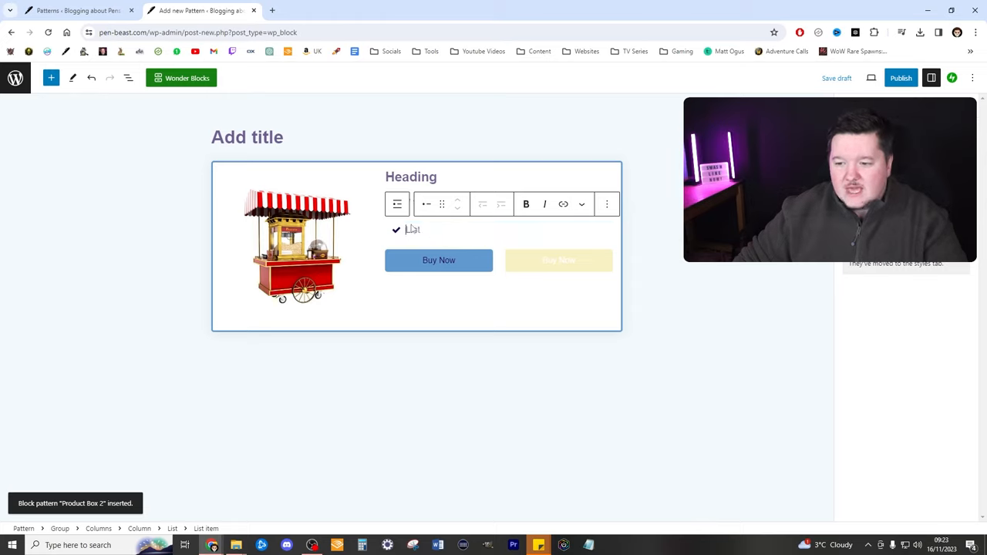
{"action": "left_click", "coordinate": [438, 259]}
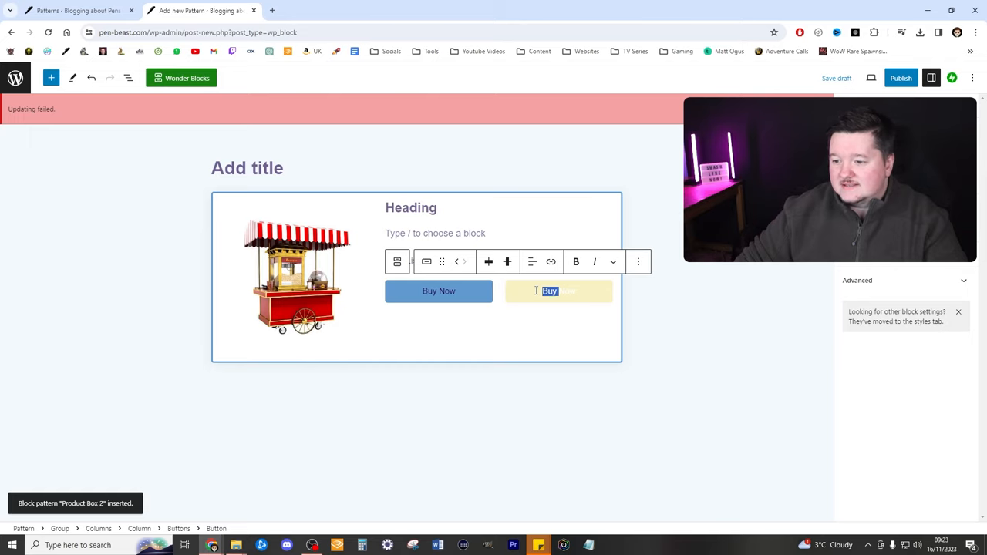
- Remove the second button and make the remaining one full width with text size 25
{"action": "left_click", "coordinate": [638, 262]}
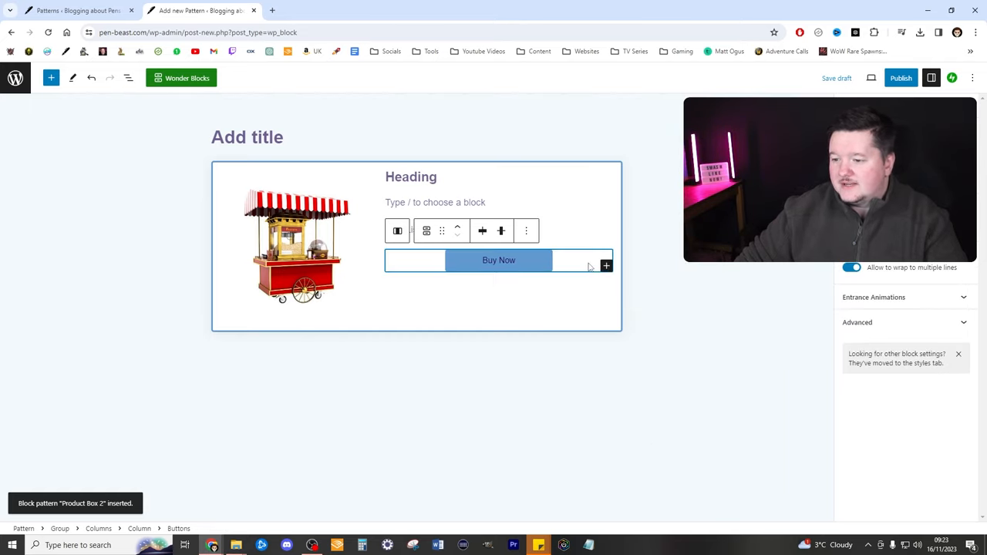
{"action": "left_click", "coordinate": [498, 259]}
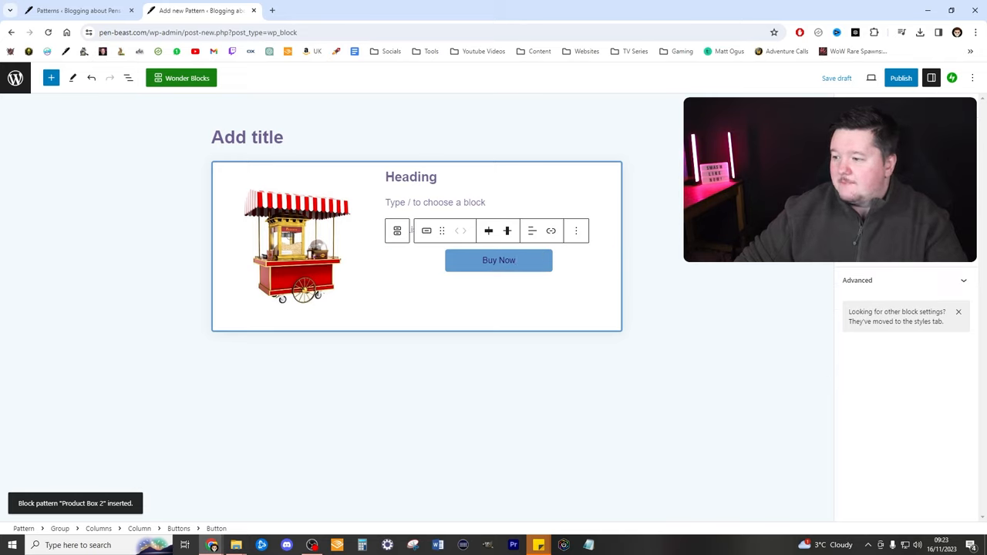
{"action": "left_click", "coordinate": [498, 259]}
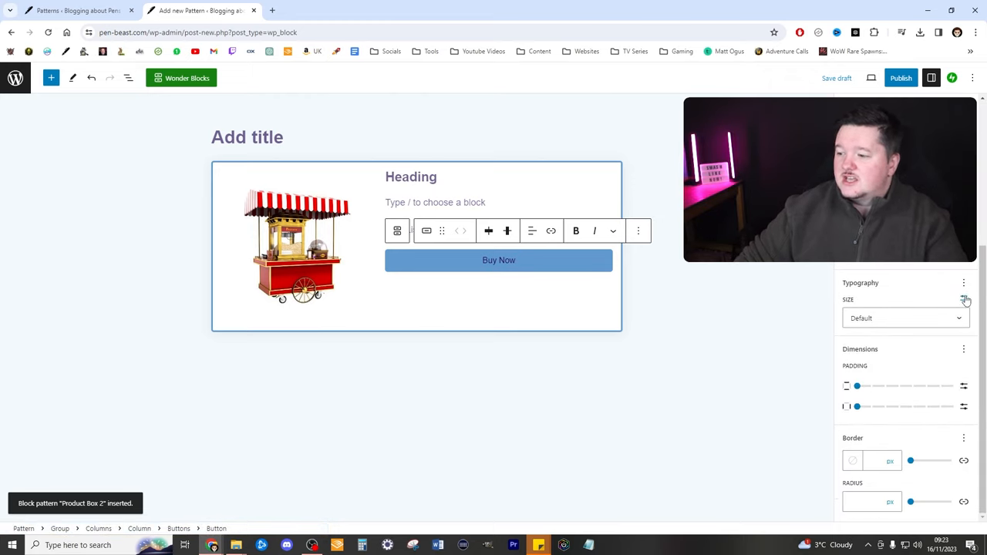
{"action": "left_click_drag", "start_coordinate": [910, 318], "coordinate": [935, 318]}
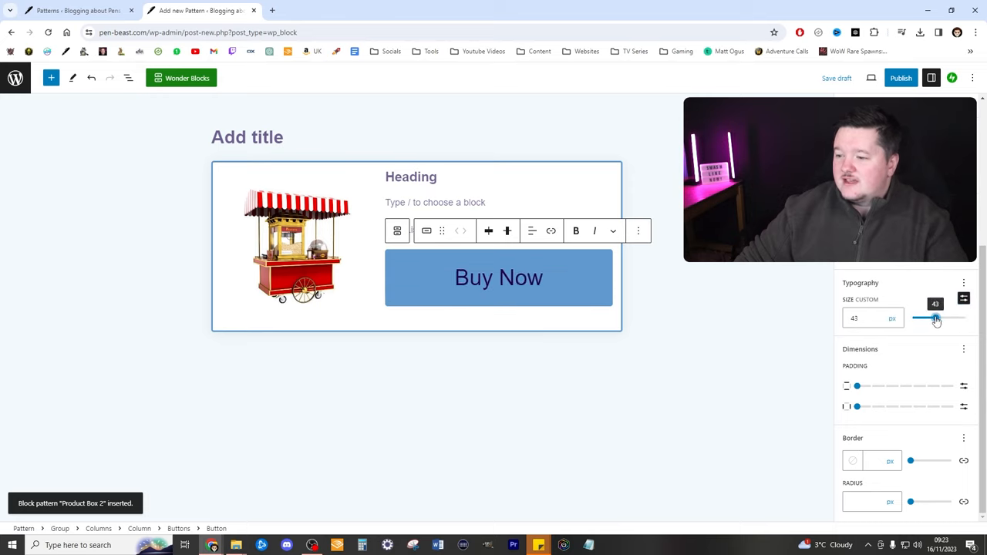
{"action": "left_click_drag", "start_coordinate": [934, 317], "coordinate": [925, 317]}
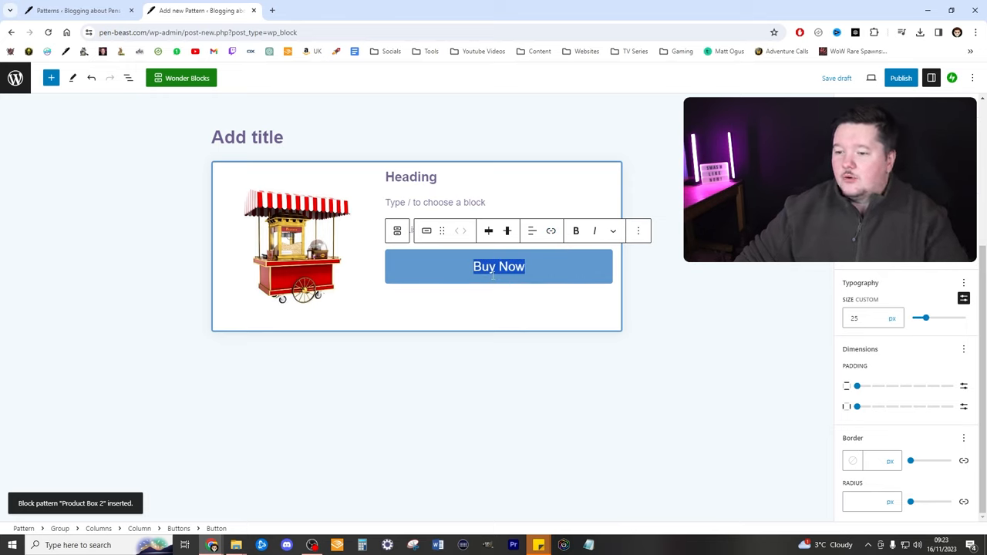
- Give the button a dark border, Check Prices text, a star icon and a text colour
{"action": "left_click", "coordinate": [577, 232]}
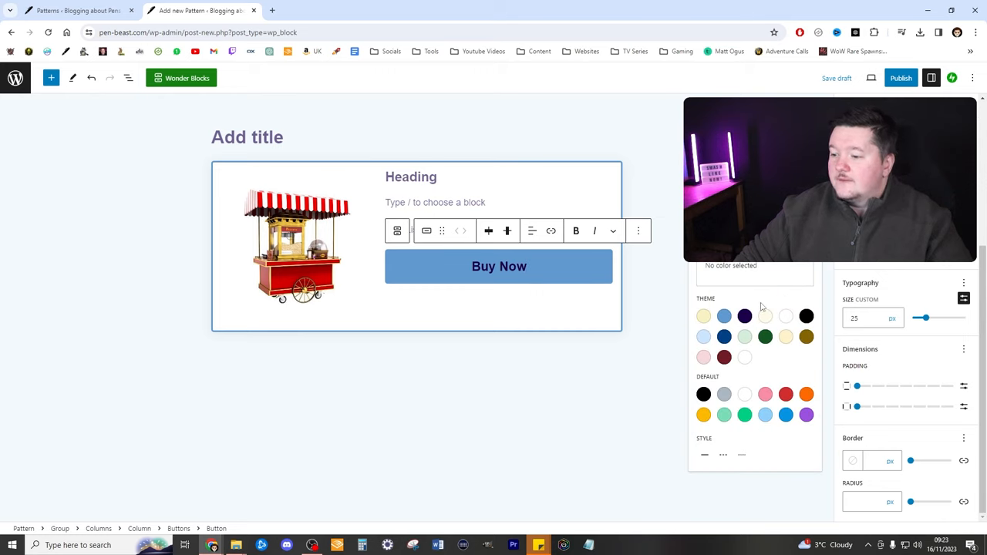
{"action": "left_click", "coordinate": [743, 296]}
{"action": "type", "text": "Check Prices"}
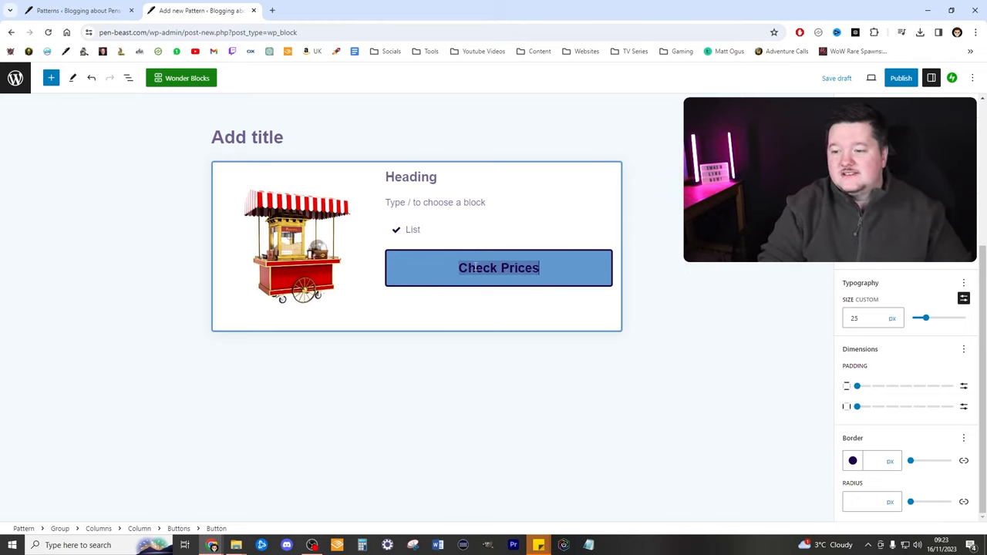
{"action": "type", "text": "Now"}
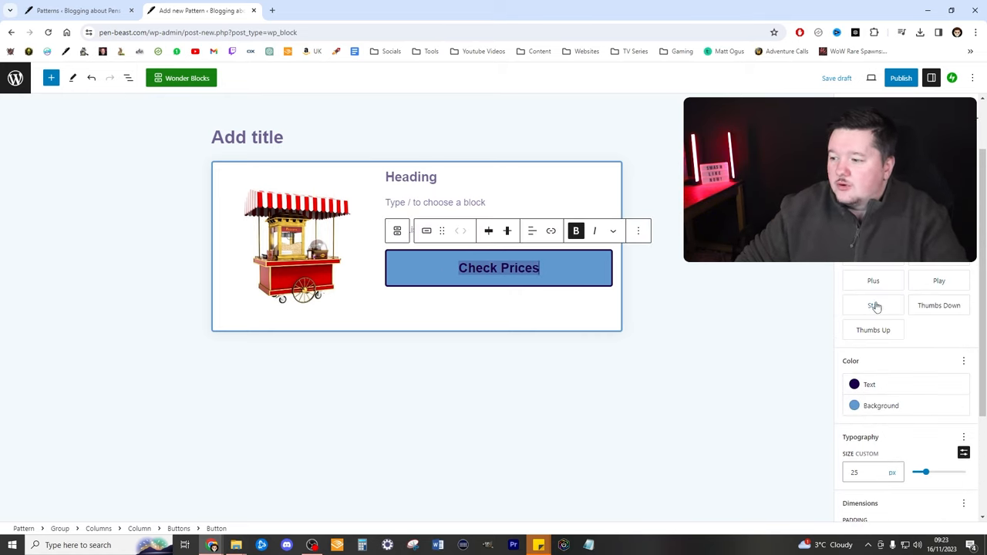
{"action": "left_click", "coordinate": [872, 305]}
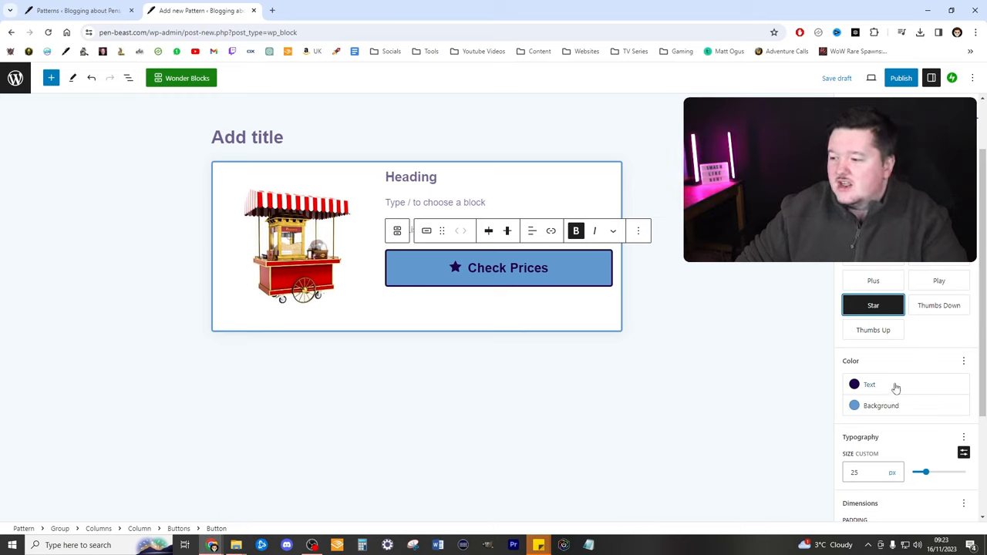
{"action": "left_click", "coordinate": [854, 384]}
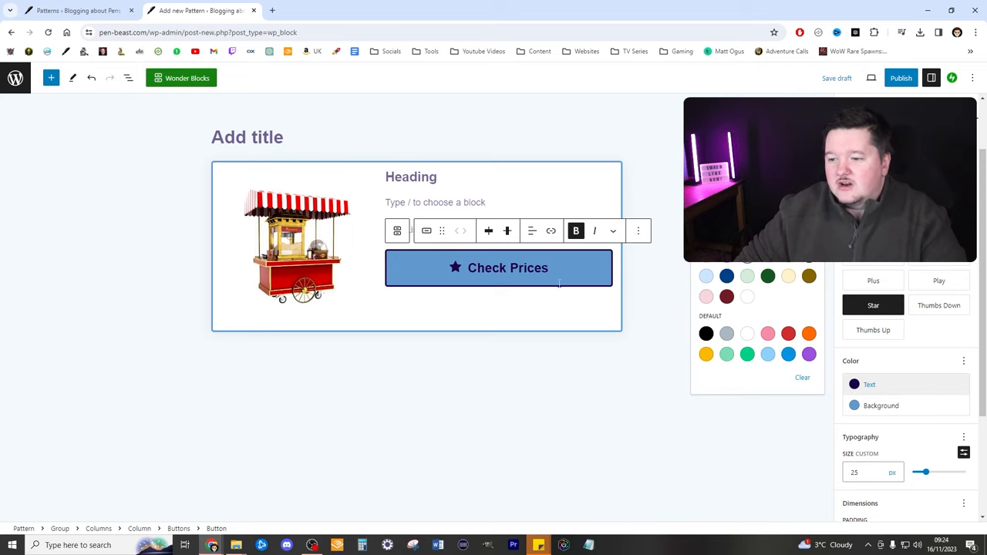
{"action": "mouse_move", "coordinate": [659, 227]}
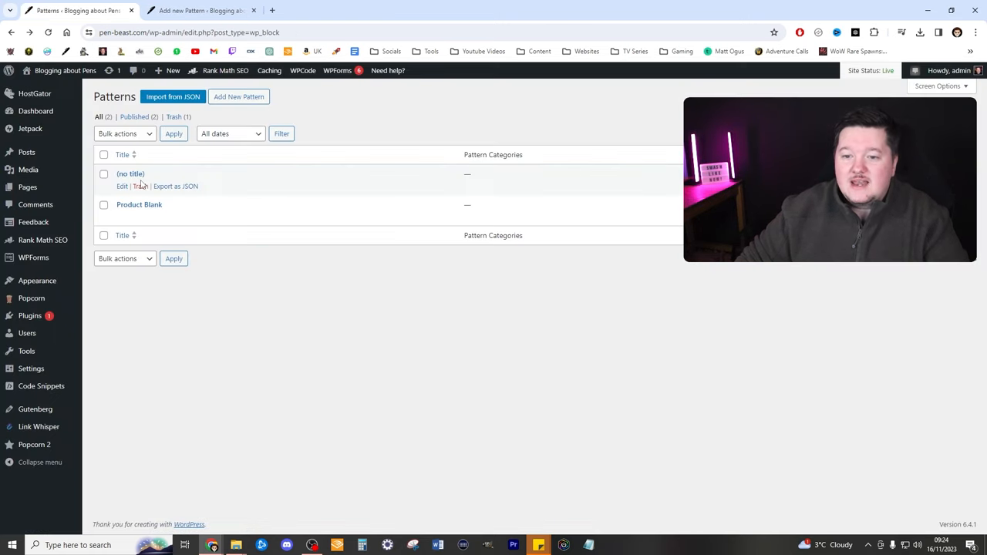
- Title the new pattern 'Blank Product Pattern'
{"action": "left_click", "coordinate": [202, 10]}
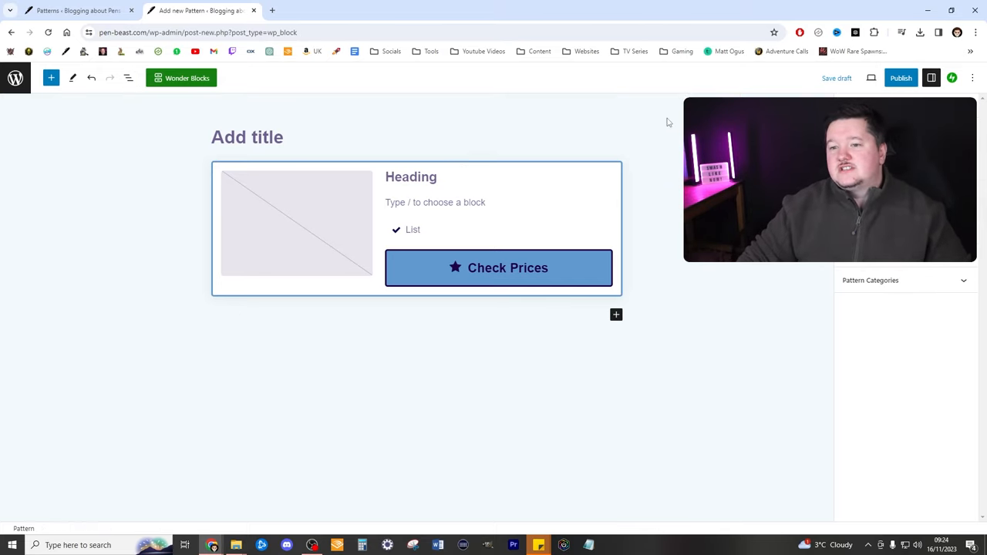
{"action": "left_click", "coordinate": [247, 137]}
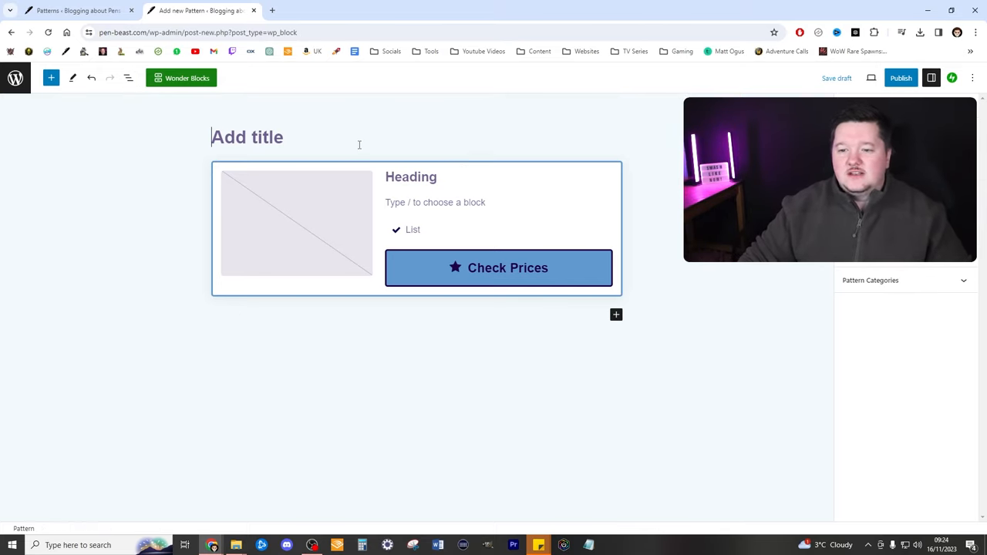
{"action": "type", "text": "Blank P"}
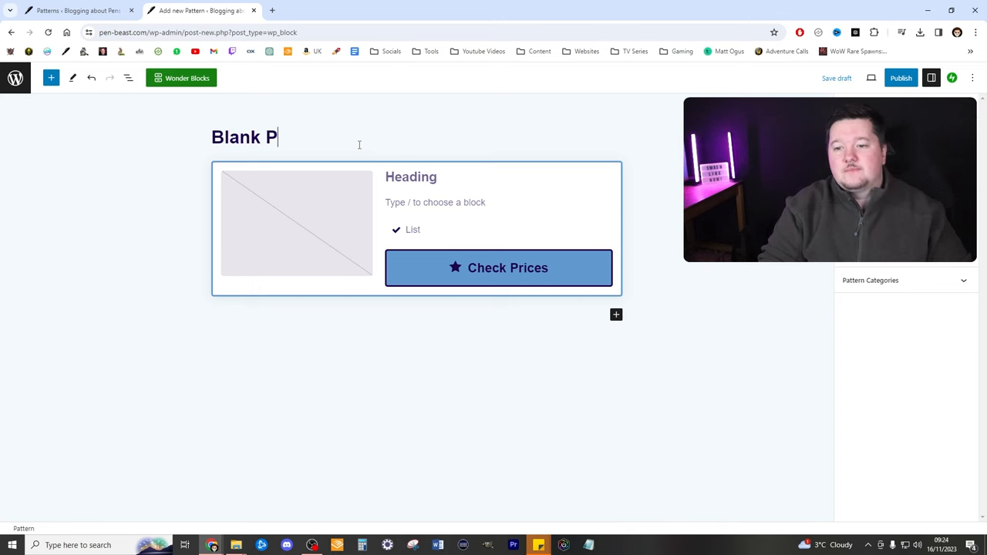
{"action": "type", "text": "roduct Pattern"}
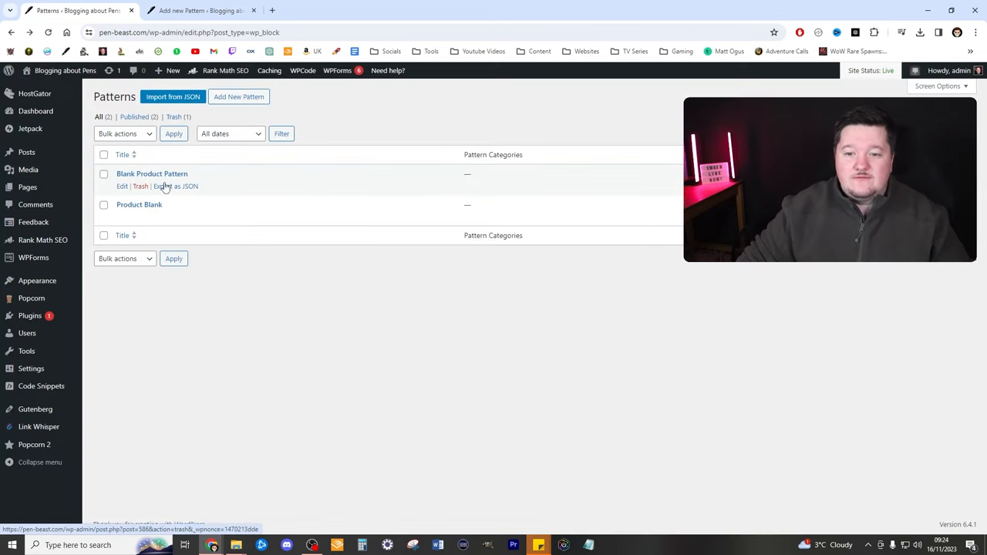
{"action": "mouse_move", "coordinate": [65, 71]}
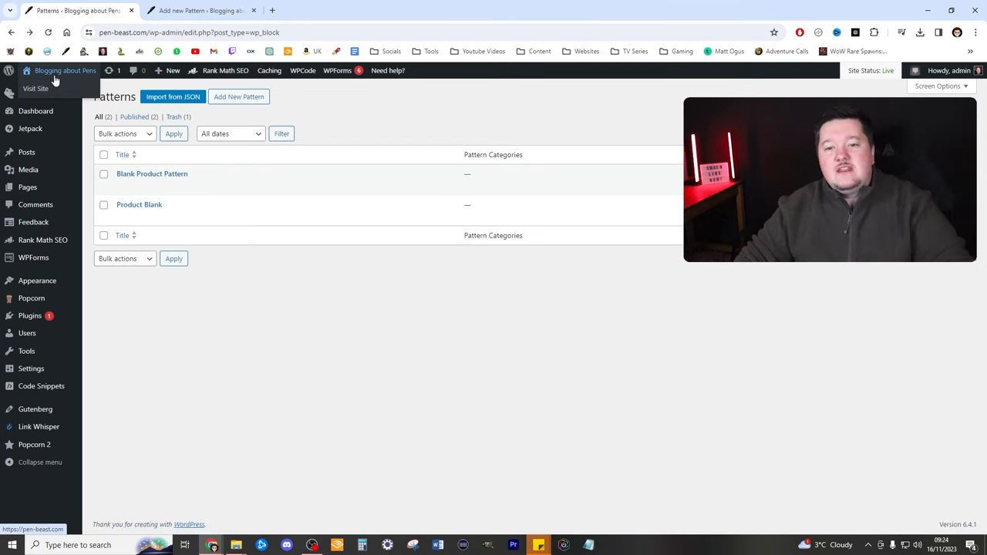
- Visit the live site and open the fountain pen ink guide in the post editor
{"action": "left_click", "coordinate": [36, 88]}
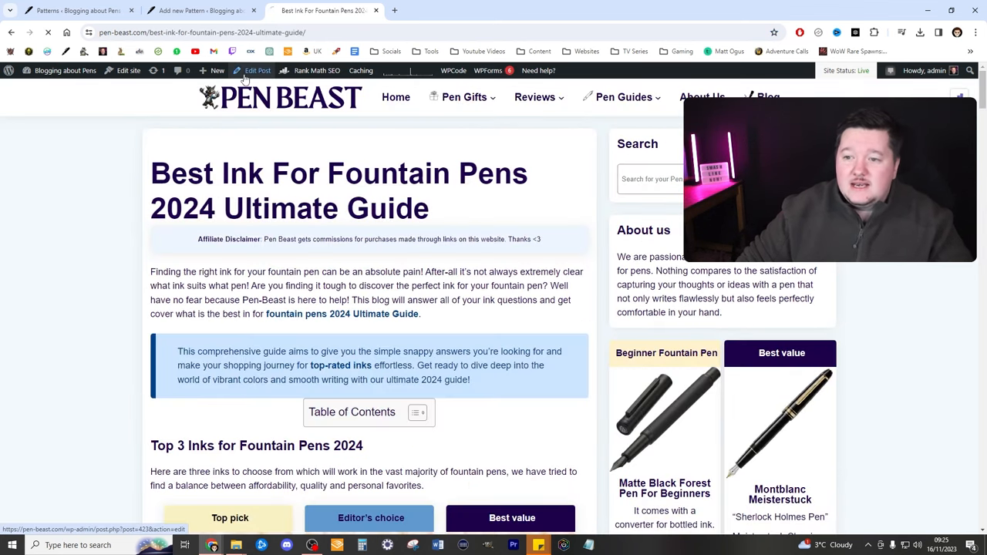
{"action": "left_click", "coordinate": [258, 71]}
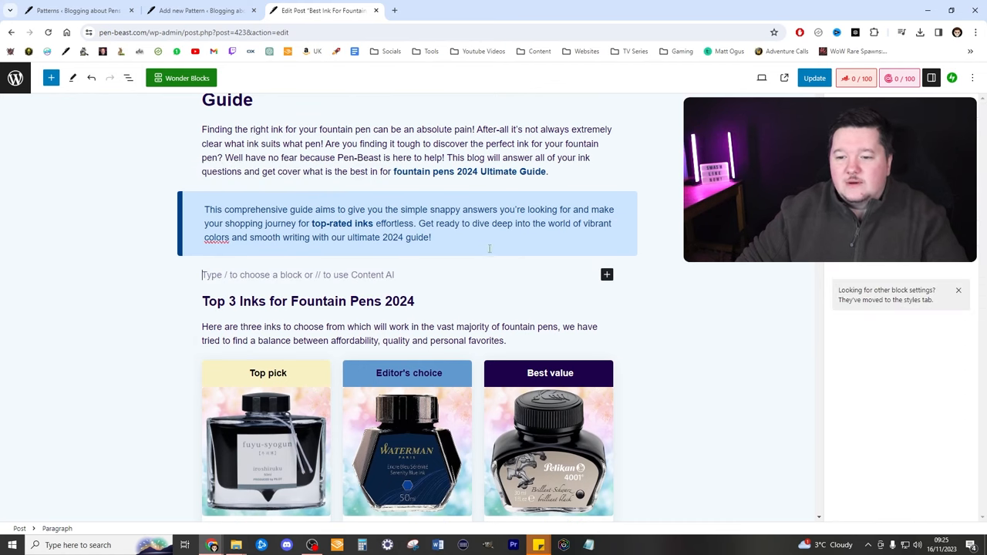
- Search 'bla' at the empty line, then browse My patterns to insert Blank Product Pattern
{"action": "left_click", "coordinate": [608, 274]}
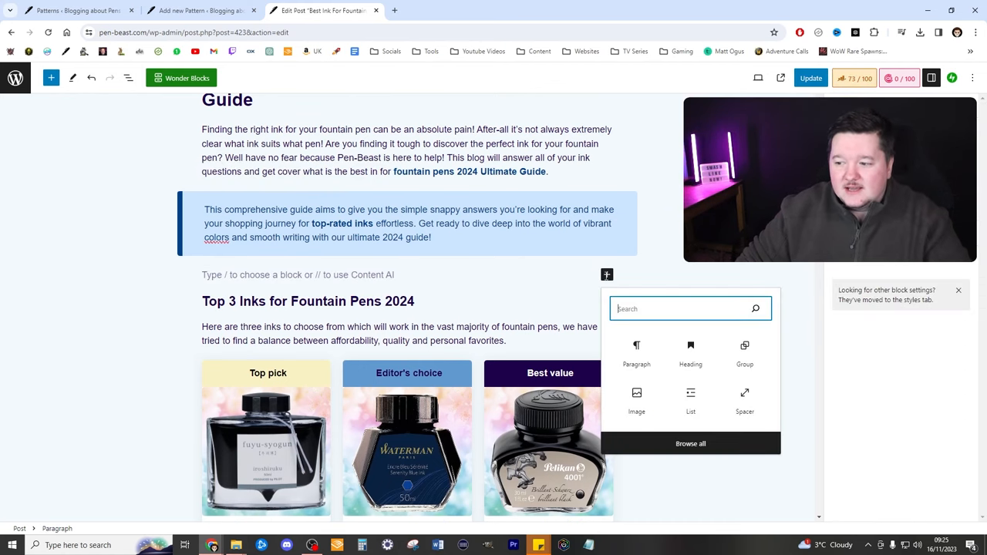
{"action": "type", "text": "bla"}
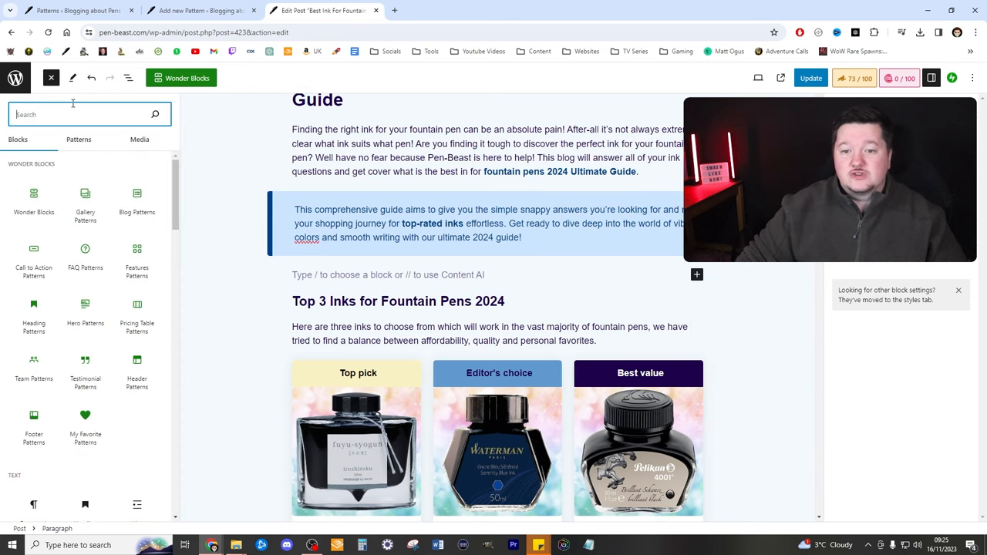
{"action": "left_click", "coordinate": [78, 138]}
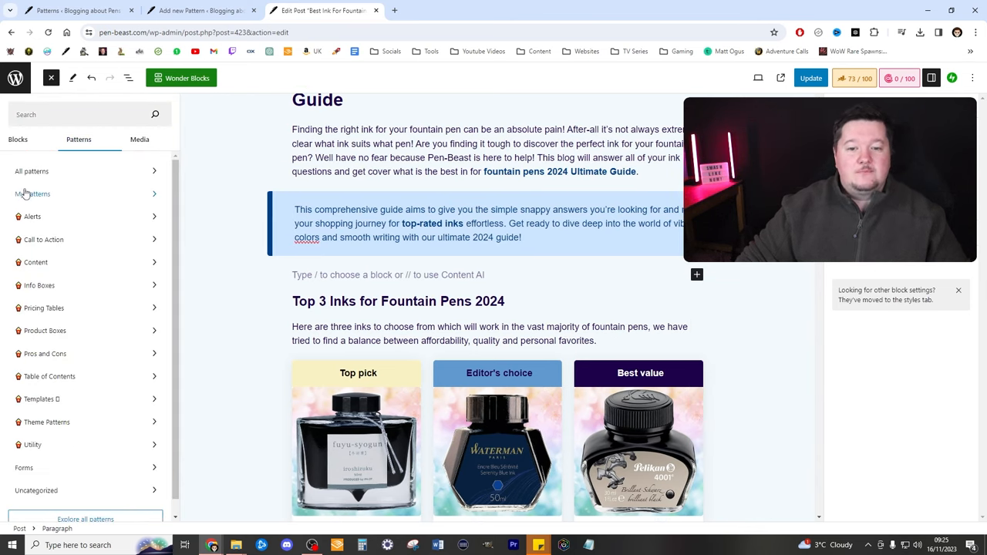
{"action": "left_click", "coordinate": [33, 194]}
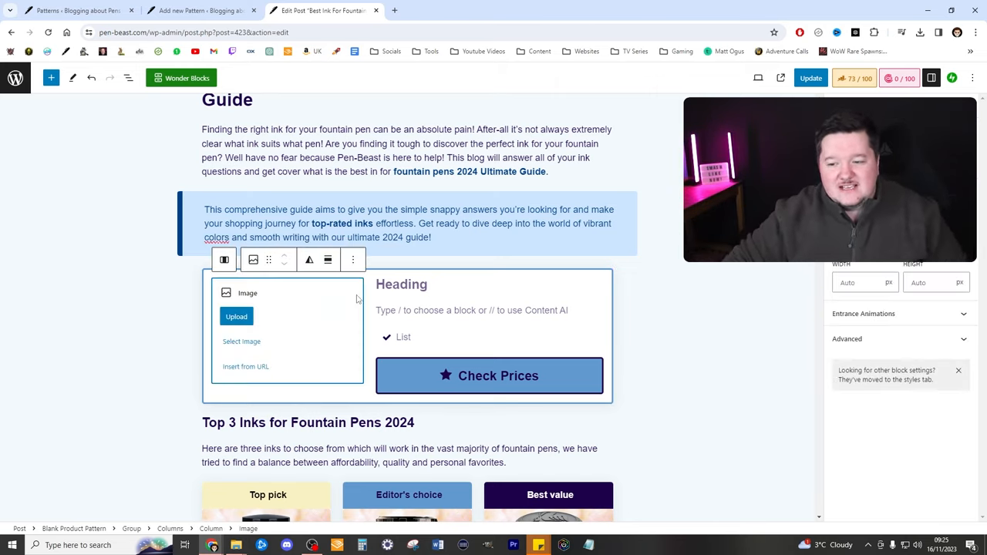
{"action": "mouse_move", "coordinate": [341, 323]}
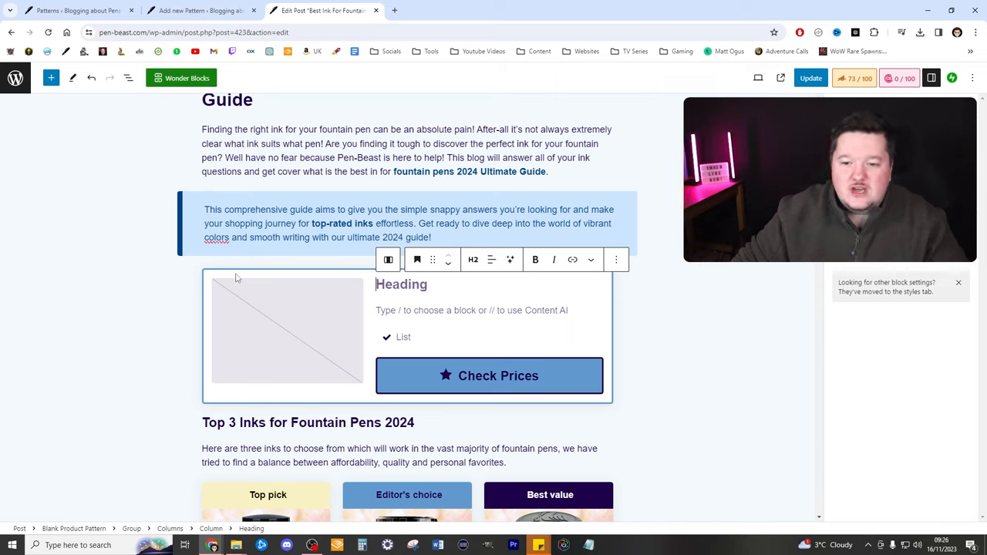
{"action": "mouse_move", "coordinate": [241, 275]}
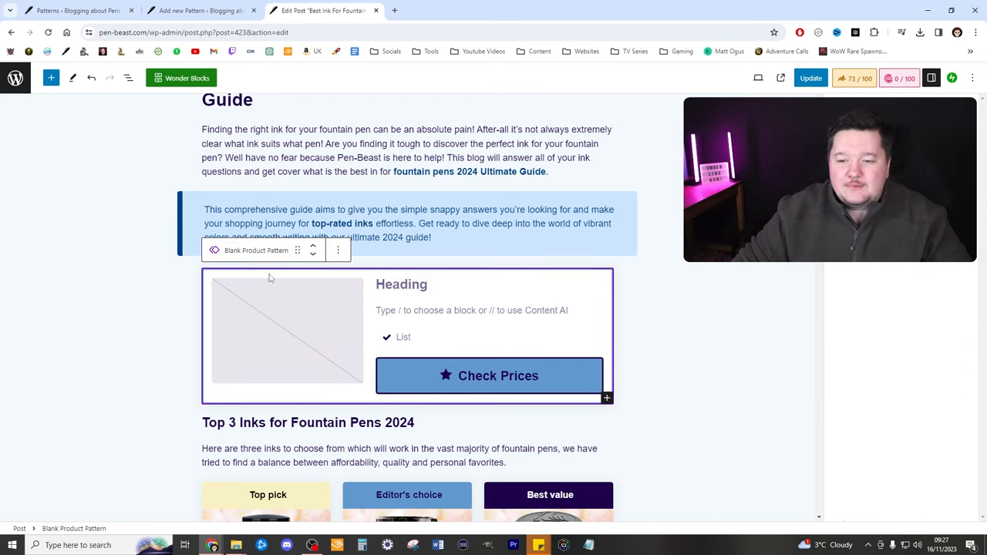
{"action": "mouse_move", "coordinate": [225, 259]}
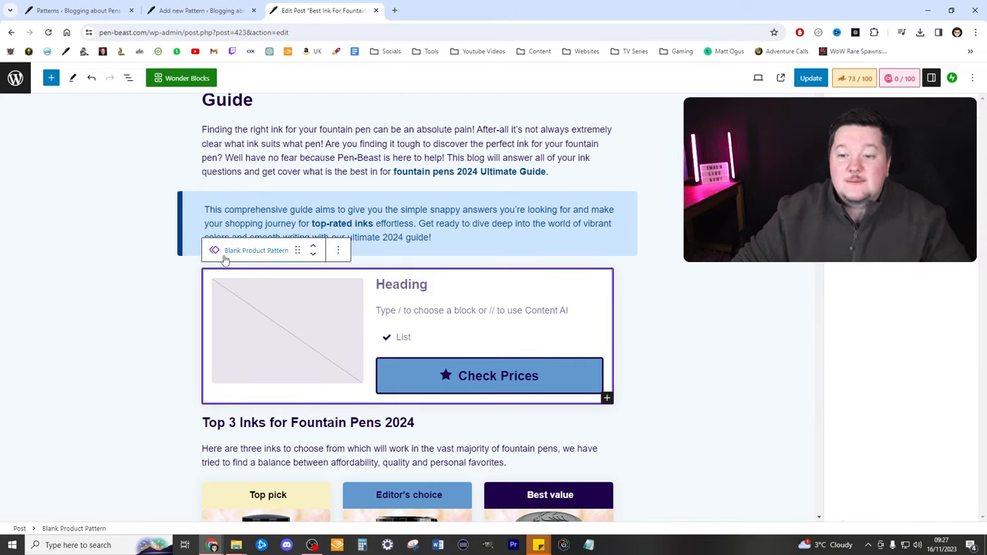
{"action": "left_click", "coordinate": [338, 250]}
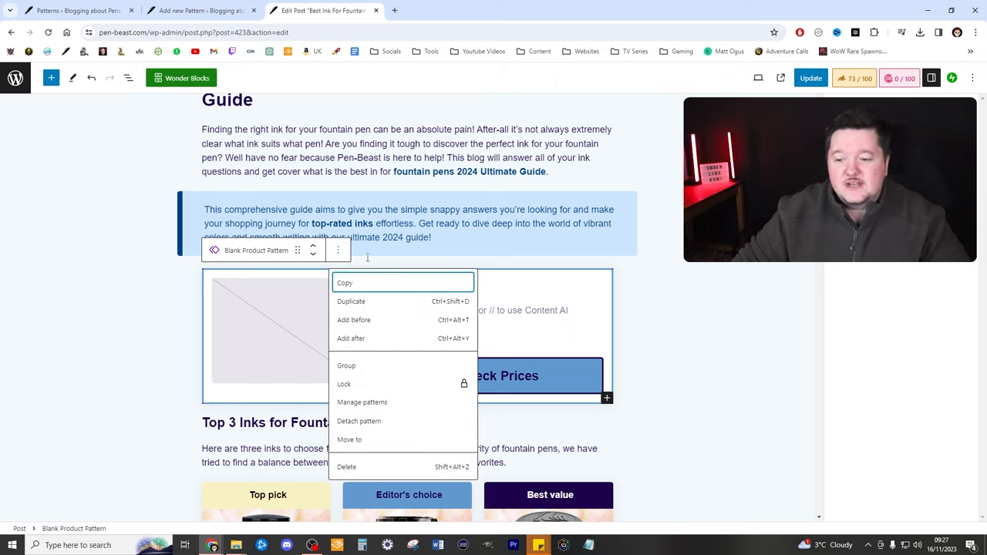
{"action": "mouse_move", "coordinate": [358, 421]}
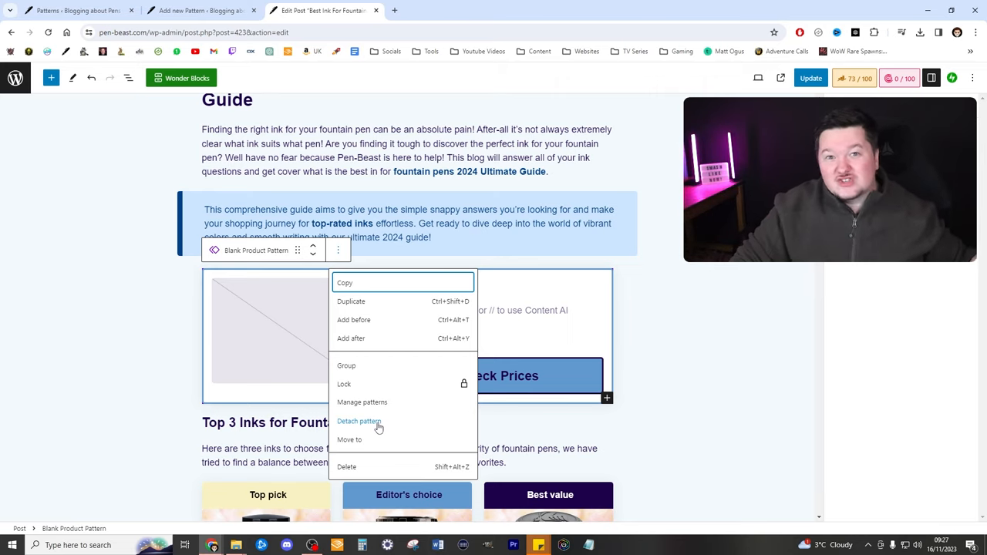
{"action": "left_click", "coordinate": [357, 421]}
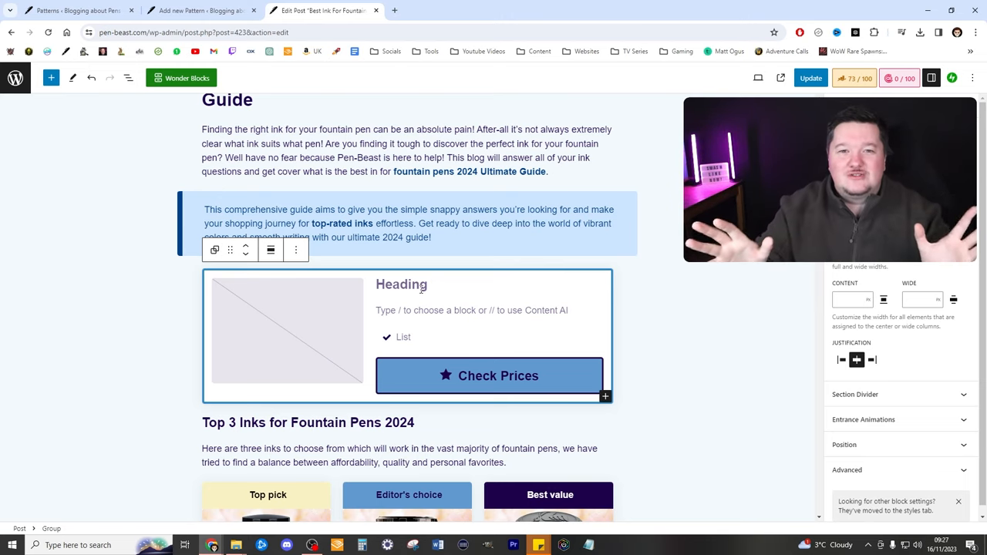
{"action": "scroll", "scroll_direction": "down", "scroll_amount": 3}
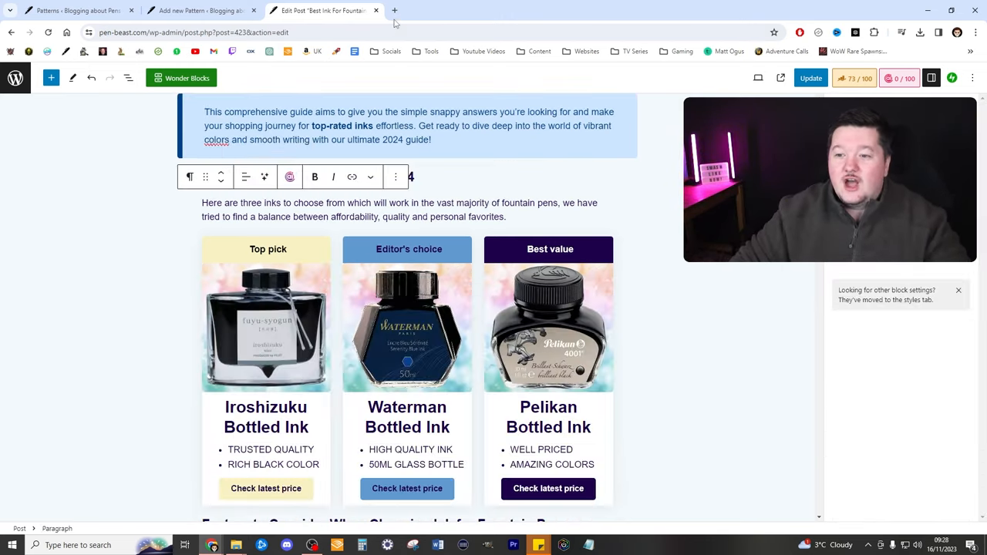
- Leave the product pattern editor without saving and start a new pattern
{"action": "left_click", "coordinate": [376, 9]}
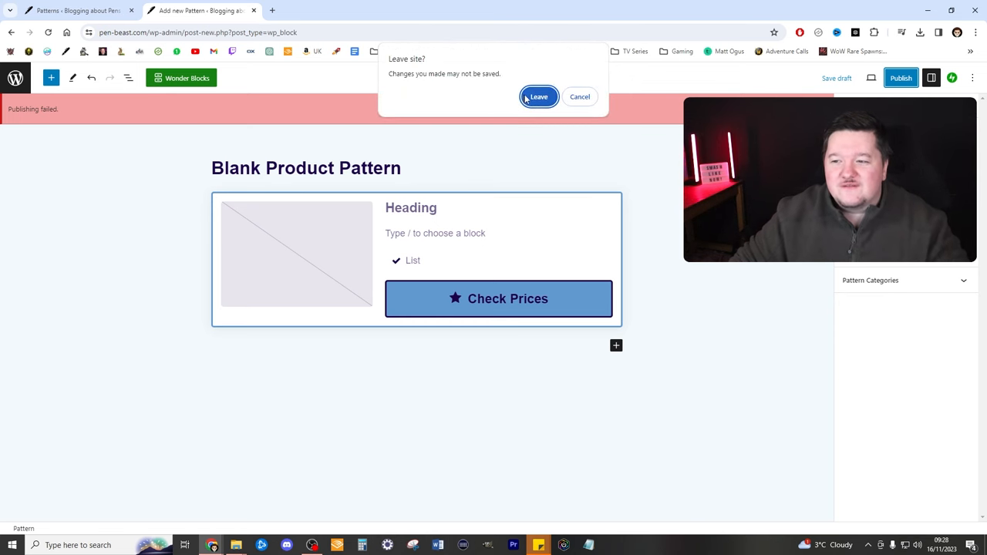
{"action": "left_click", "coordinate": [538, 95]}
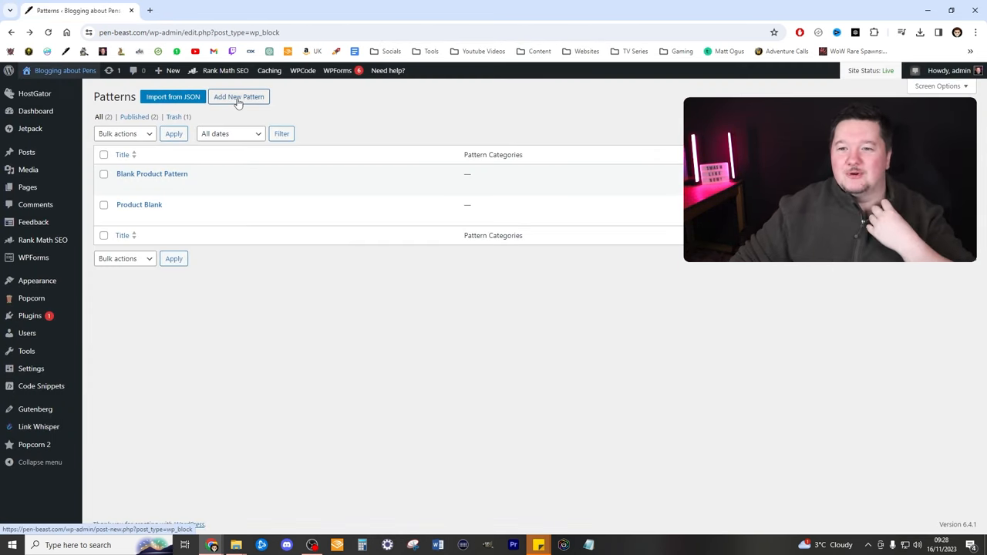
{"action": "left_click", "coordinate": [239, 96]}
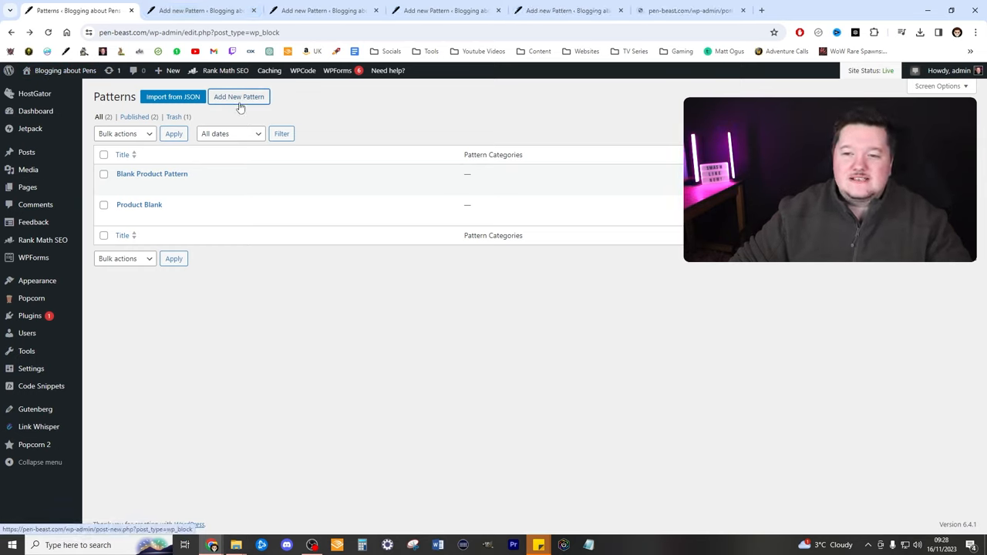
- Create the new pattern as Synced, opening its empty untitled editor
{"action": "left_click", "coordinate": [239, 96]}
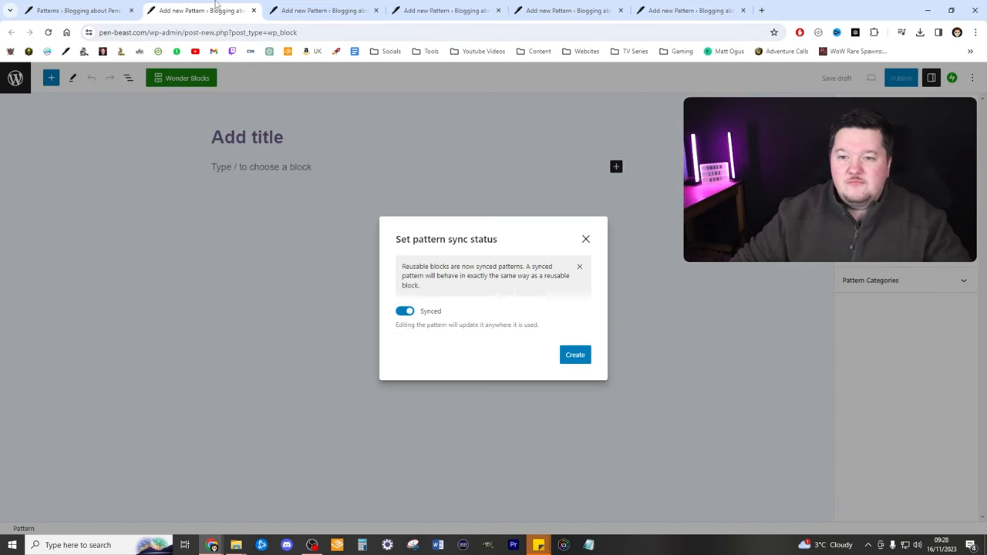
{"action": "mouse_move", "coordinate": [586, 239]}
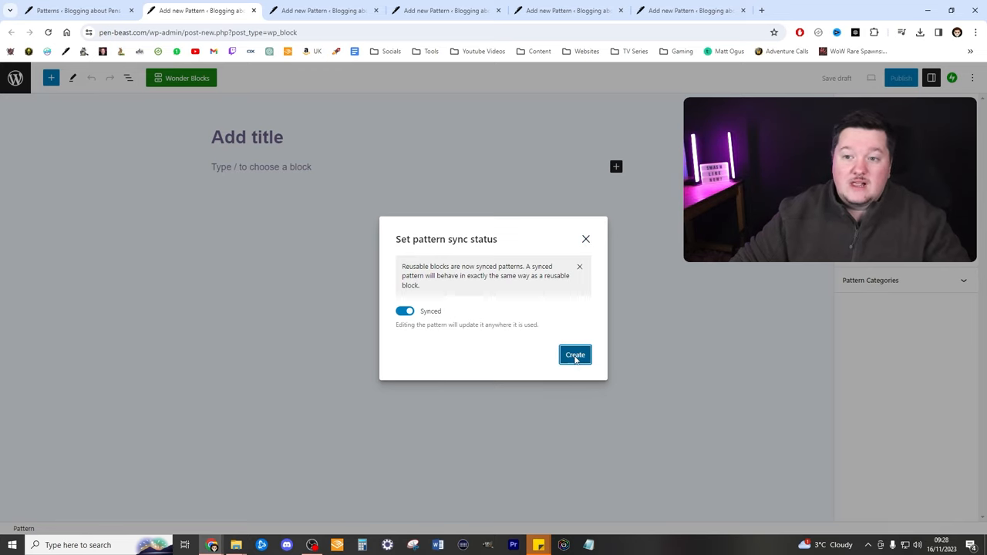
{"action": "left_click", "coordinate": [574, 354]}
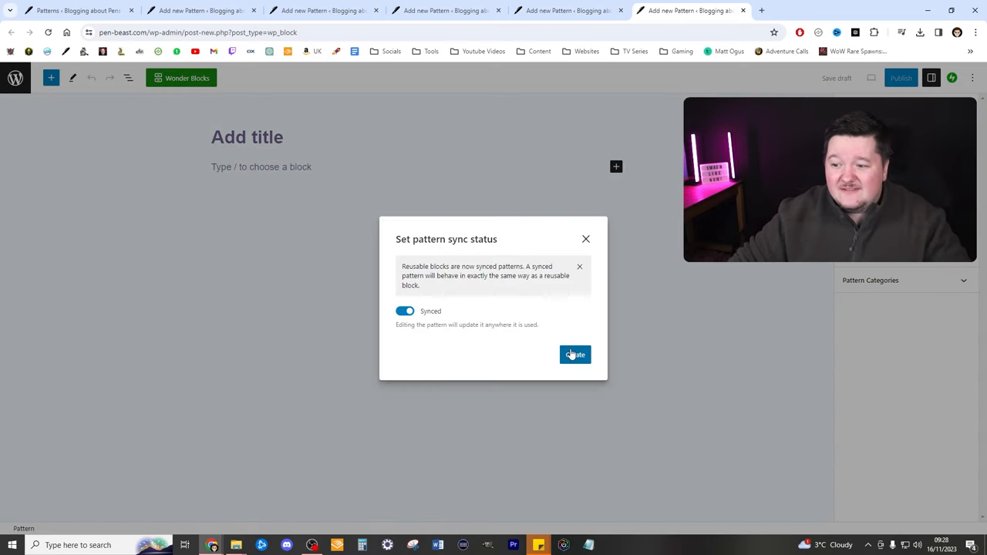
{"action": "left_click", "coordinate": [574, 353]}
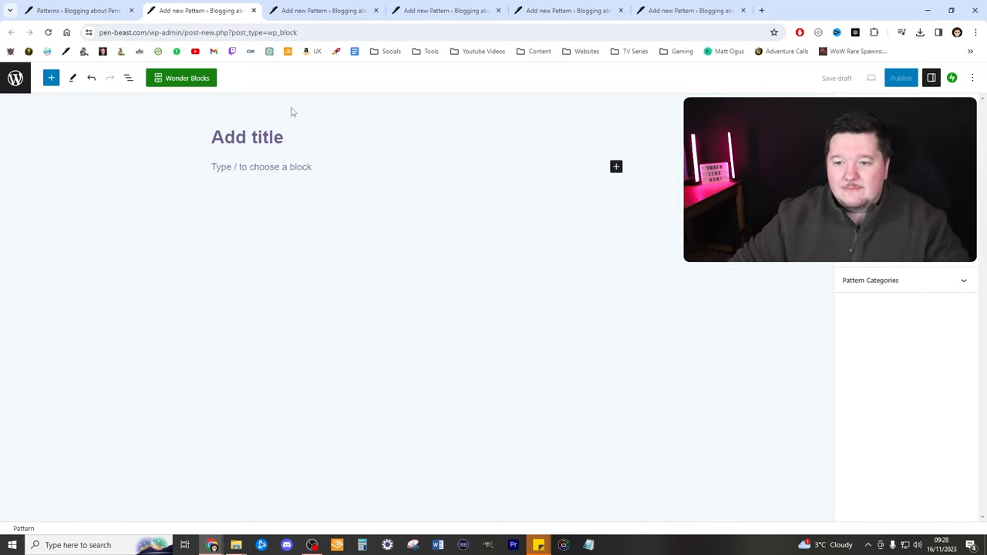
- Insert a collapsible Table of Contents pattern and title the pattern and its heading 'Drop Down Menu'
{"action": "left_click", "coordinate": [615, 166]}
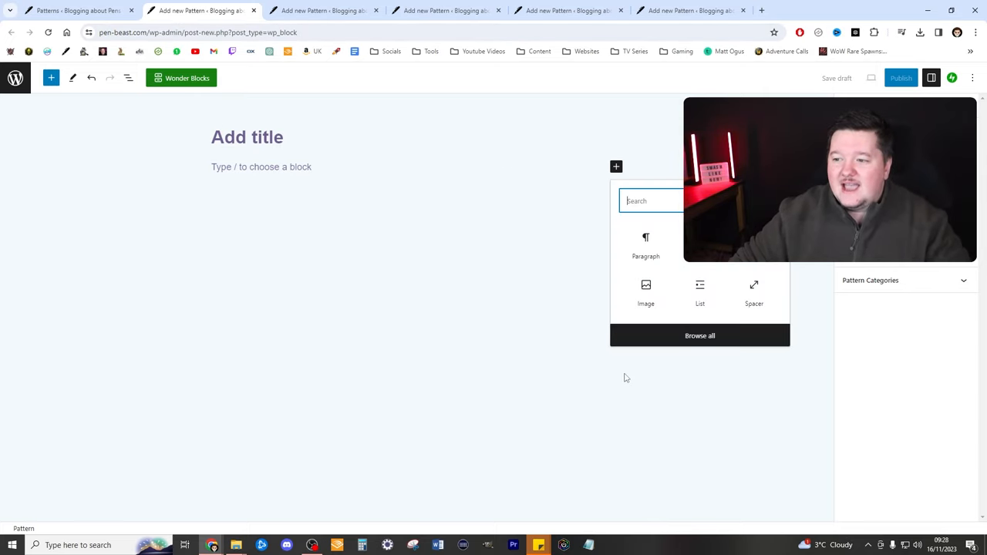
{"action": "left_click", "coordinate": [51, 77]}
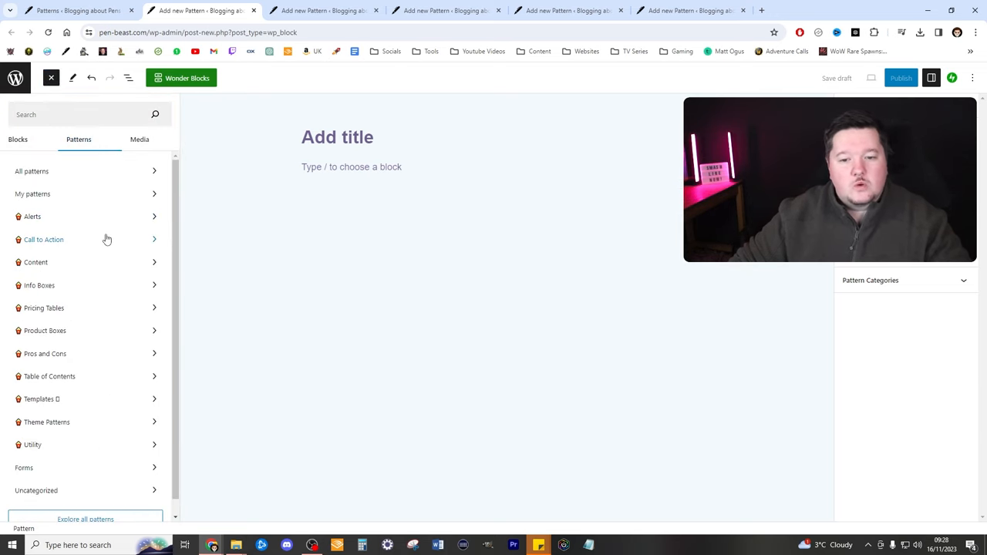
{"action": "left_click", "coordinate": [49, 376]}
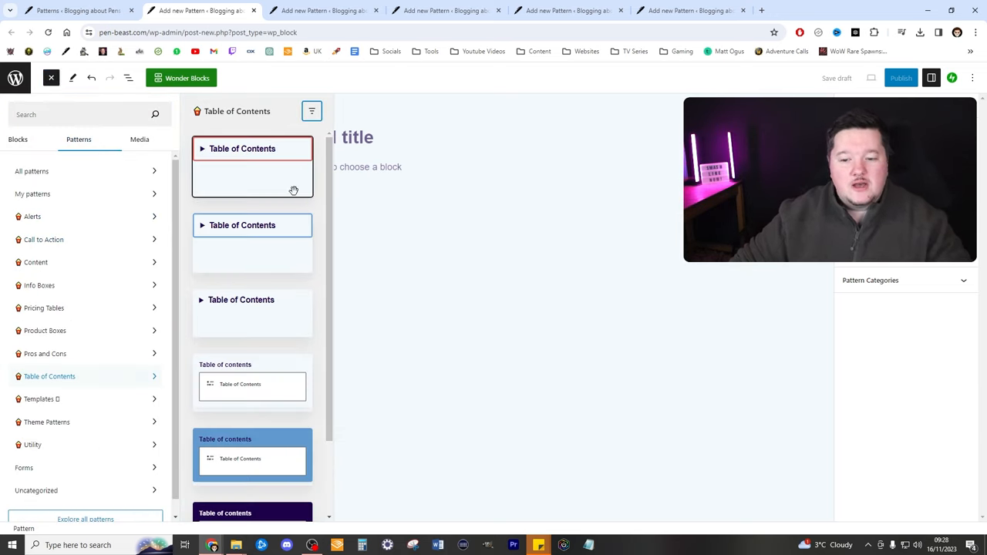
{"action": "mouse_move", "coordinate": [275, 172]}
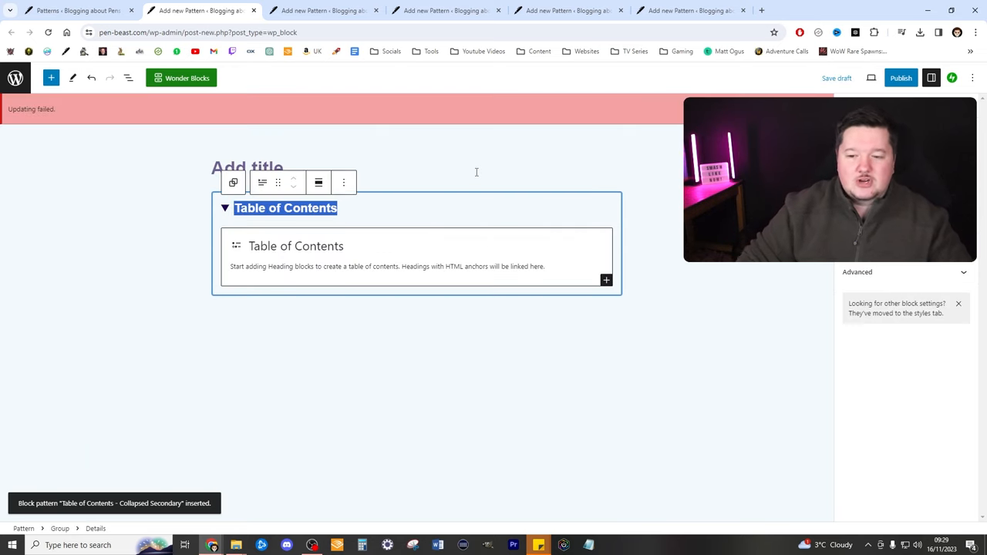
{"action": "type", "text": "Drop Down Menue"}
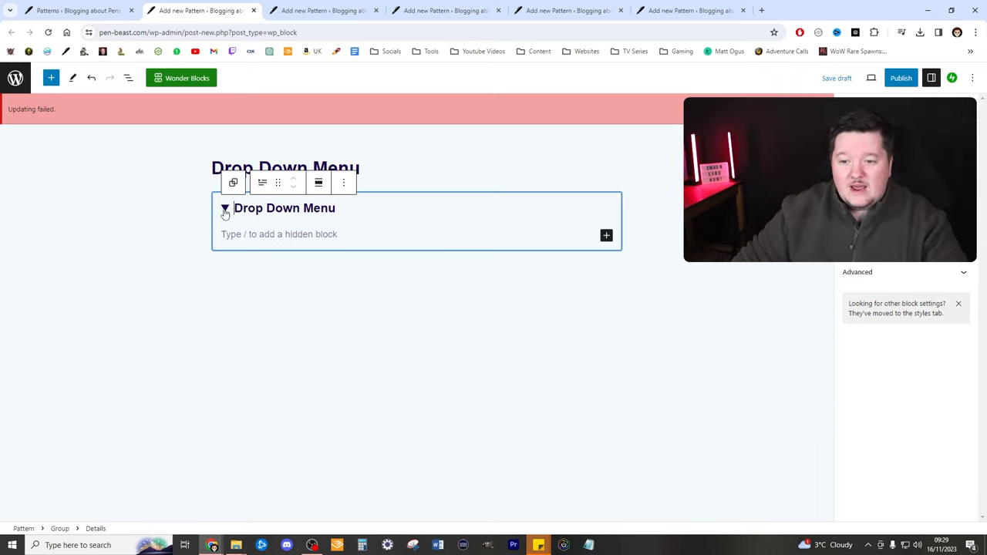
{"action": "left_click", "coordinate": [225, 208]}
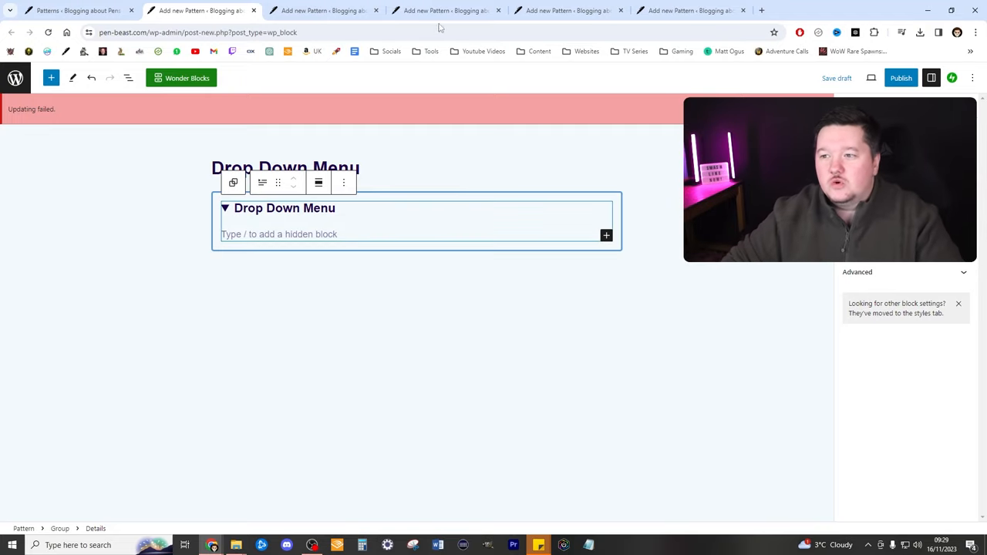
{"action": "left_click", "coordinate": [810, 9]}
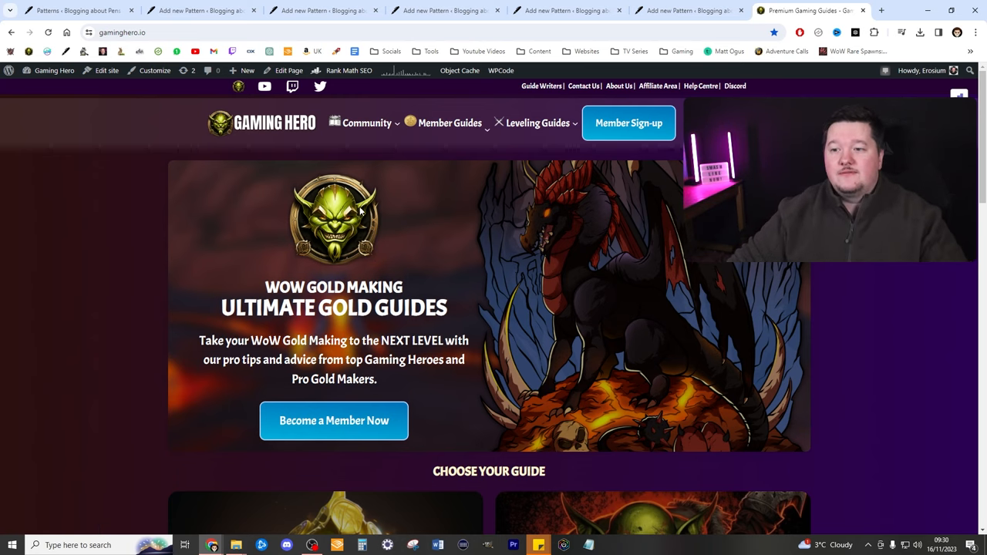
{"action": "mouse_move", "coordinate": [495, 160]}
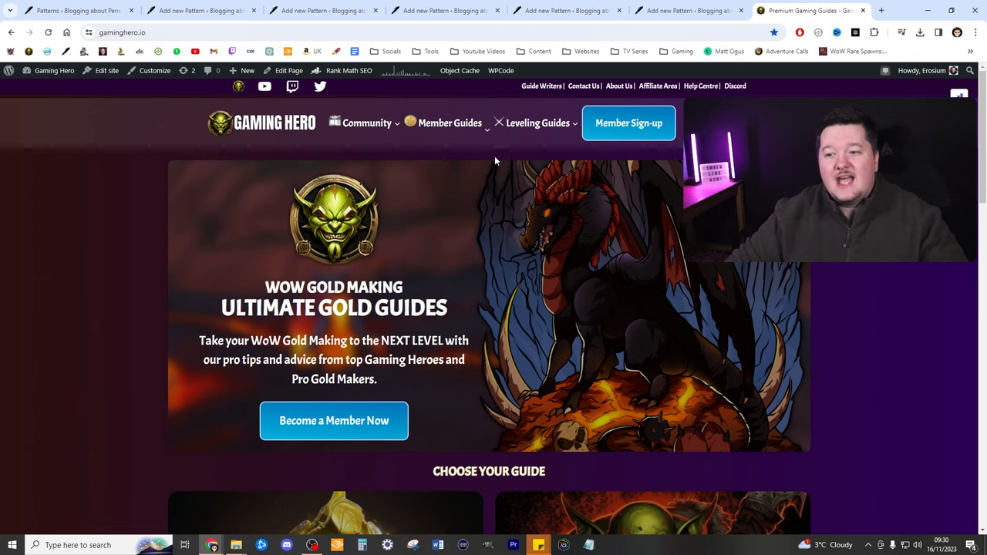
{"action": "mouse_move", "coordinate": [471, 162]}
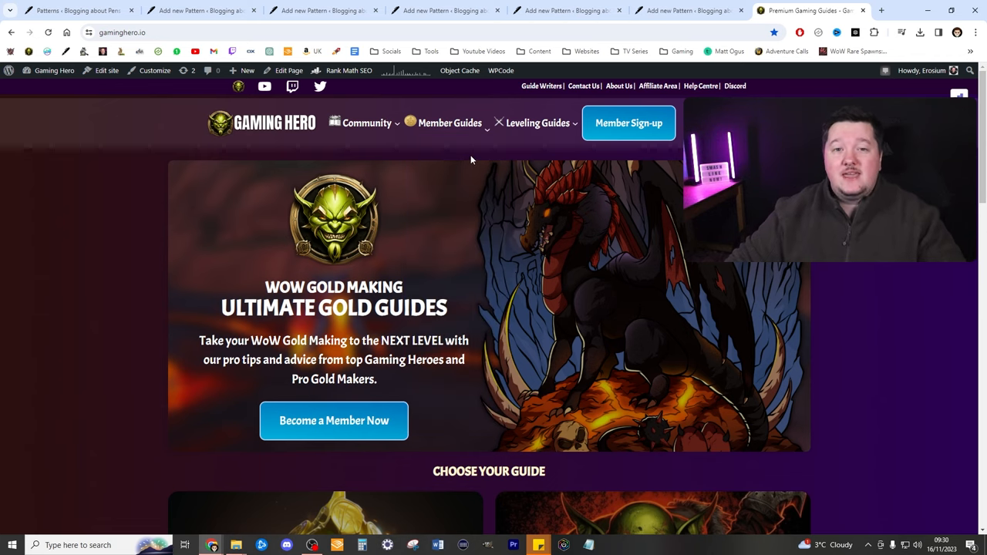
- Open the Member Guides page from the site header and scroll down its table of contents
{"action": "left_click", "coordinate": [449, 123]}
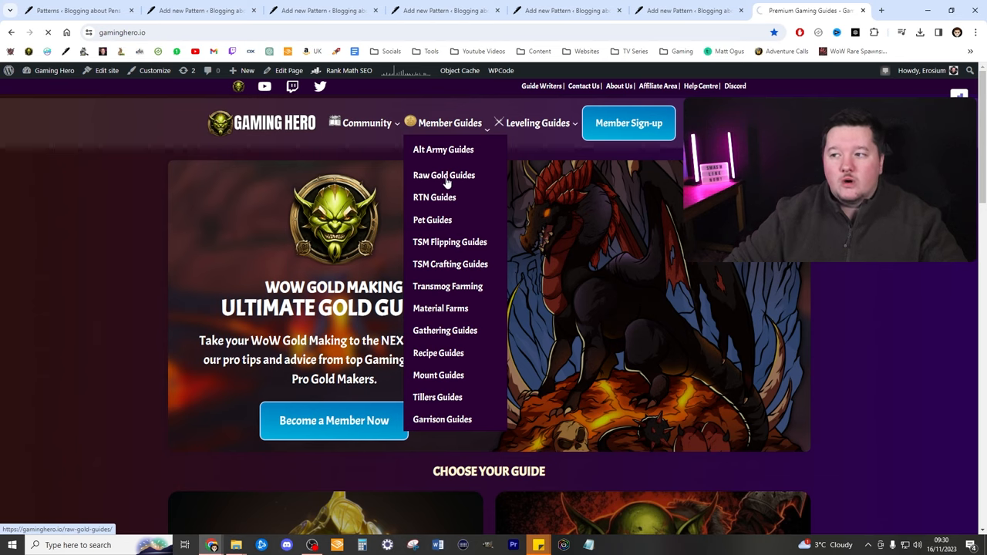
{"action": "left_click", "coordinate": [435, 197]}
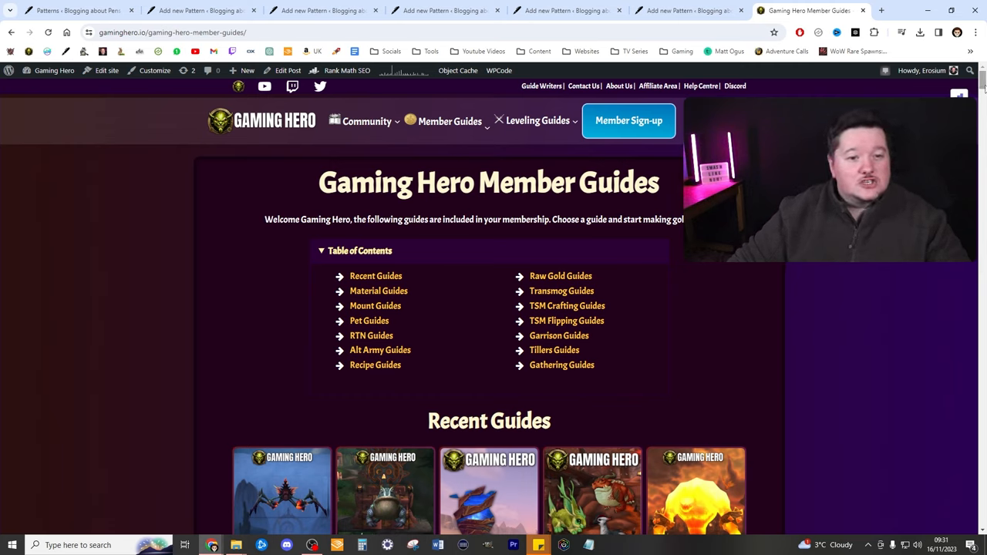
{"action": "scroll", "scroll_direction": "down", "scroll_amount": 3}
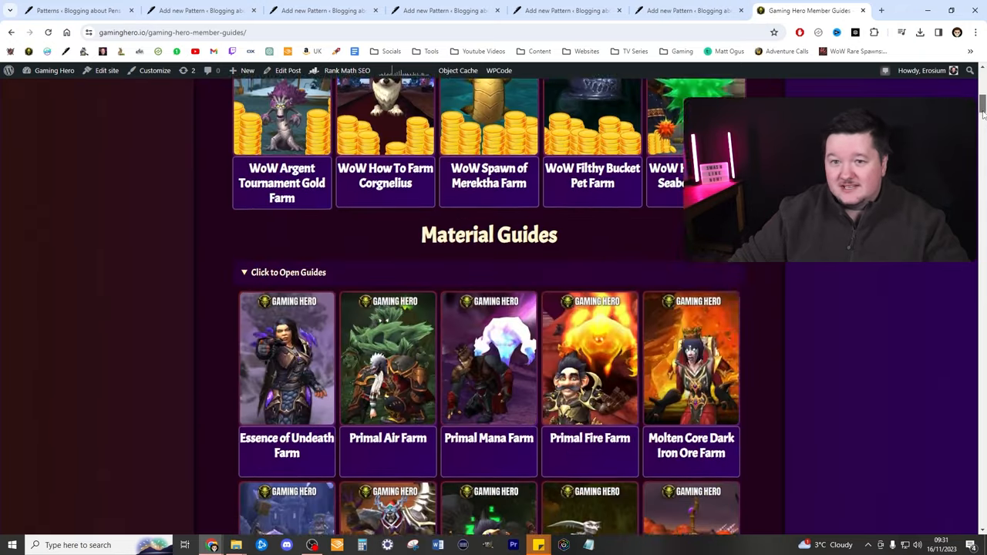
{"action": "scroll", "scroll_direction": "down", "scroll_amount": 3}
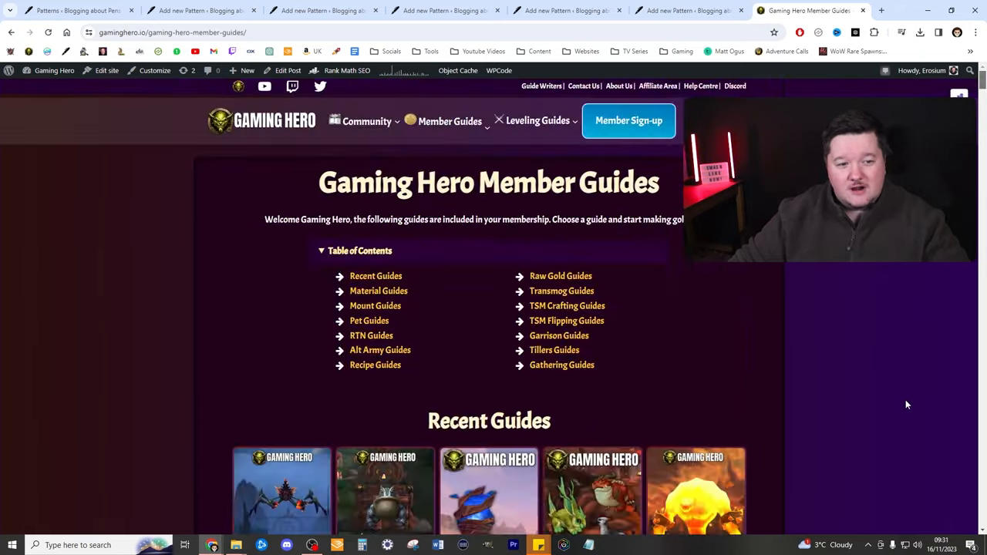
{"action": "scroll", "scroll_direction": "down", "scroll_amount": 3}
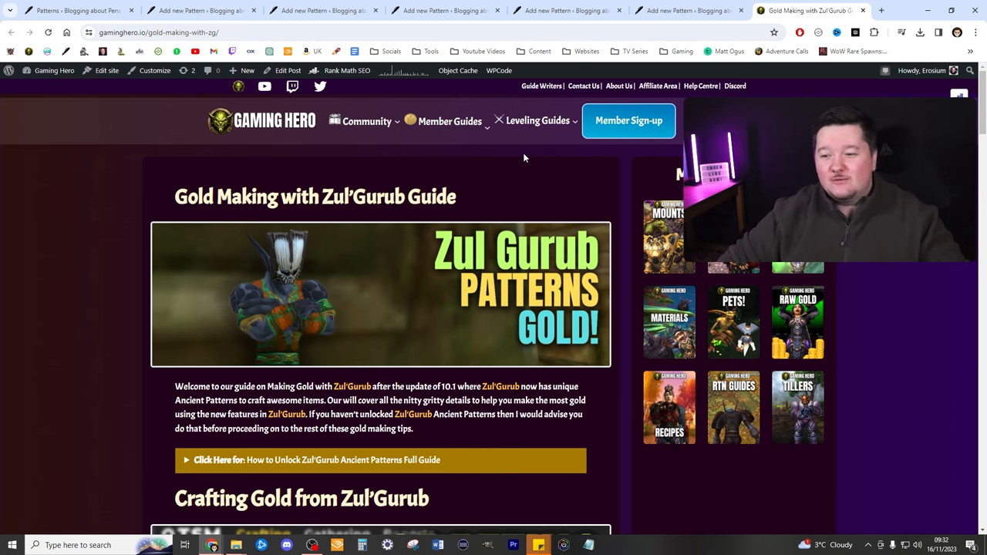
- Scroll through the Zul'Gurub gold making guide and its expandable sections
{"action": "scroll", "scroll_direction": "down", "scroll_amount": 3}
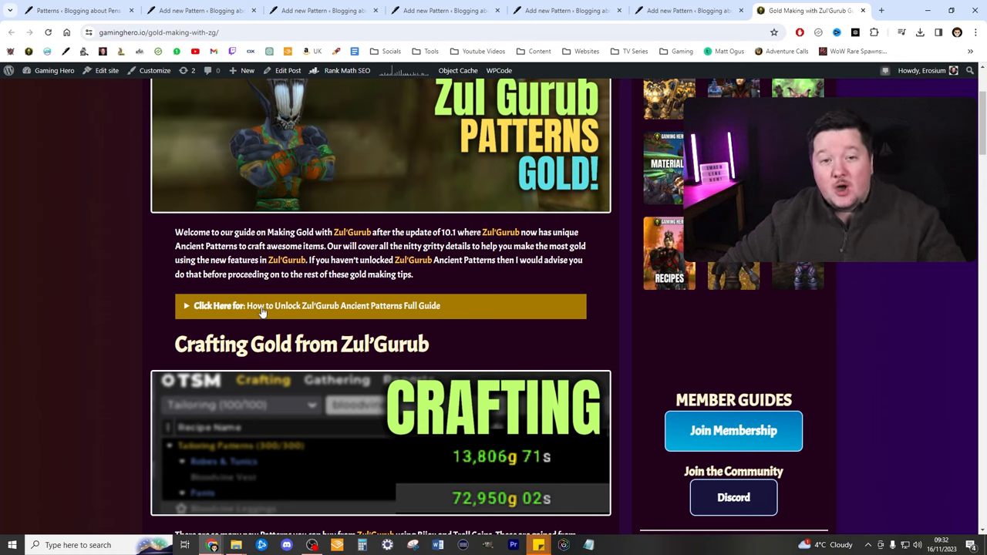
{"action": "scroll", "scroll_direction": "down", "scroll_amount": 3}
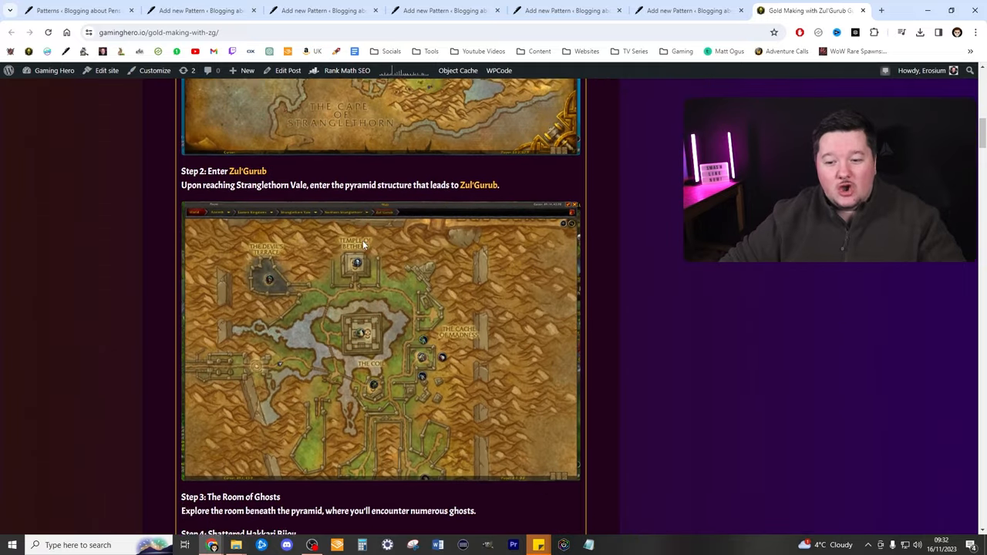
{"action": "scroll", "scroll_direction": "down", "scroll_amount": 3}
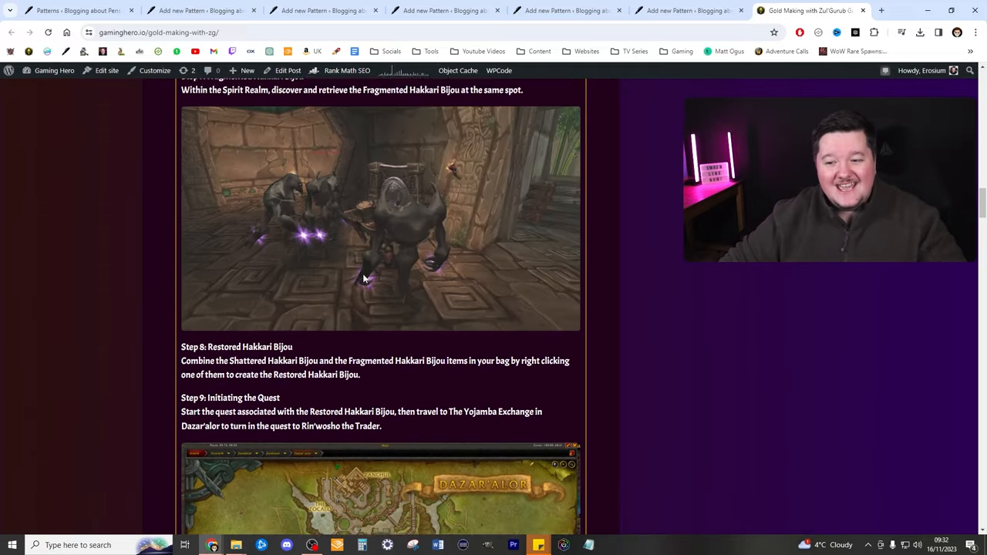
{"action": "scroll", "scroll_direction": "down", "scroll_amount": 3}
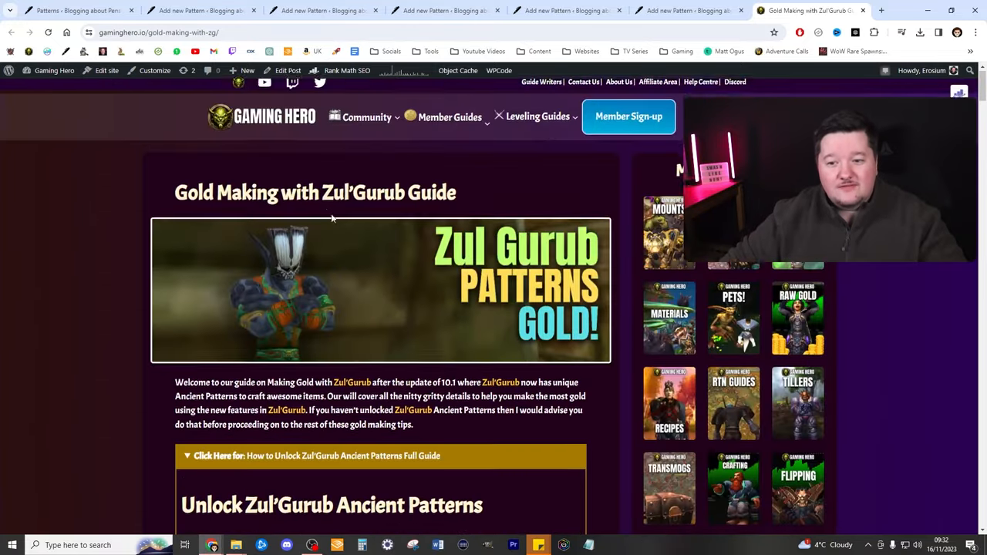
{"action": "scroll", "scroll_direction": "down", "scroll_amount": 3}
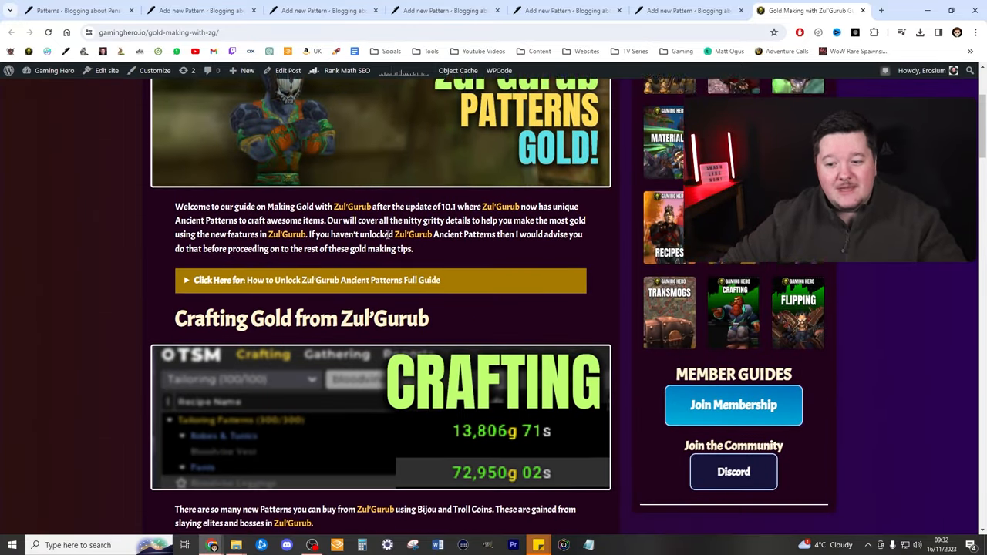
{"action": "scroll", "scroll_direction": "down", "scroll_amount": 3}
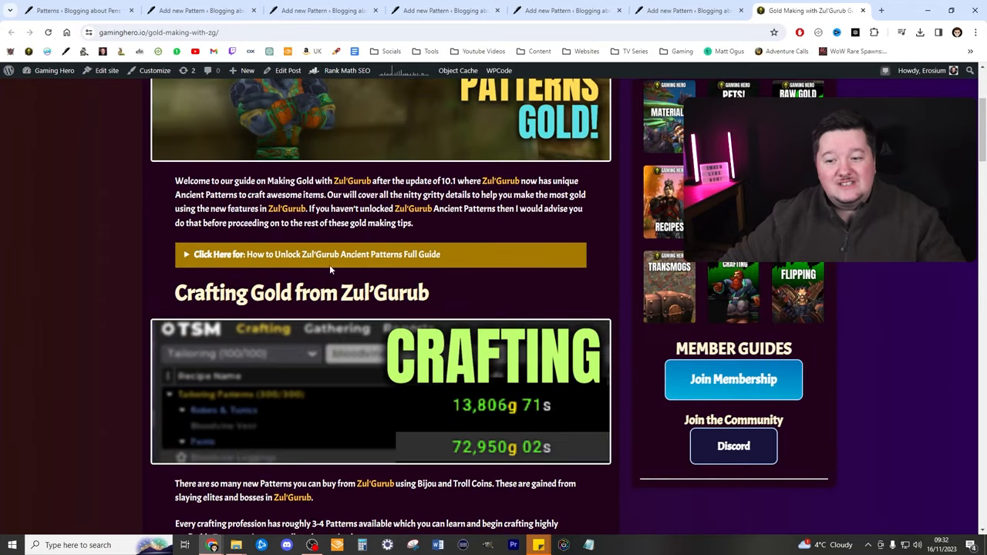
{"action": "scroll", "scroll_direction": "down", "scroll_amount": 3}
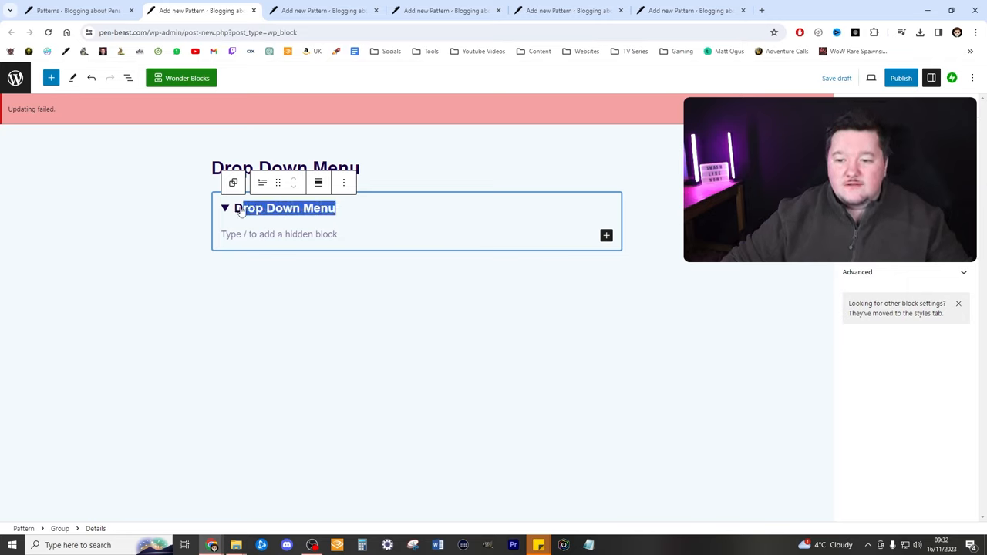
- Correct the heading spelling to 'Accordion', save the pattern, close its tab and confirm leaving
{"action": "right_click", "coordinate": [285, 207]}
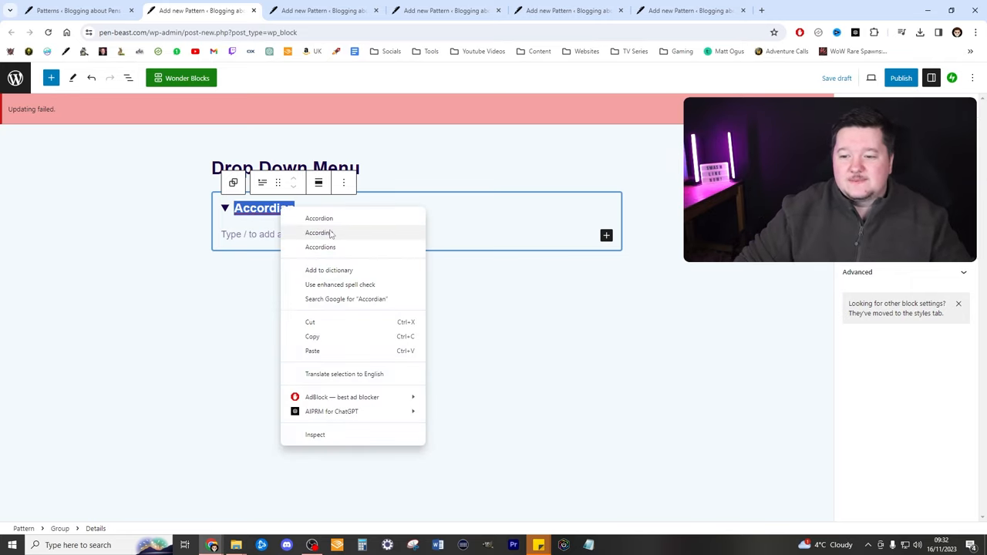
{"action": "left_click", "coordinate": [373, 160]}
{"action": "type", "text": "Accordion"}
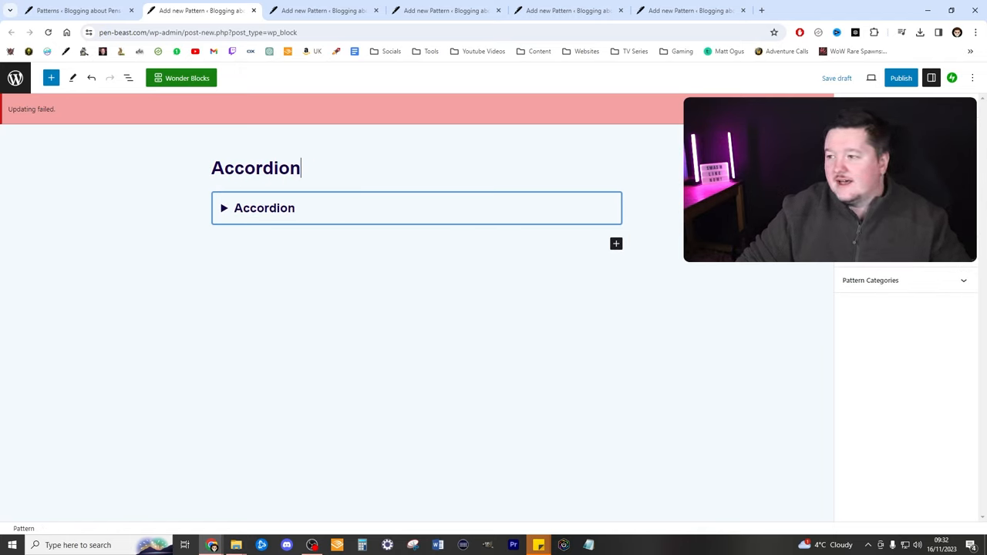
{"action": "left_click", "coordinate": [836, 78]}
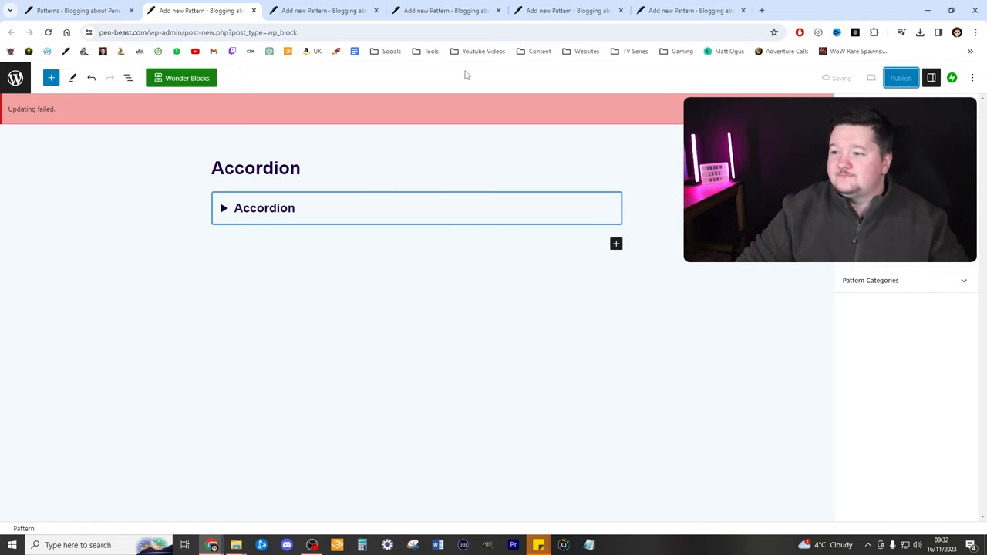
{"action": "left_click", "coordinate": [253, 9]}
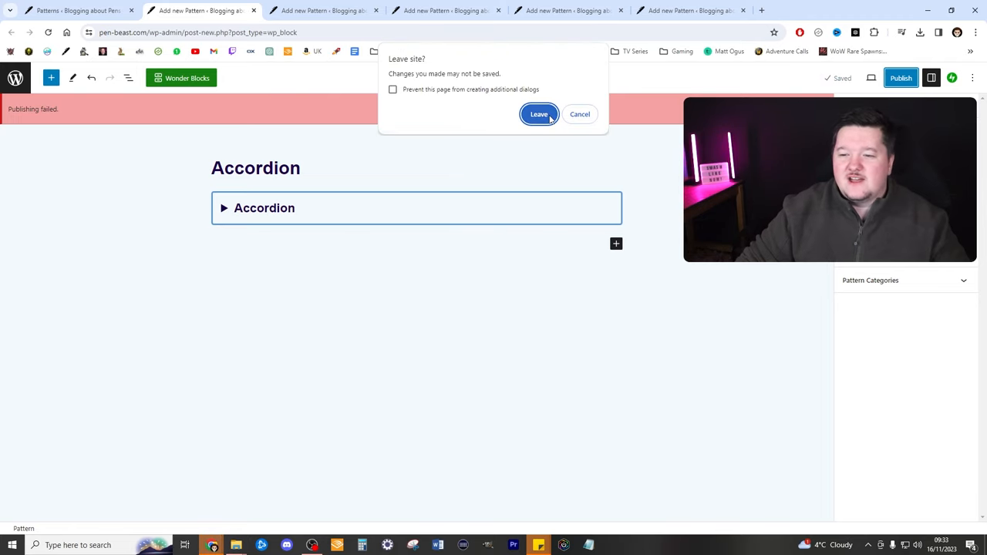
{"action": "left_click", "coordinate": [538, 114]}
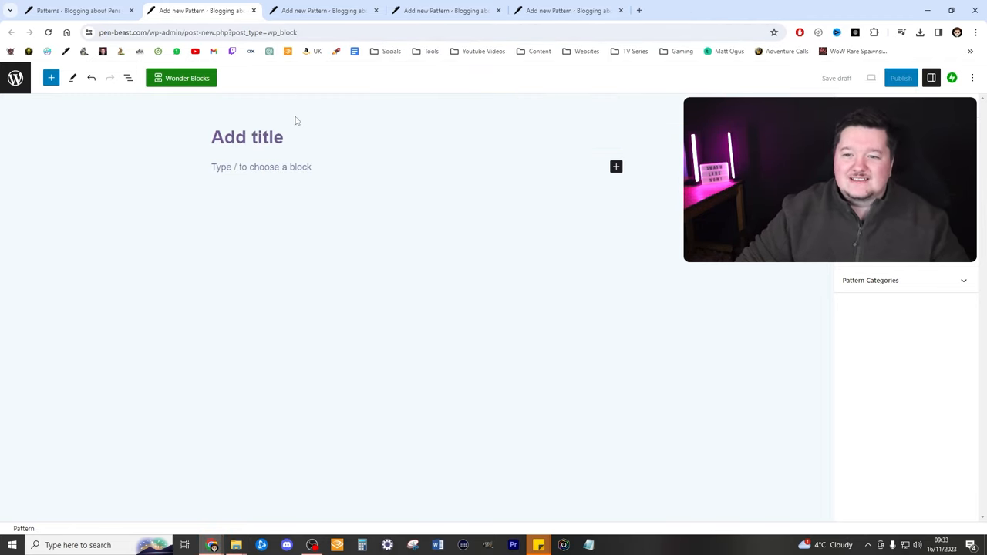
- Insert an Info Box pattern and select its text for editing
{"action": "left_click", "coordinate": [51, 77]}
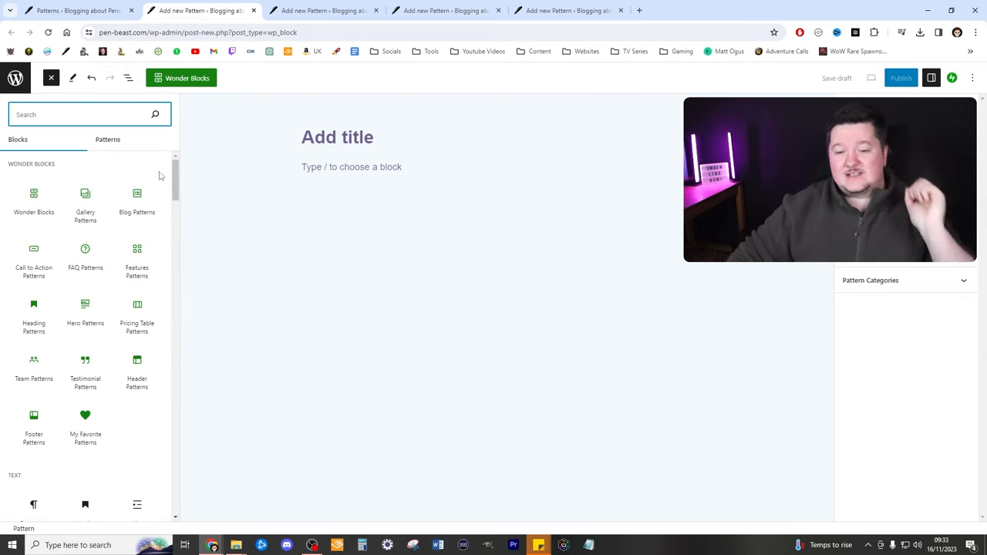
{"action": "left_click", "coordinate": [79, 139]}
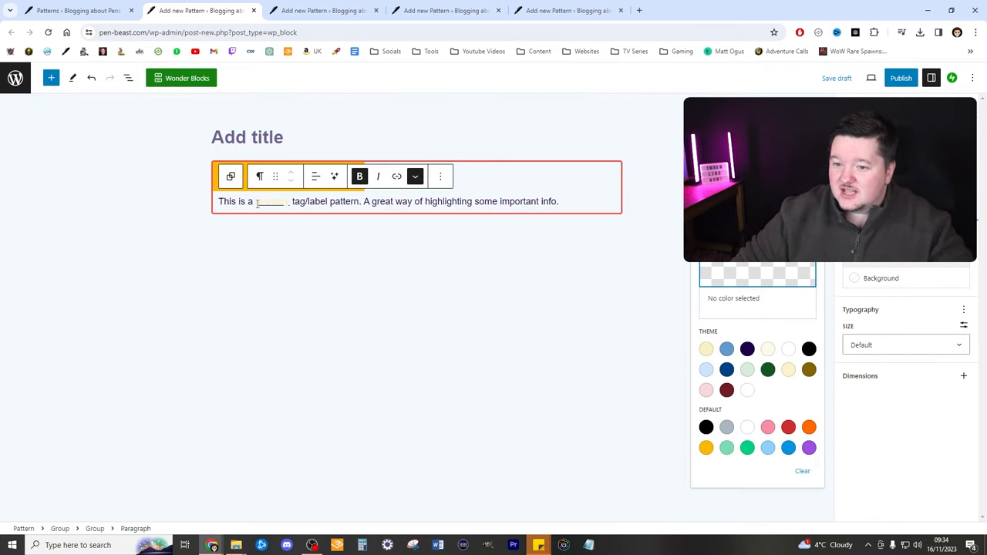
{"action": "double_click", "coordinate": [271, 201]}
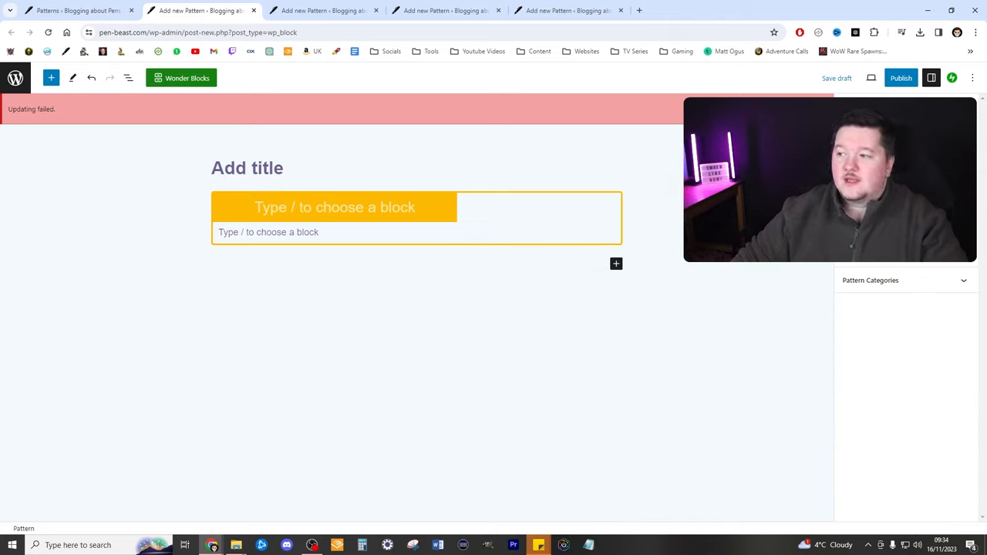
{"action": "mouse_move", "coordinate": [835, 78]}
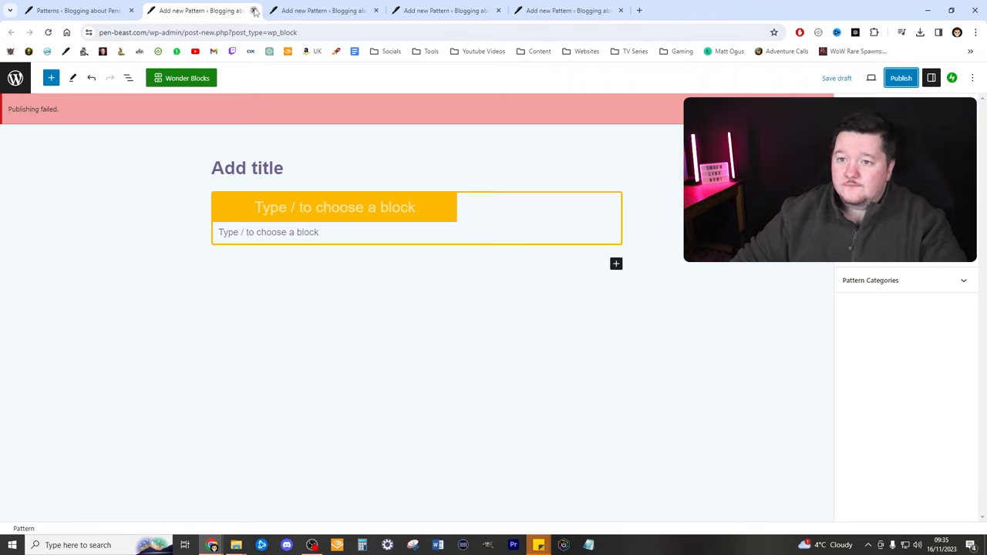
{"action": "mouse_move", "coordinate": [338, 102]}
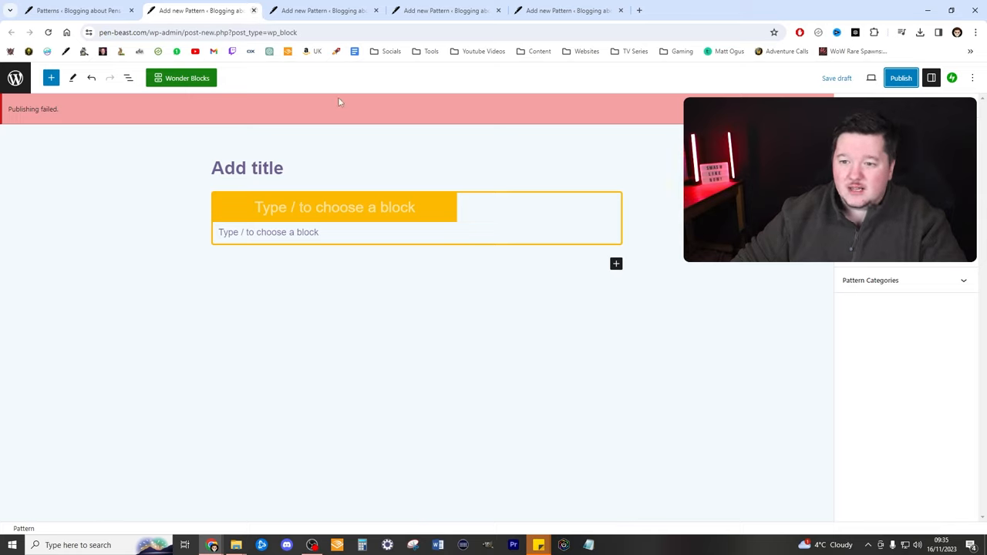
- Title the pattern 'Info Box Orange', publish it and confirm leaving the editor
{"action": "left_click", "coordinate": [247, 166]}
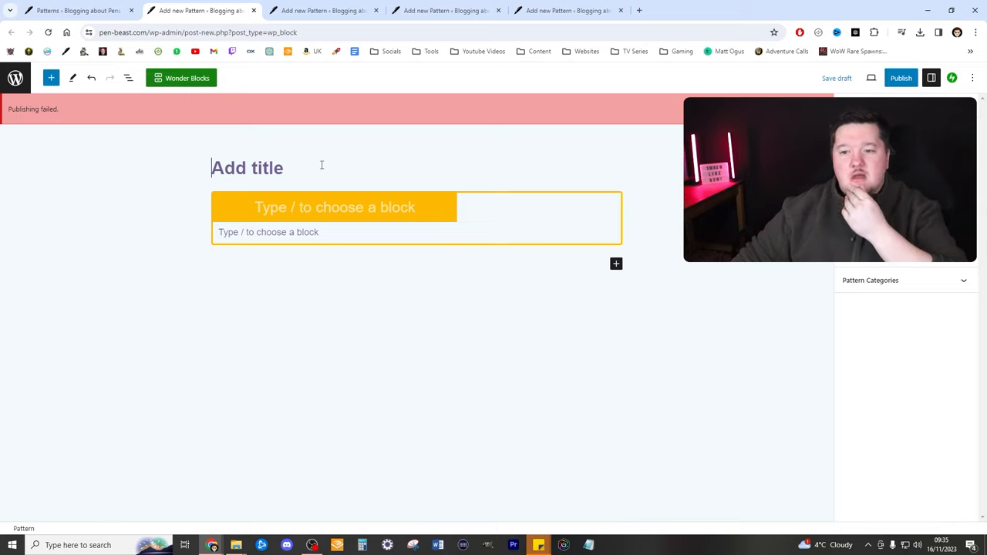
{"action": "type", "text": "Info Box Orange"}
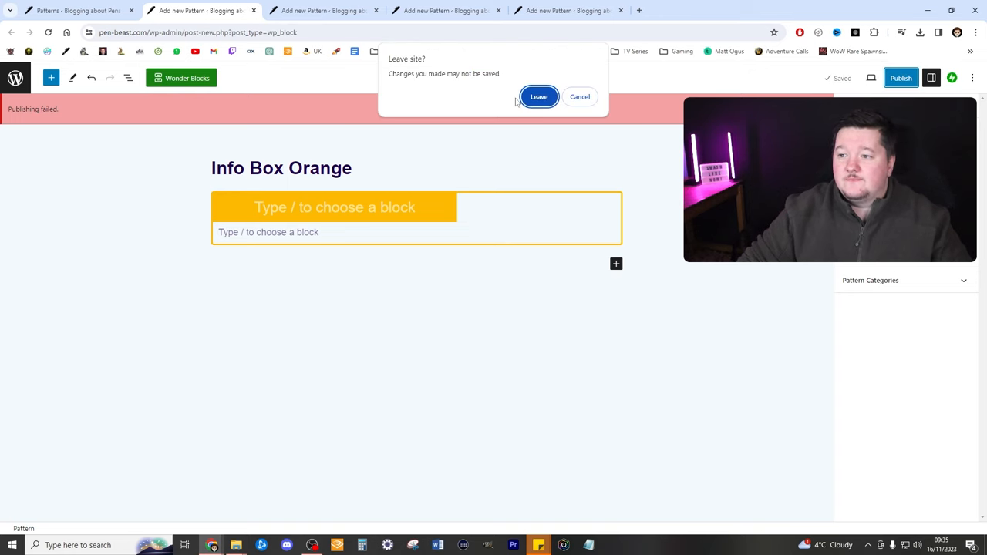
{"action": "left_click", "coordinate": [538, 95]}
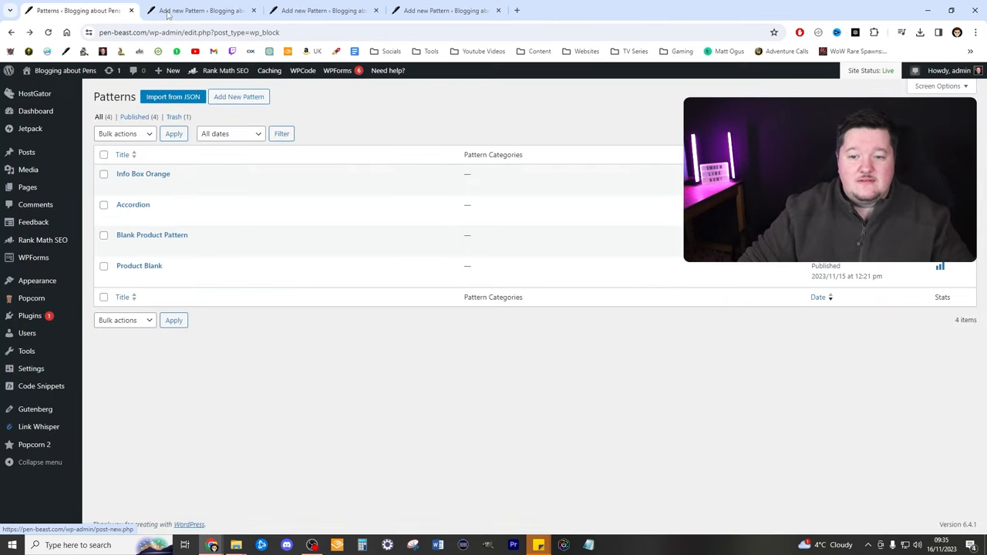
- Title the new pattern 'Traffic Light' and insert the Success, Primary and Warning info box patterns
{"action": "left_click", "coordinate": [200, 9]}
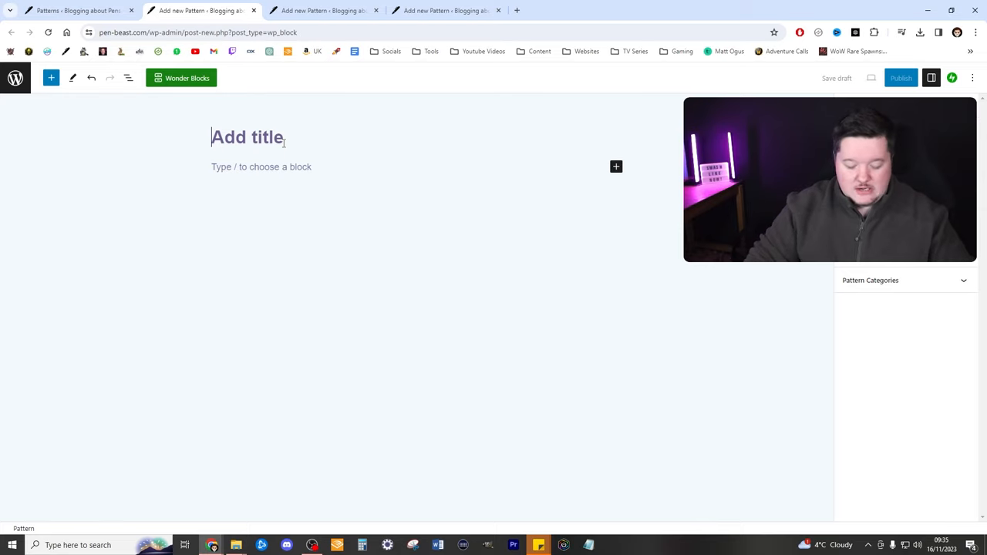
{"action": "type", "text": "Traffic Light Info Boxes"}
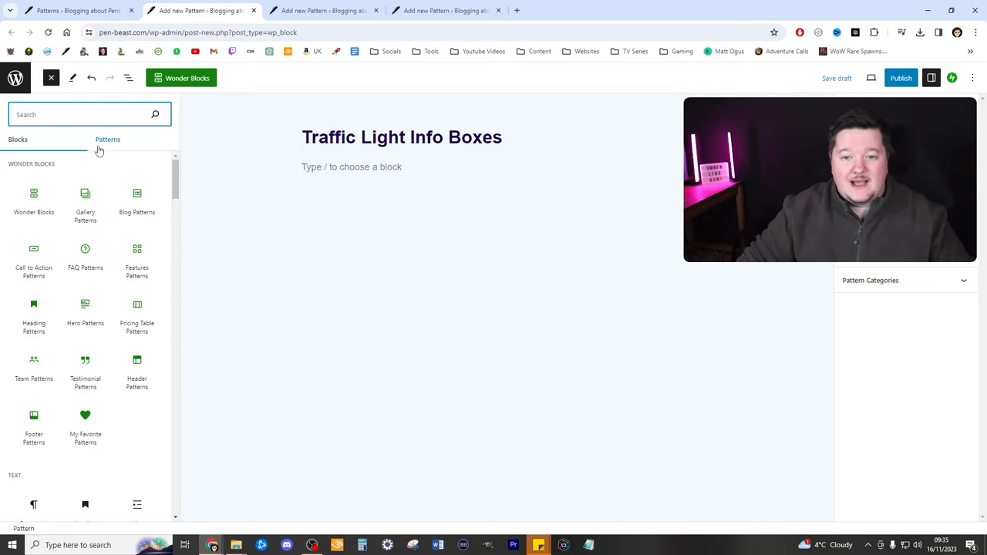
{"action": "left_click", "coordinate": [79, 138]}
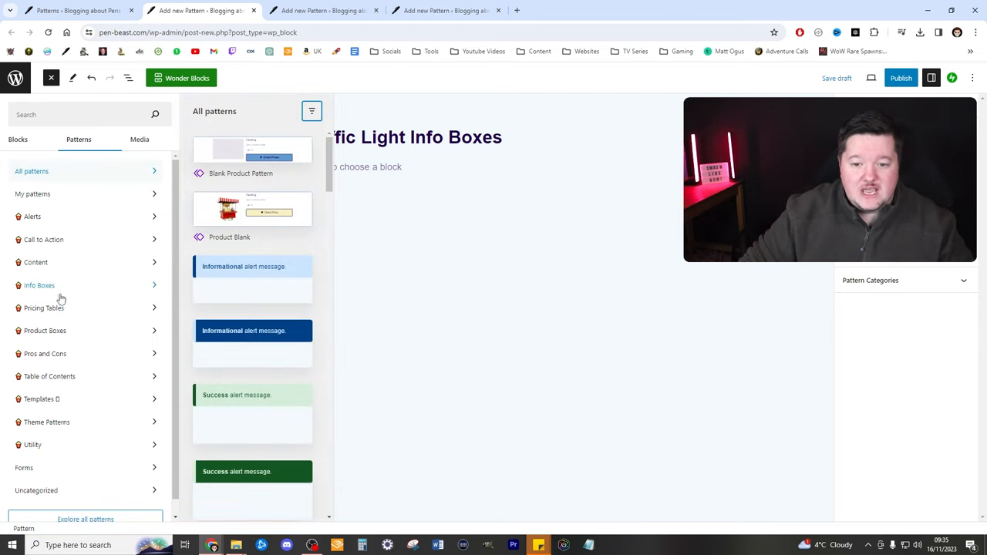
{"action": "left_click", "coordinate": [40, 285]}
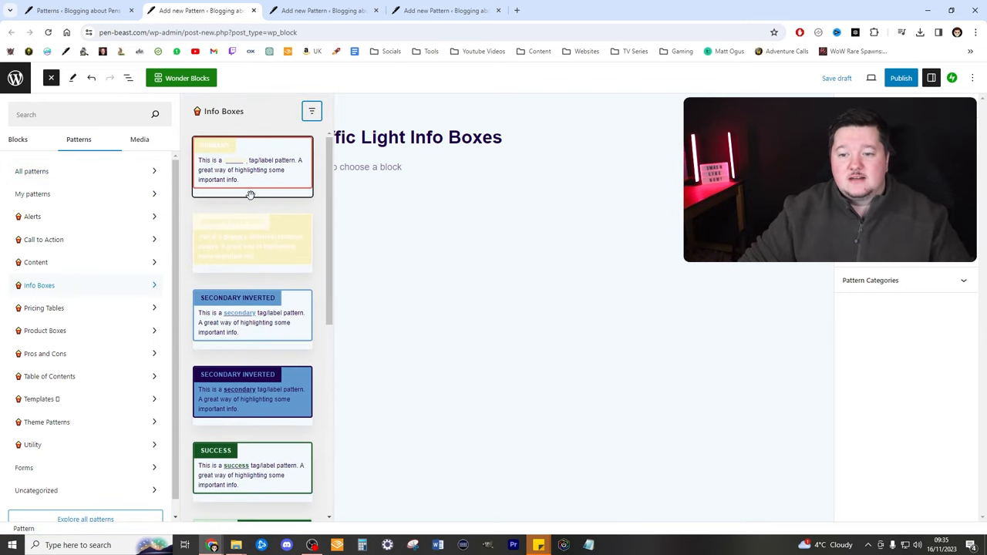
{"action": "scroll", "scroll_direction": "down", "scroll_amount": 3}
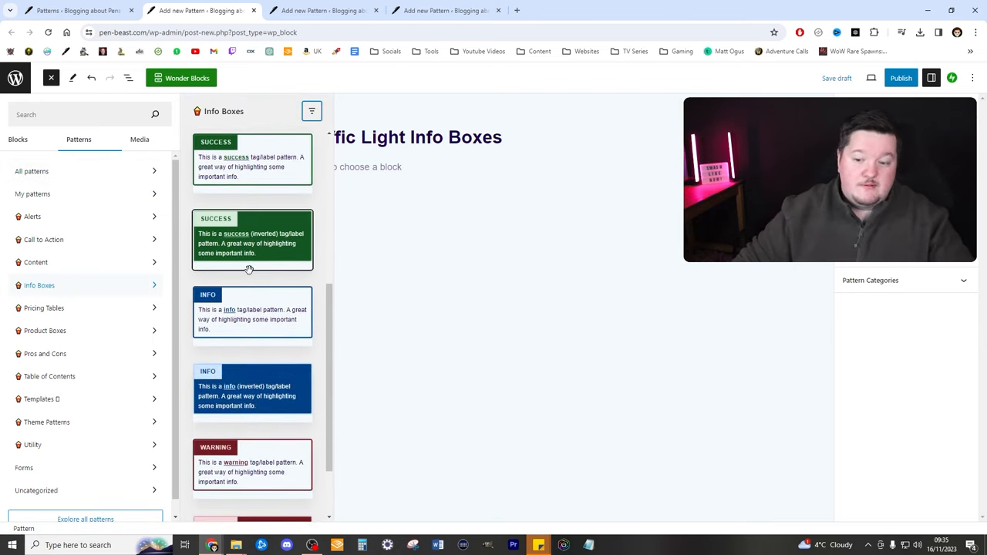
{"action": "scroll", "scroll_direction": "down", "scroll_amount": 3}
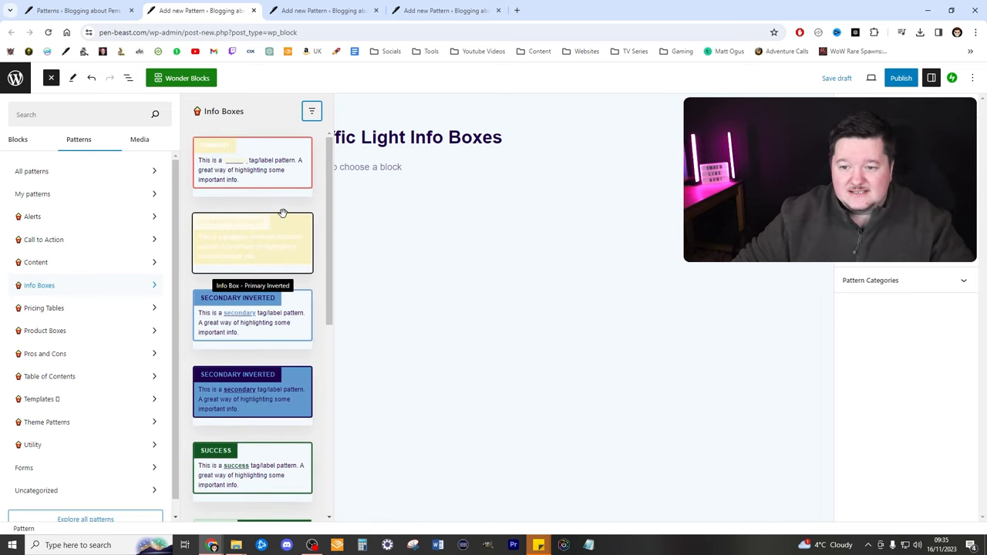
{"action": "left_click", "coordinate": [253, 162]}
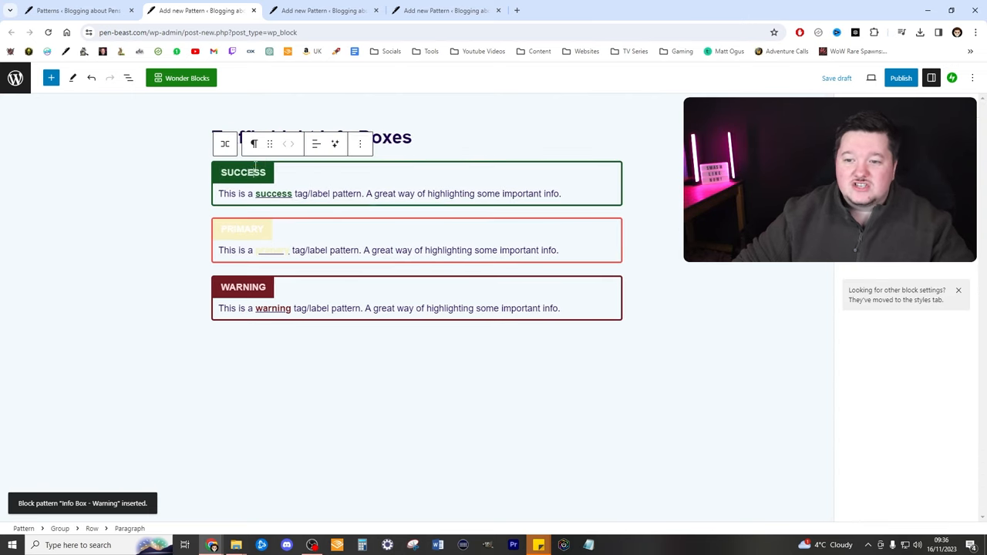
- Recolour the boxes with custom green, orange and red background and text colours, relabel them and update
{"action": "triple_click", "coordinate": [389, 195]}
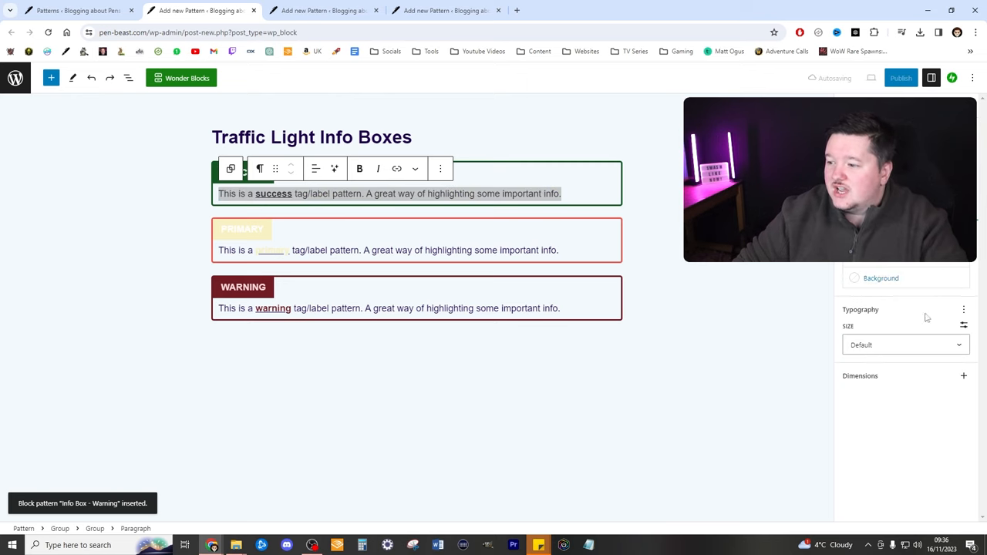
{"action": "left_click", "coordinate": [854, 278]}
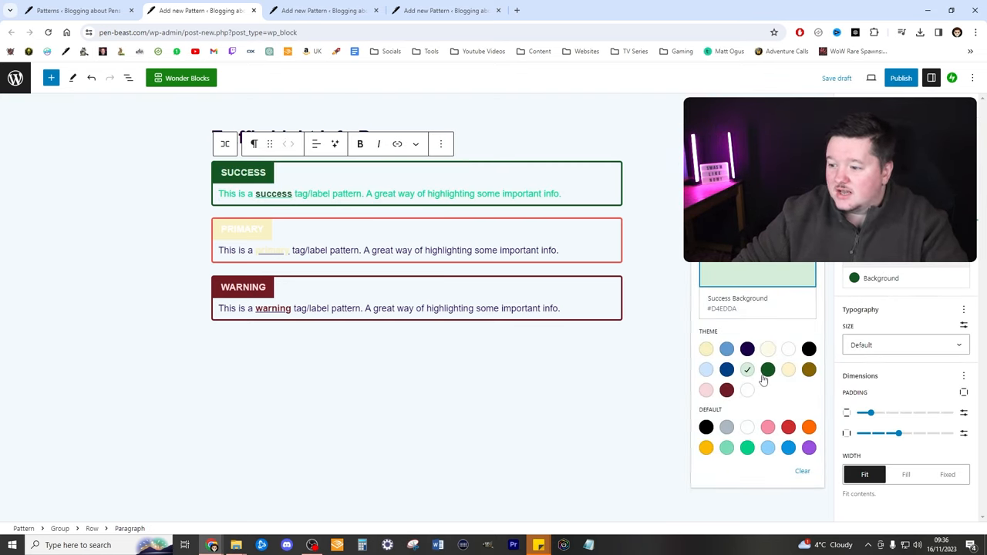
{"action": "left_click", "coordinate": [746, 447]}
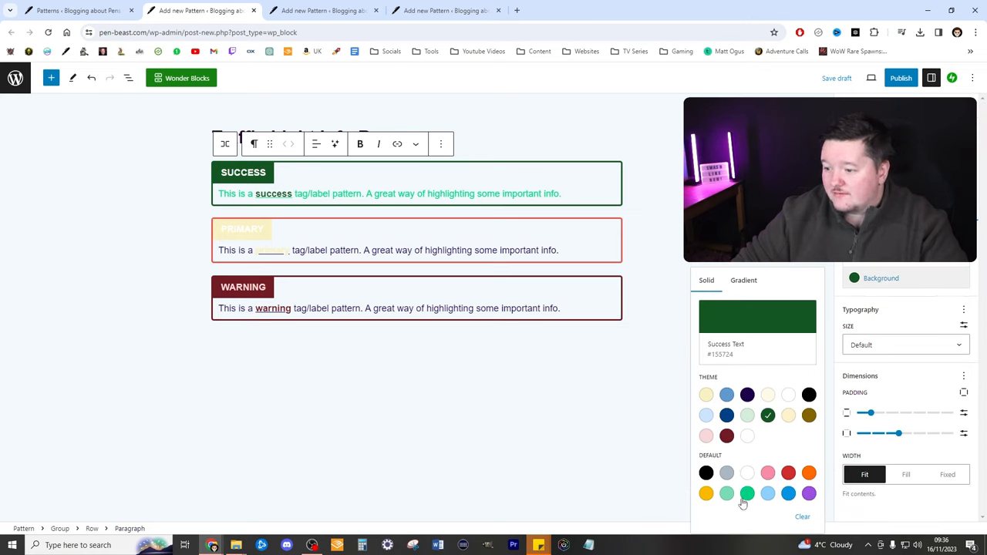
{"action": "left_click", "coordinate": [746, 494]}
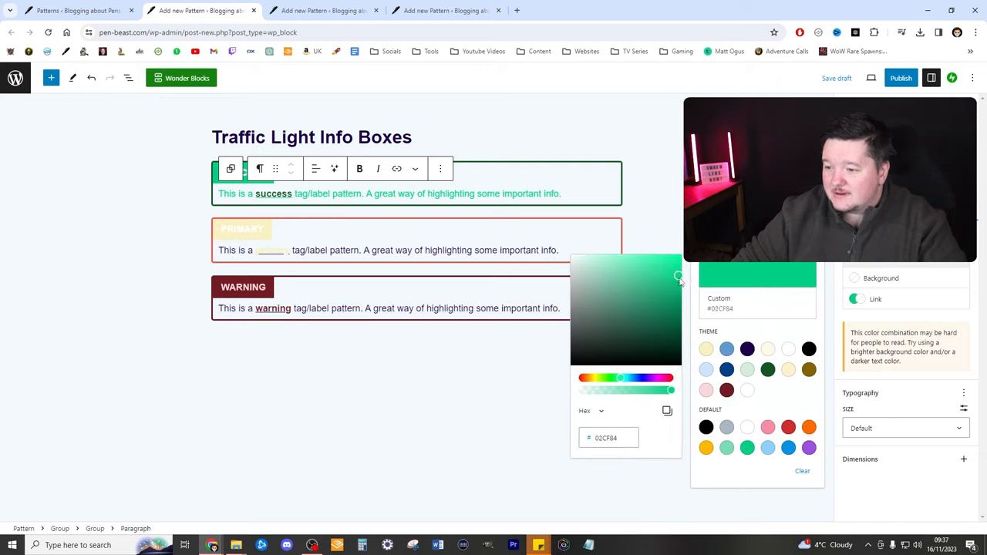
{"action": "left_click_drag", "start_coordinate": [679, 277], "coordinate": [679, 288]}
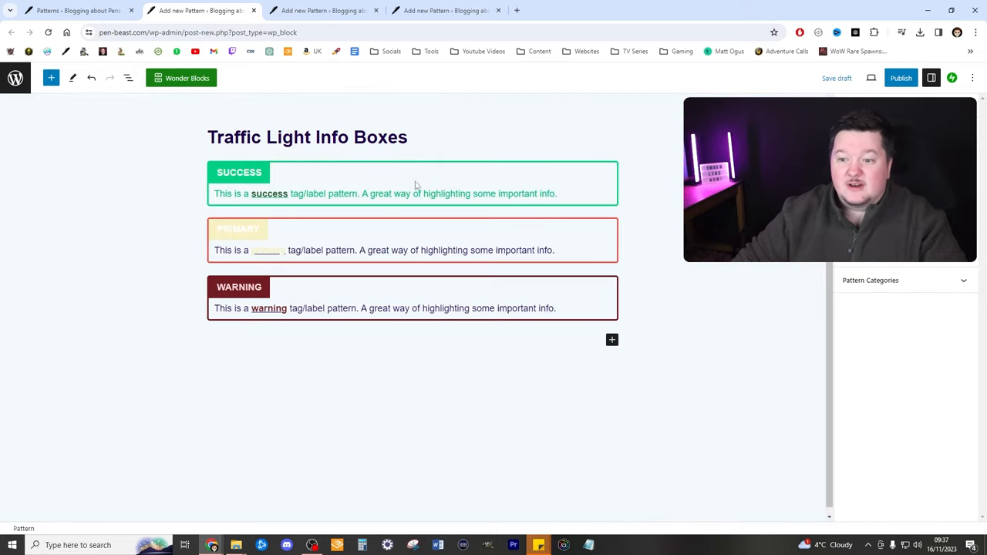
{"action": "left_click", "coordinate": [384, 194]}
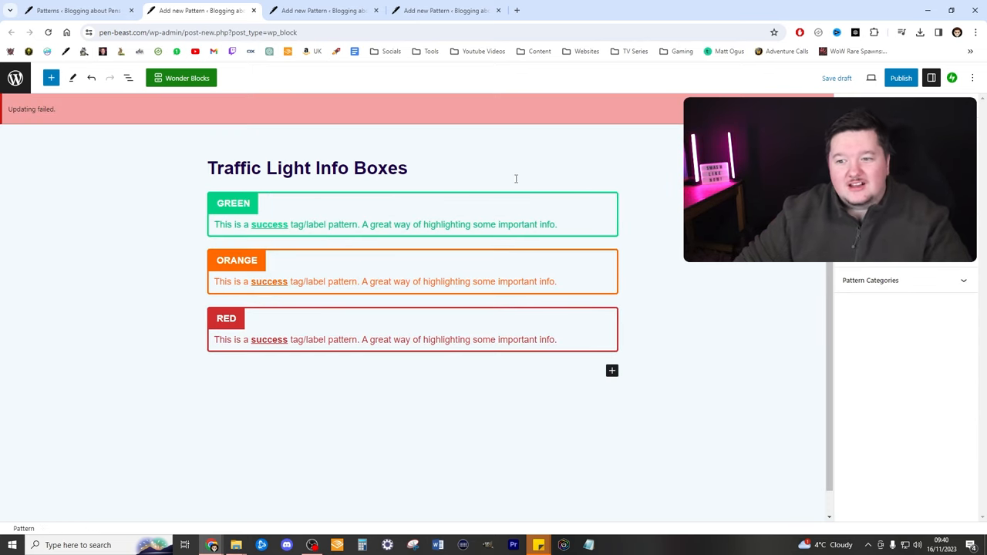
{"action": "left_click", "coordinate": [900, 77]}
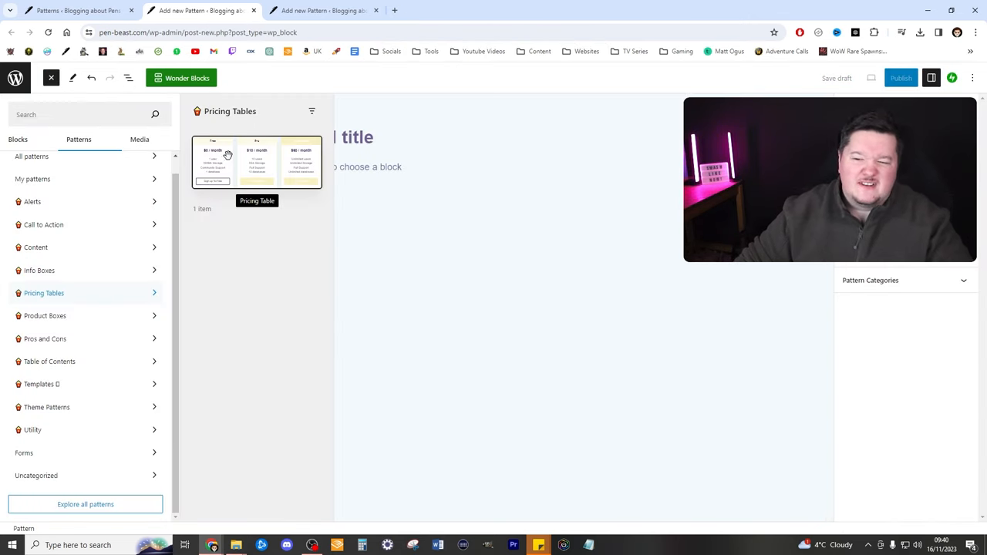
- Insert the Pricing Table pattern and select the Free plan's price text to strip it to $0
{"action": "left_click", "coordinate": [256, 162]}
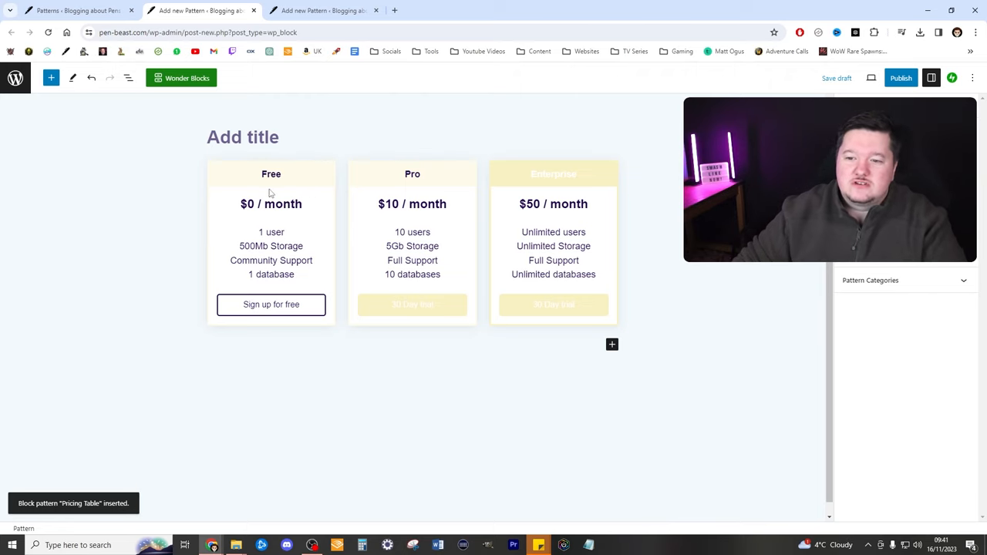
{"action": "triple_click", "coordinate": [271, 203]}
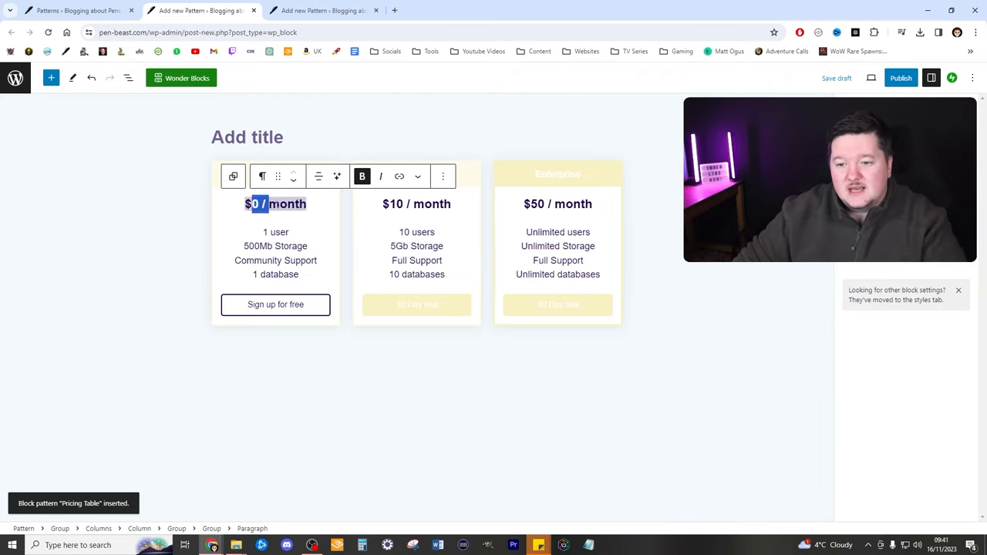
{"action": "left_click_drag", "start_coordinate": [255, 204], "coordinate": [308, 204]}
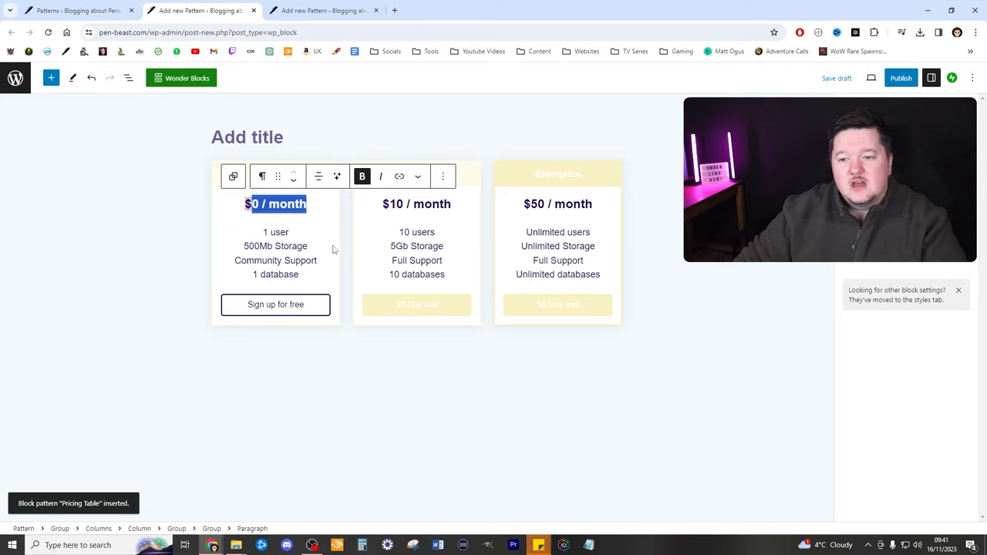
{"action": "mouse_move", "coordinate": [312, 221]}
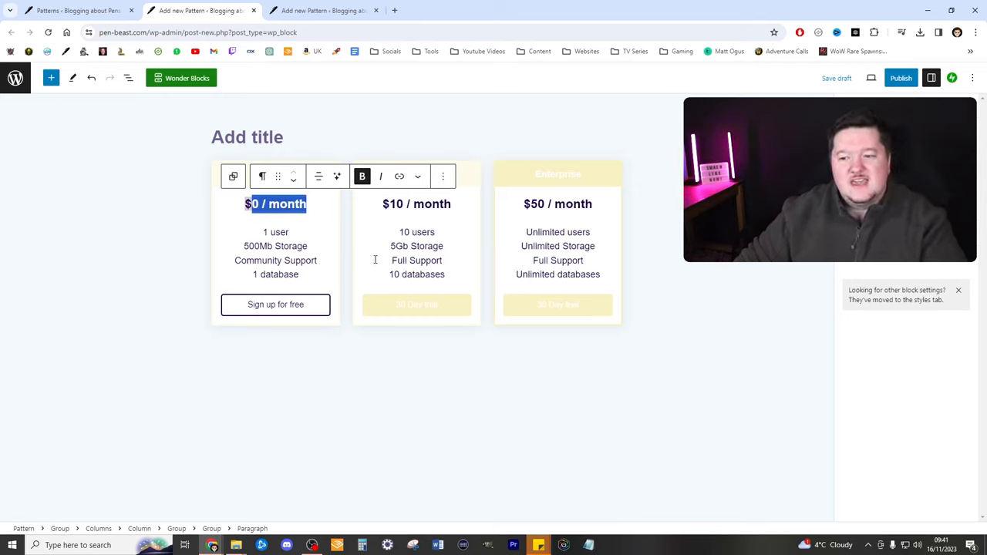
{"action": "mouse_move", "coordinate": [336, 210]}
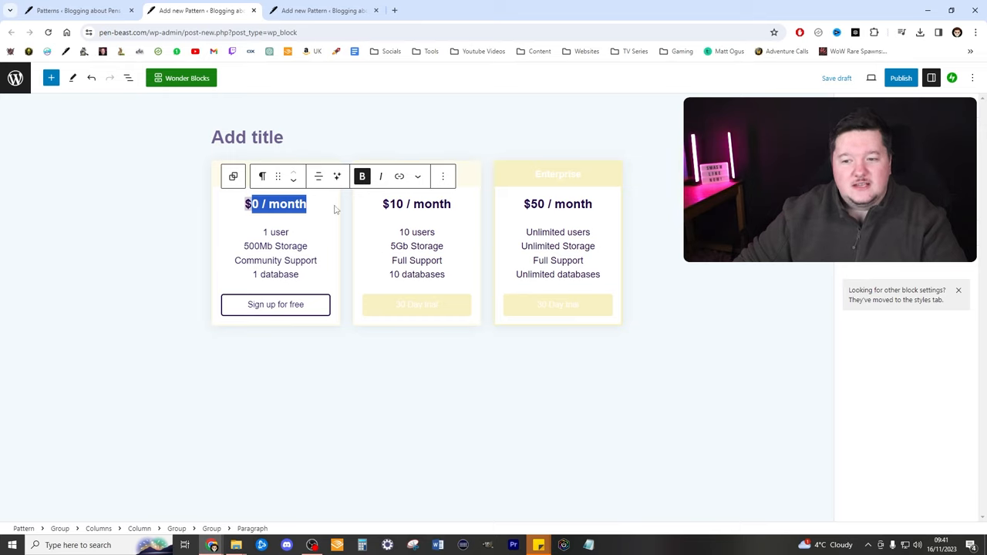
{"action": "mouse_move", "coordinate": [301, 312]}
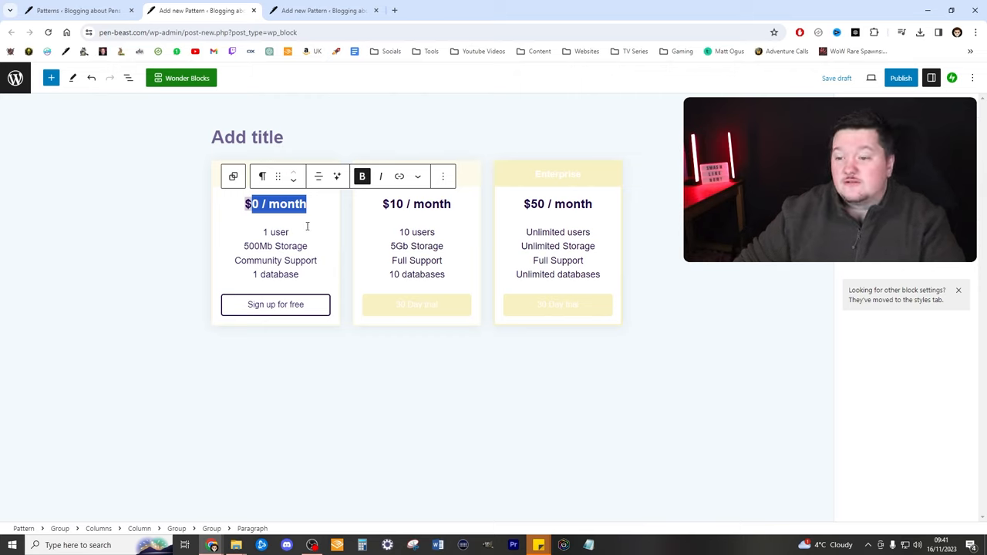
{"action": "mouse_move", "coordinate": [292, 222]}
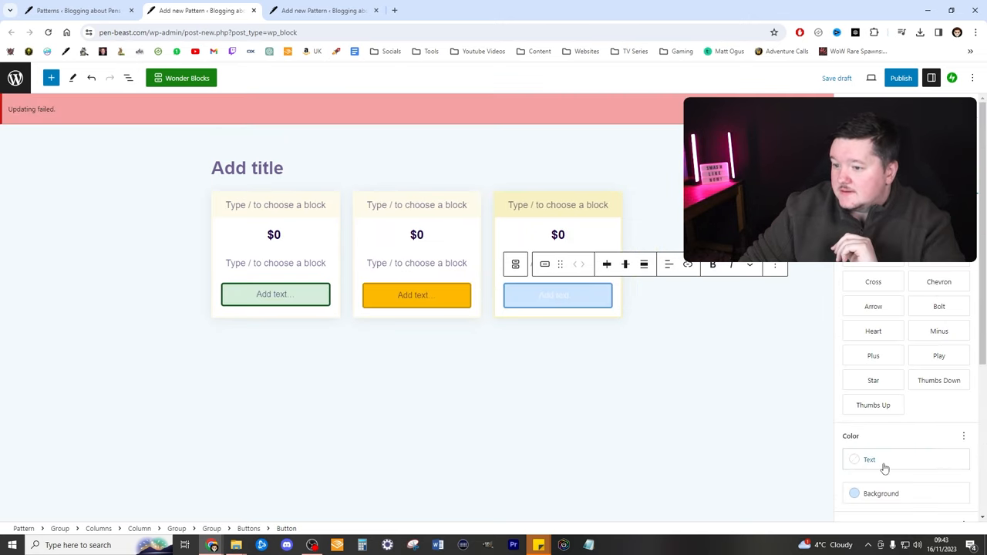
- Set the button text colour, title the pattern 'Pricing Box', publish it and return to the Patterns list
{"action": "left_click", "coordinate": [854, 459]}
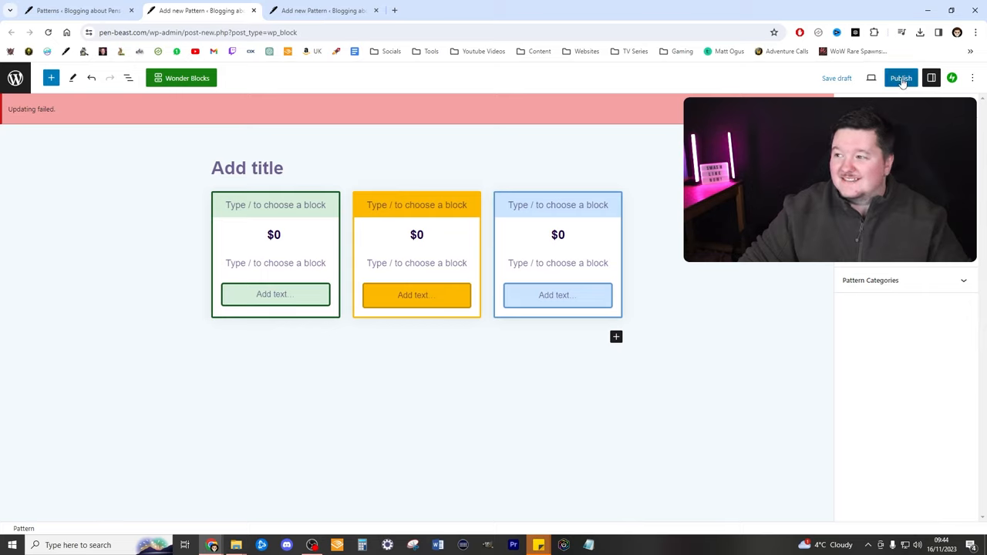
{"action": "type", "text": "Pricing Box"}
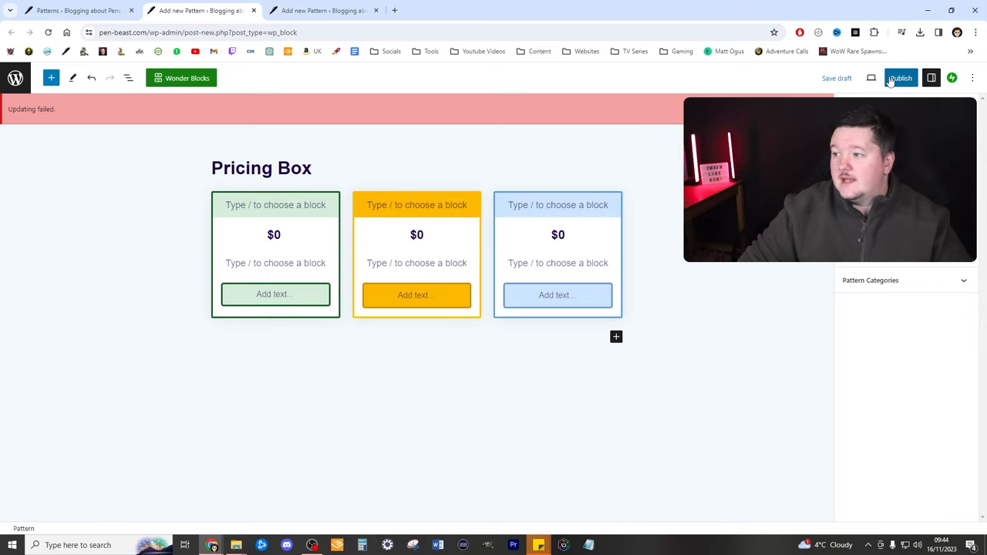
{"action": "left_click", "coordinate": [900, 77]}
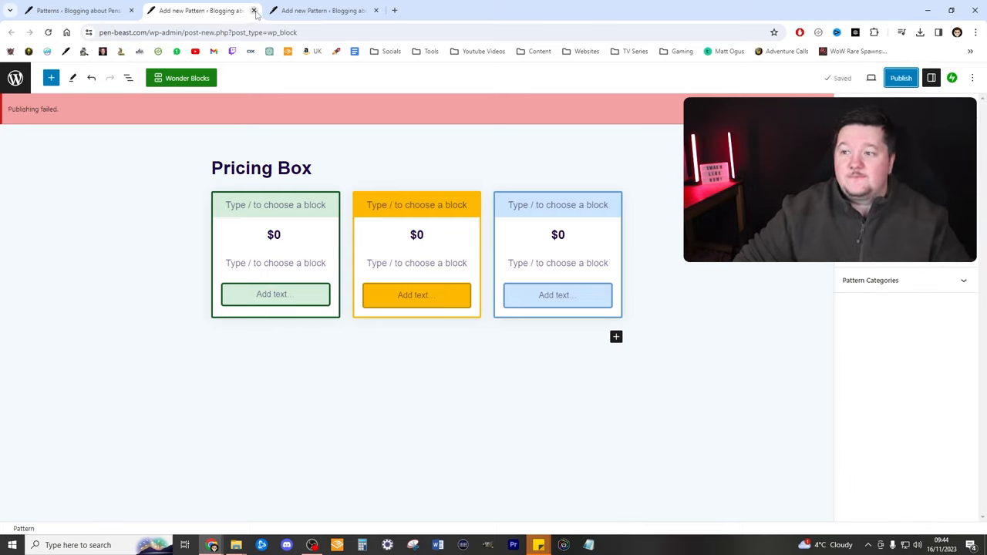
{"action": "left_click", "coordinate": [253, 10]}
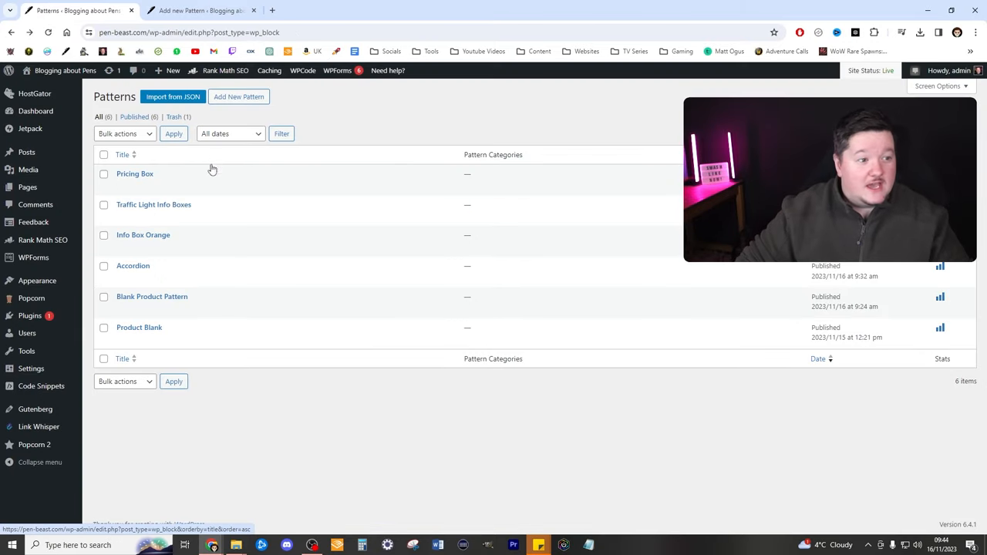
- Start a new pattern and insert the purple Call to Action banner pattern
{"action": "left_click", "coordinate": [201, 9]}
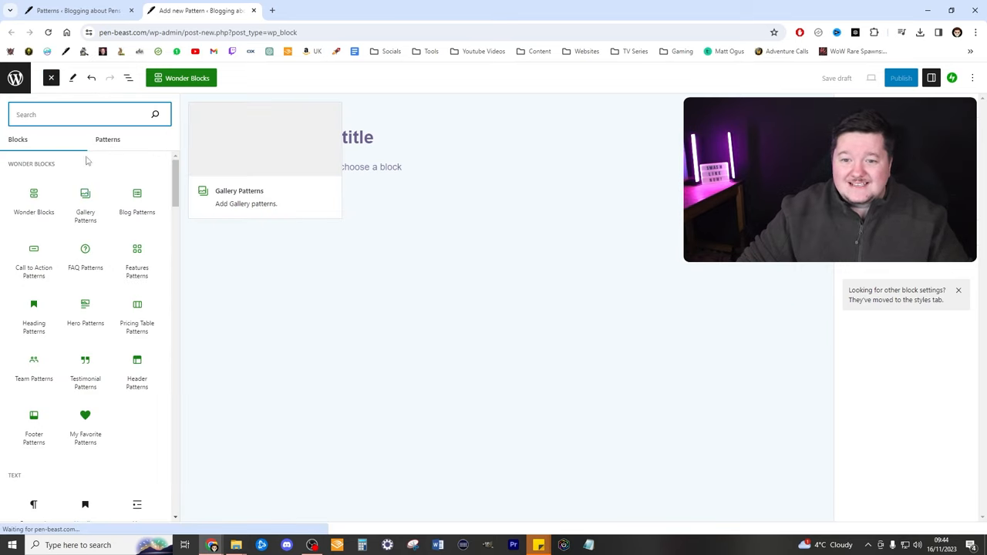
{"action": "left_click", "coordinate": [108, 139]}
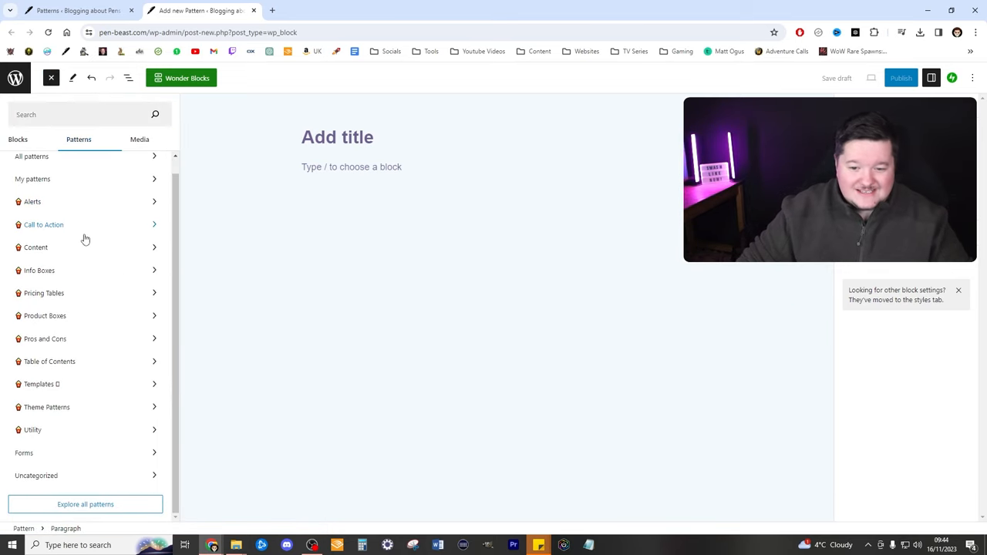
{"action": "mouse_move", "coordinate": [100, 319]}
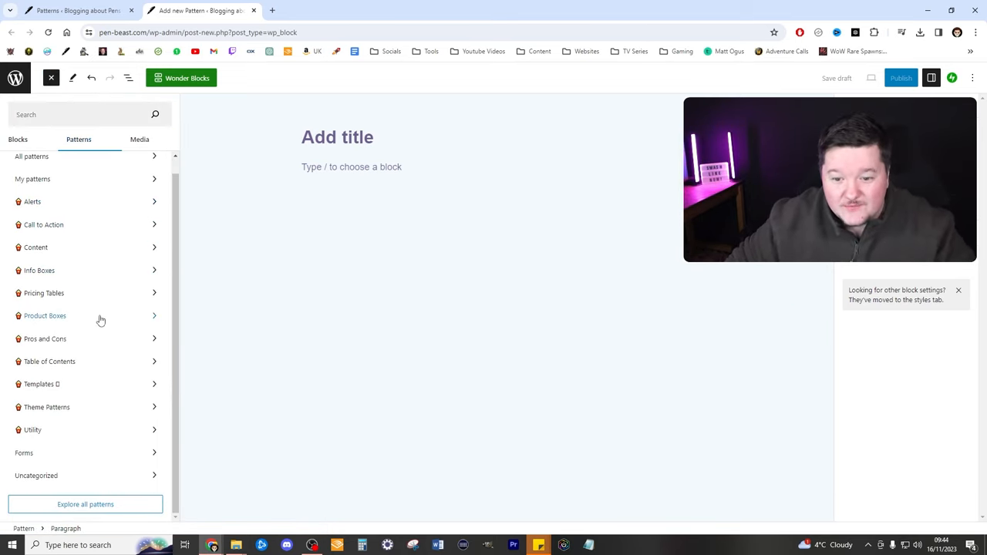
{"action": "left_click", "coordinate": [43, 225]}
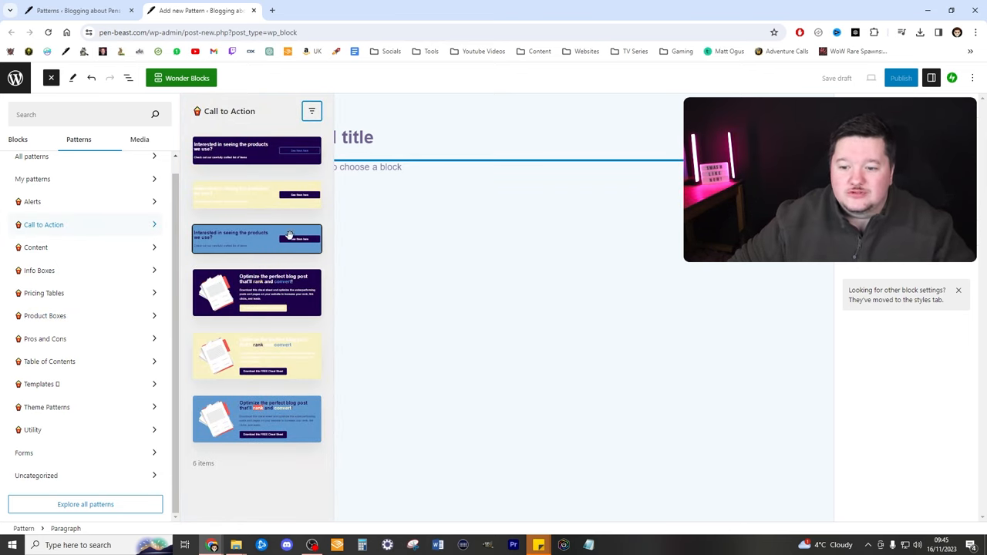
{"action": "left_click", "coordinate": [278, 237]}
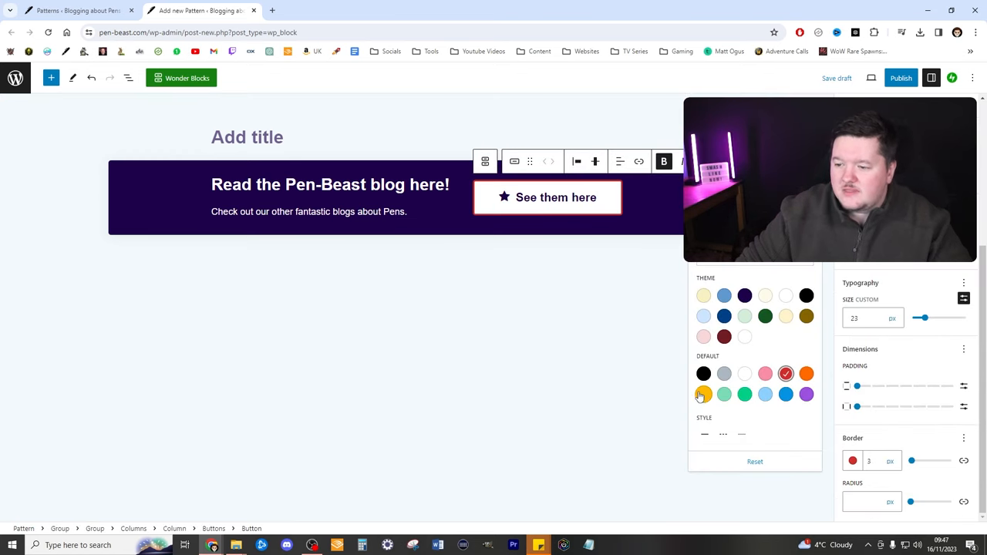
{"action": "mouse_move", "coordinate": [725, 316]}
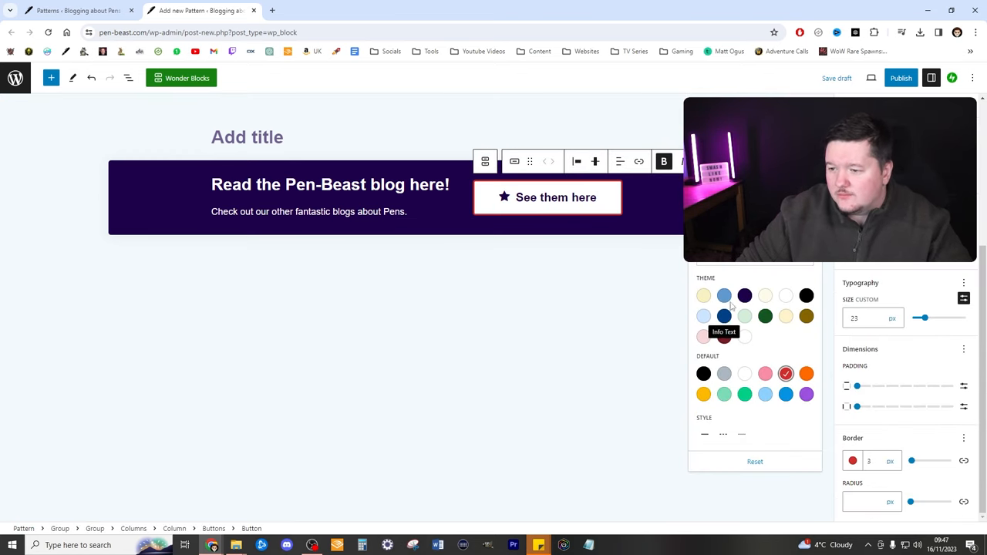
- Give the call-to-action button a cream theme background colour
{"action": "left_click", "coordinate": [703, 367]}
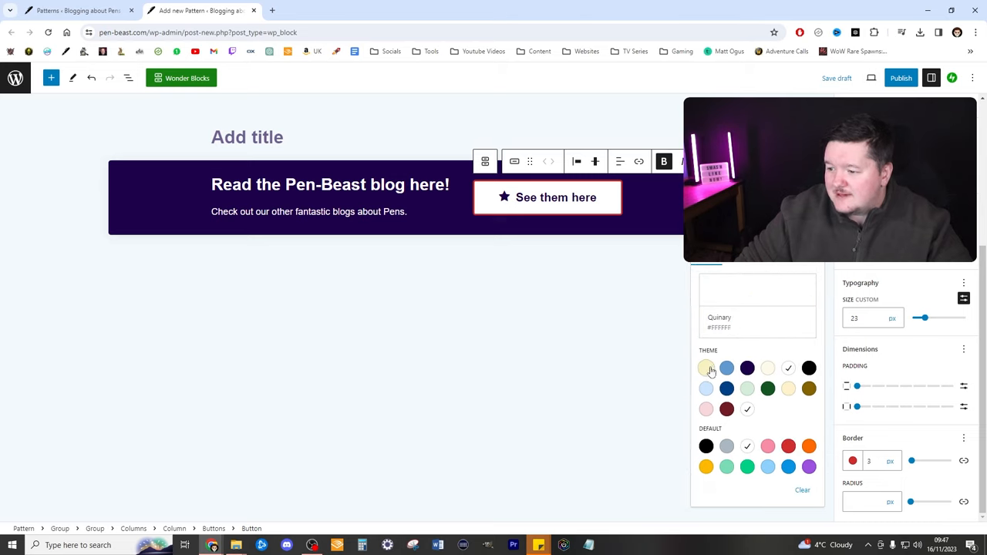
{"action": "left_click", "coordinate": [706, 367]}
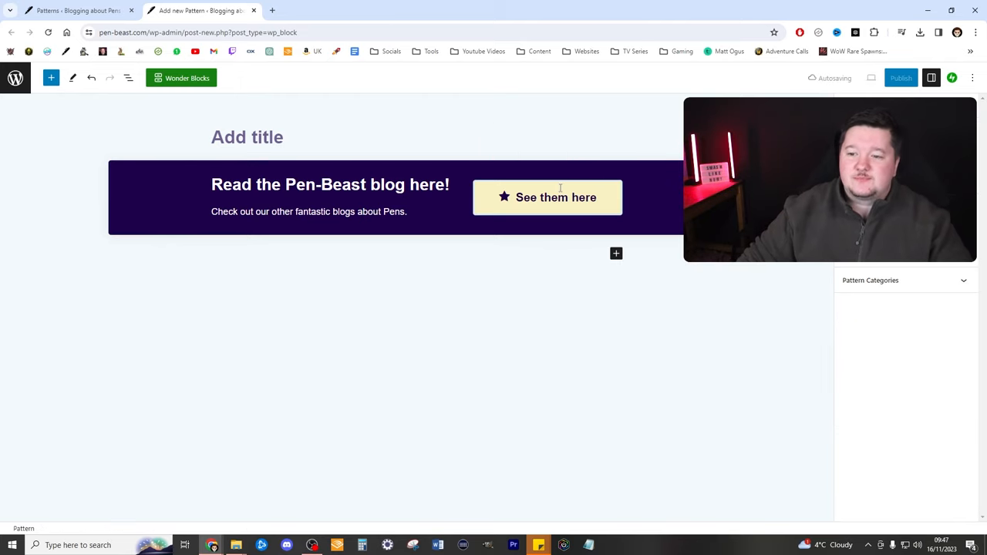
- Publish the pattern under the title 'Read More'
{"action": "left_click", "coordinate": [900, 77]}
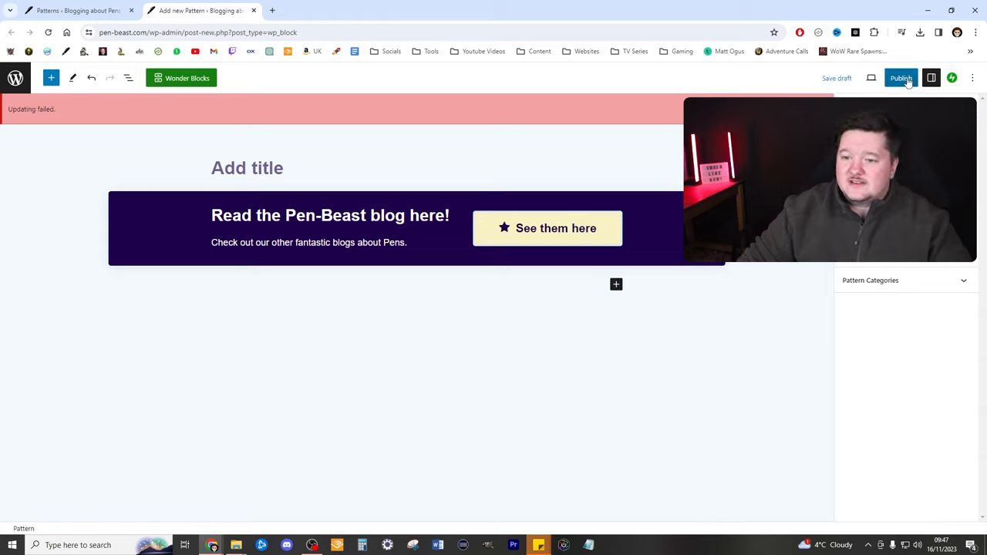
{"action": "left_click", "coordinate": [900, 77]}
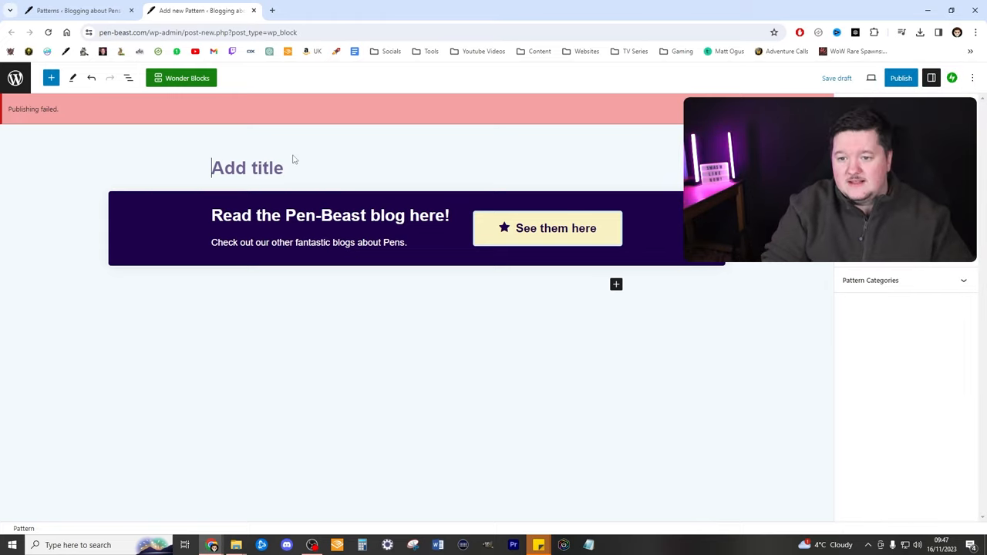
{"action": "type", "text": "Read More"}
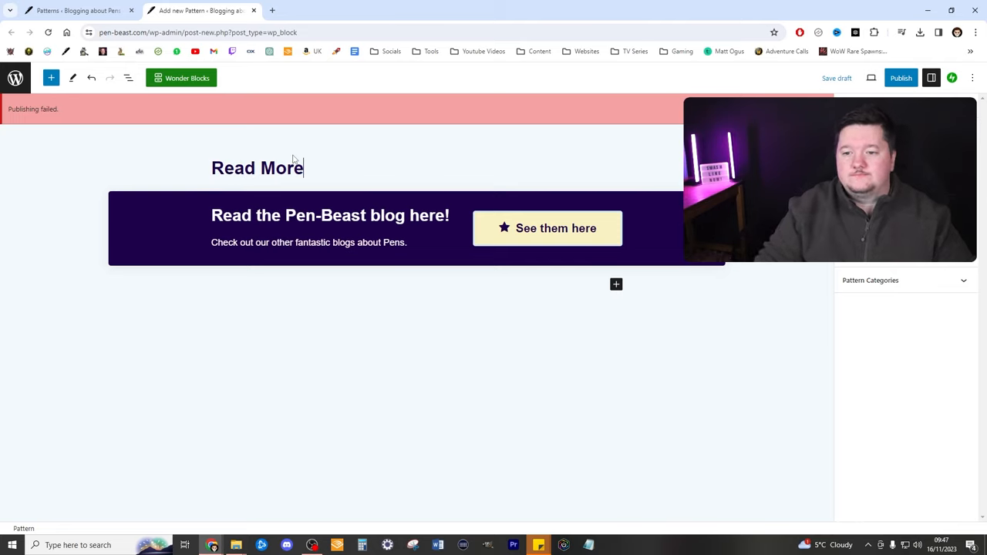
{"action": "left_click", "coordinate": [253, 9]}
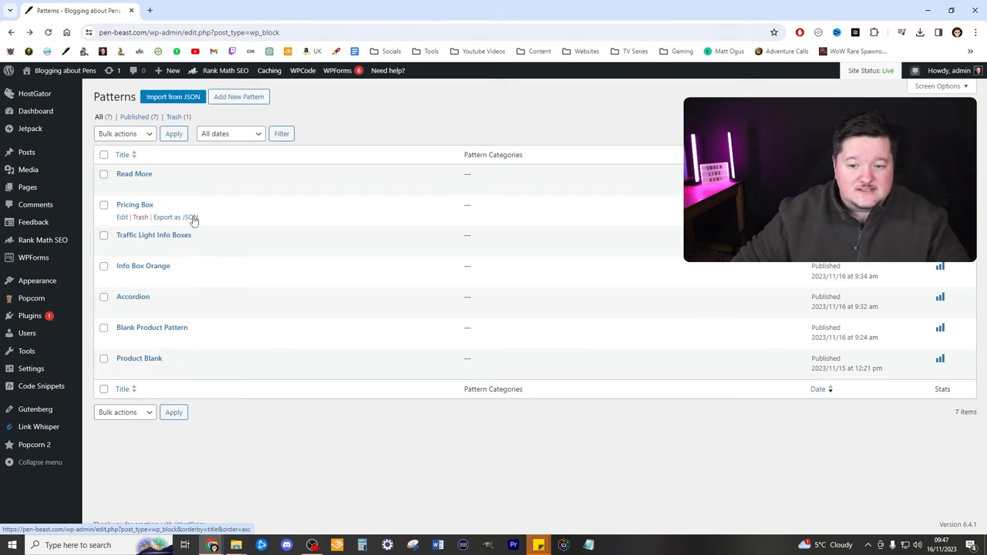
{"action": "mouse_move", "coordinate": [158, 135]}
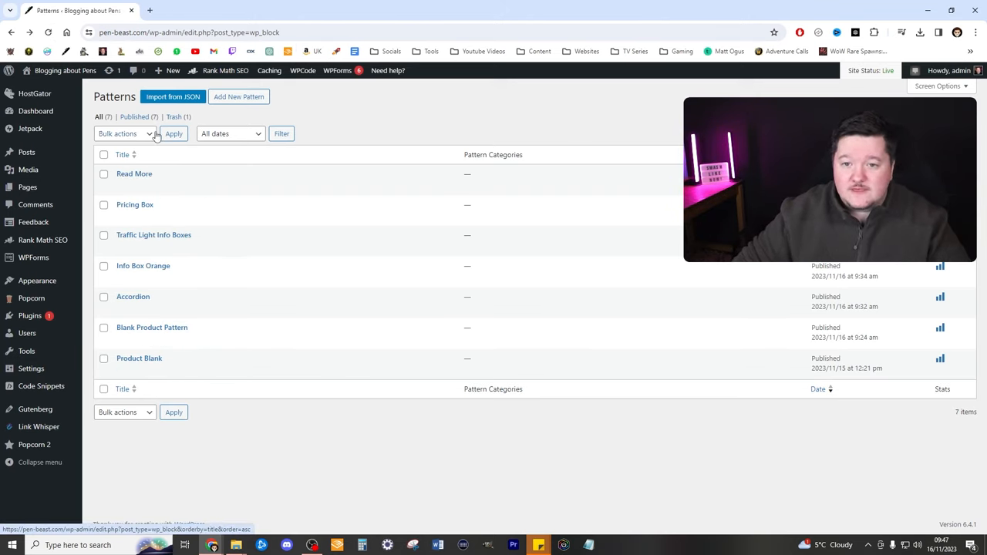
- Add a new post titled 'BLANK POST EXAMPLE' and bring up the block inserter
{"action": "left_click", "coordinate": [27, 153]}
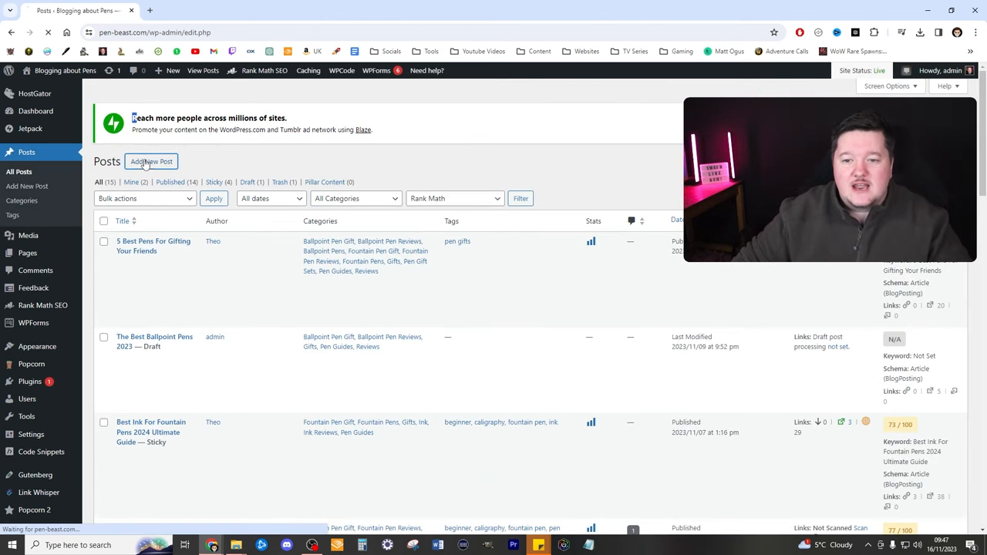
{"action": "left_click", "coordinate": [151, 162]}
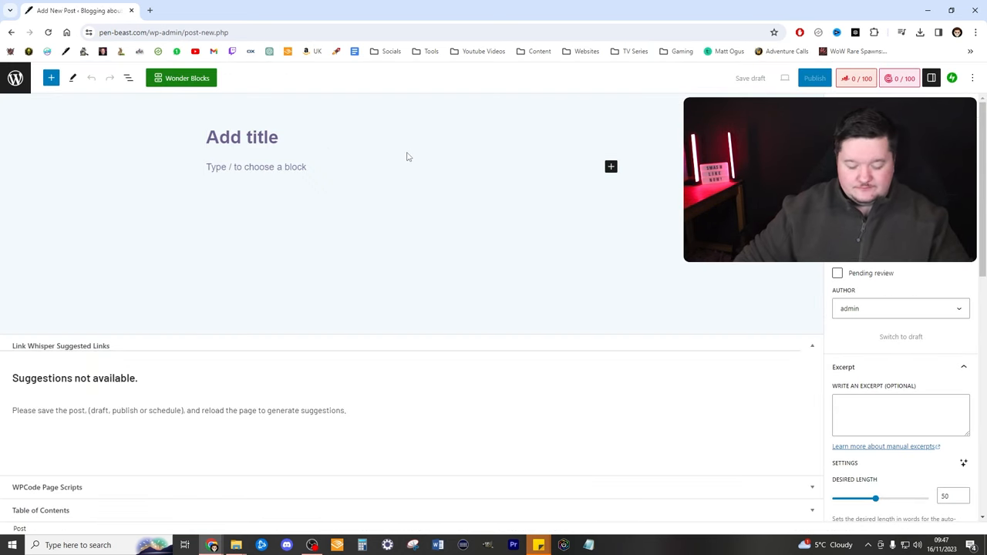
{"action": "type", "text": "BLANK POST EXAMPLE"}
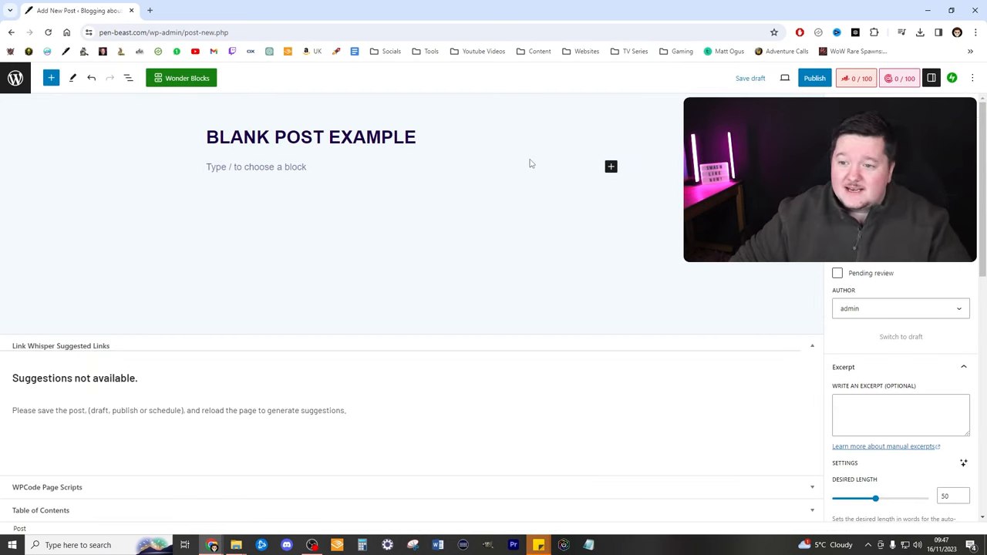
{"action": "left_click", "coordinate": [610, 167]}
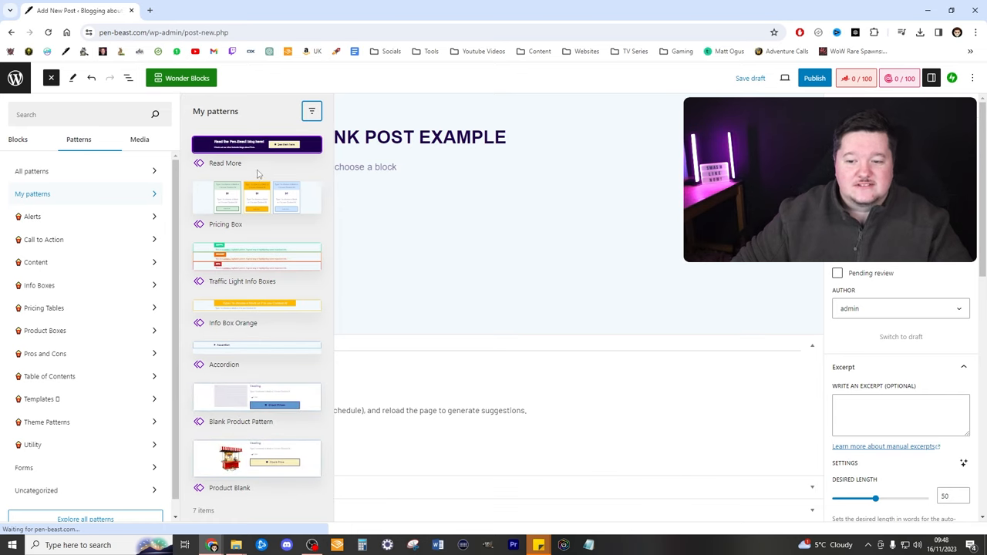
{"action": "mouse_move", "coordinate": [253, 222]}
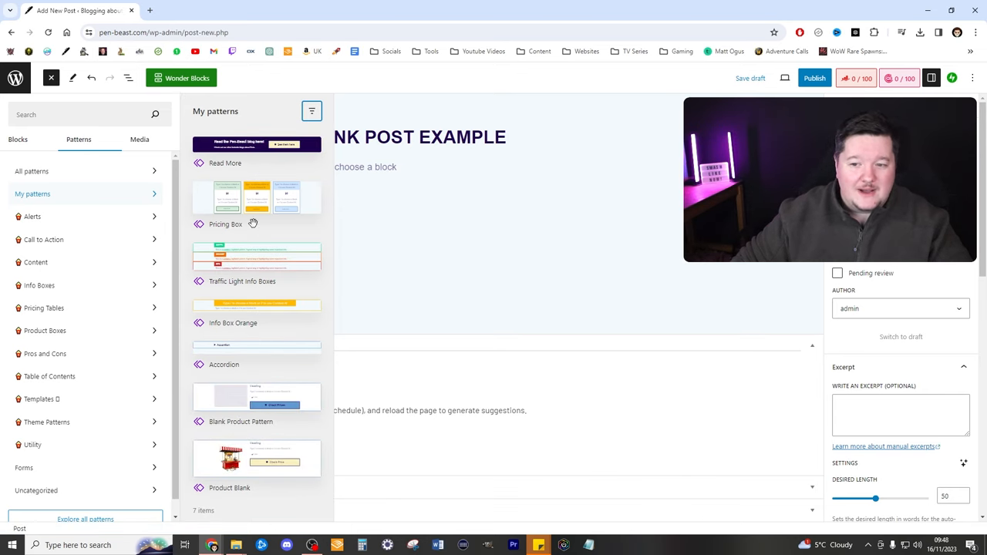
- Insert Traffic Light Info Boxes under the title and detach it into regular blocks
{"action": "left_click", "coordinate": [256, 256]}
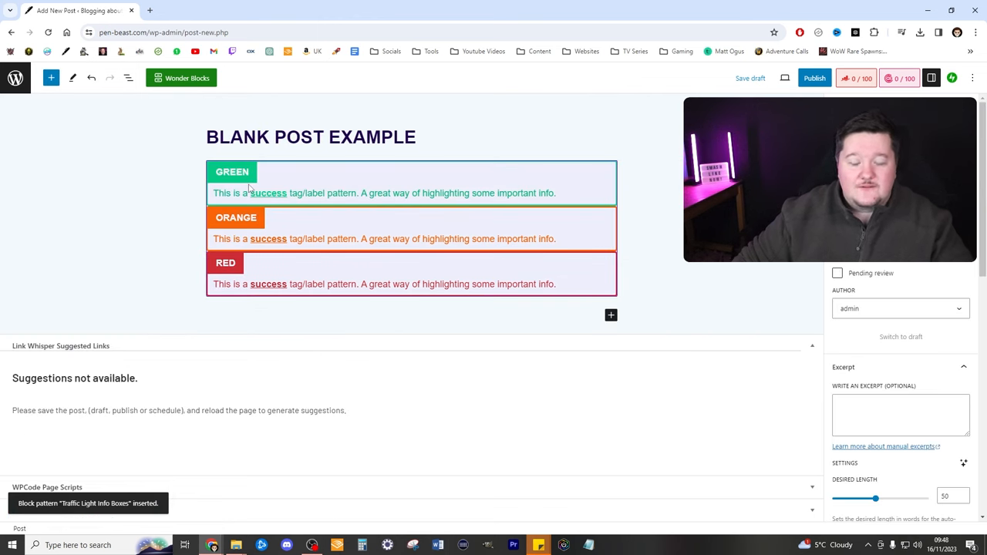
{"action": "left_click", "coordinate": [269, 192]}
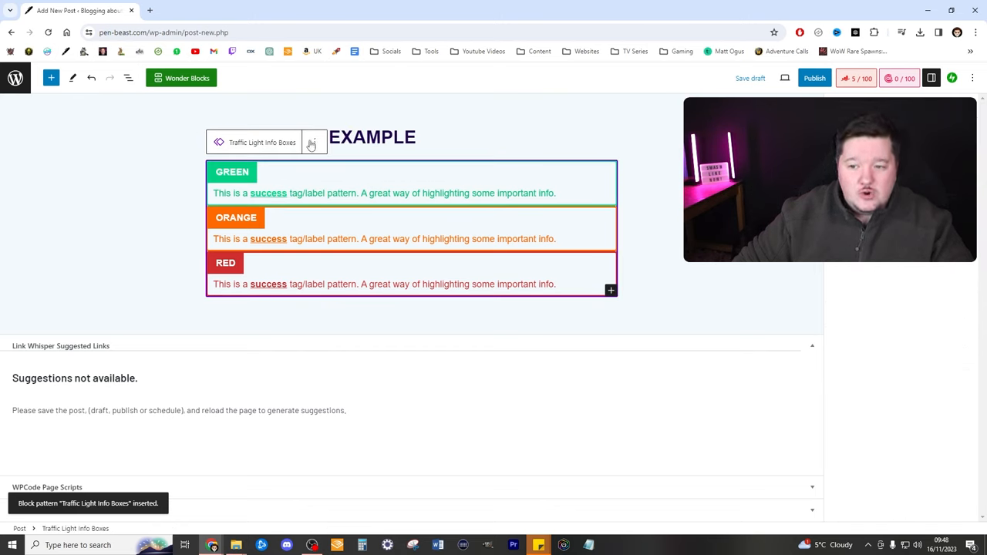
{"action": "left_click", "coordinate": [314, 142]}
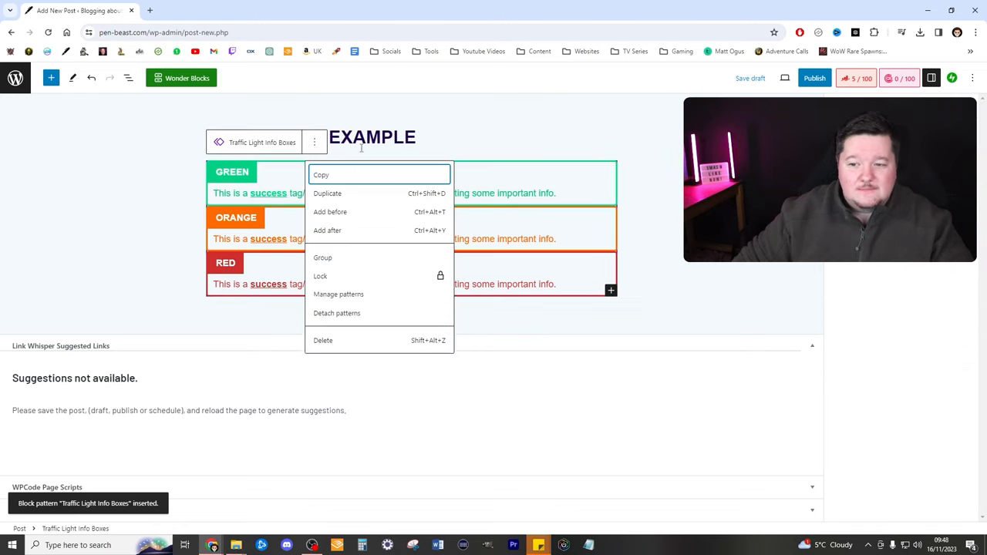
{"action": "mouse_move", "coordinate": [336, 313]}
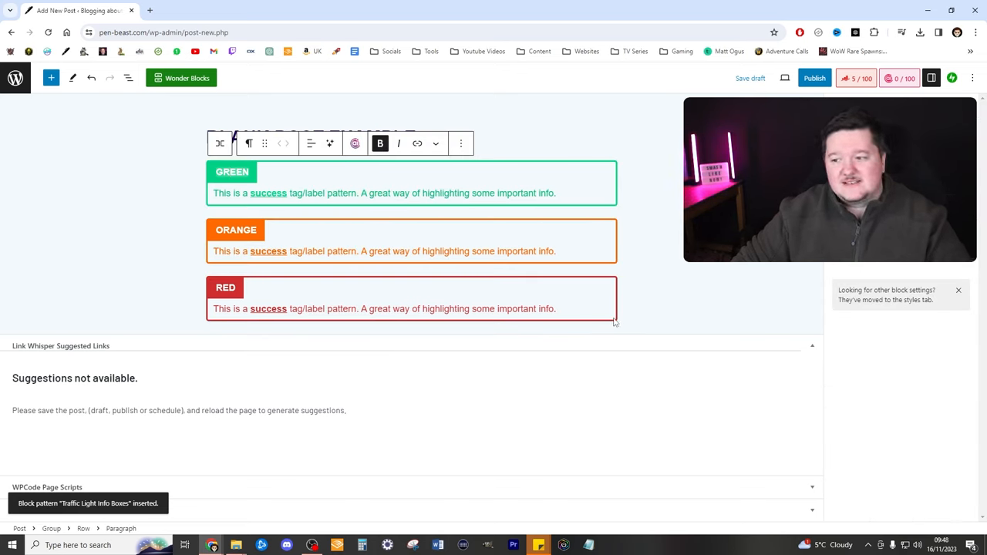
{"action": "left_click", "coordinate": [608, 340]}
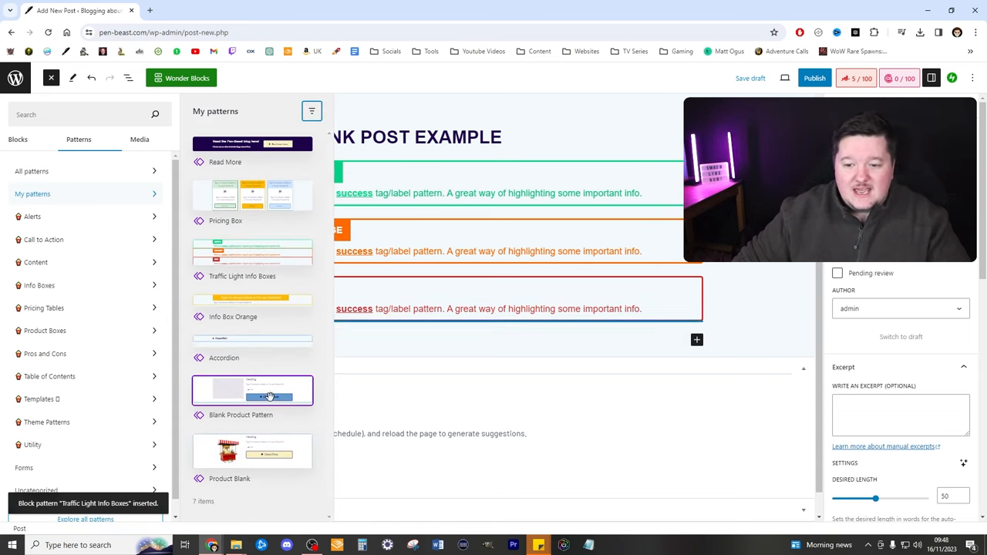
- Insert the Blank Product Pattern, Info Box Orange and Read More banner patterns
{"action": "left_click", "coordinate": [253, 388]}
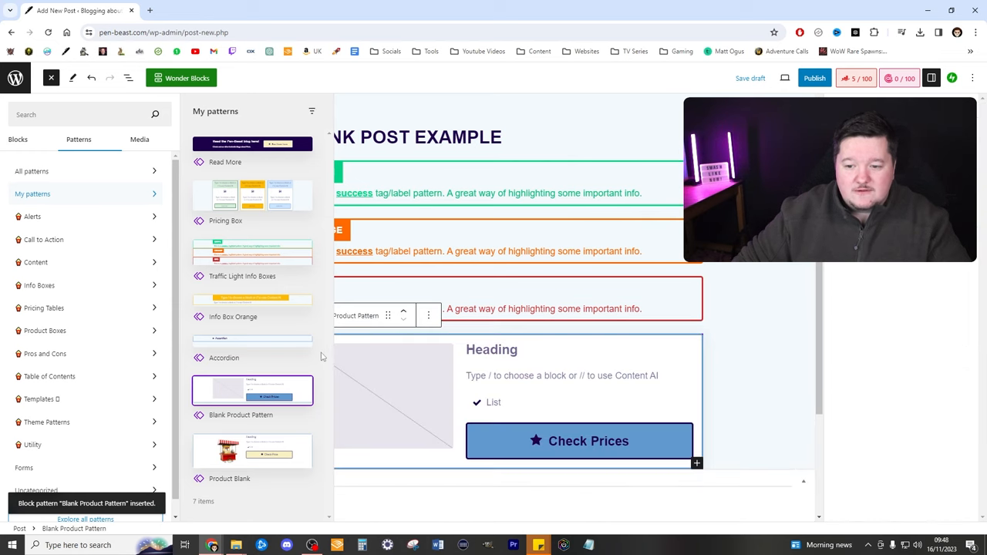
{"action": "left_click", "coordinate": [253, 300]}
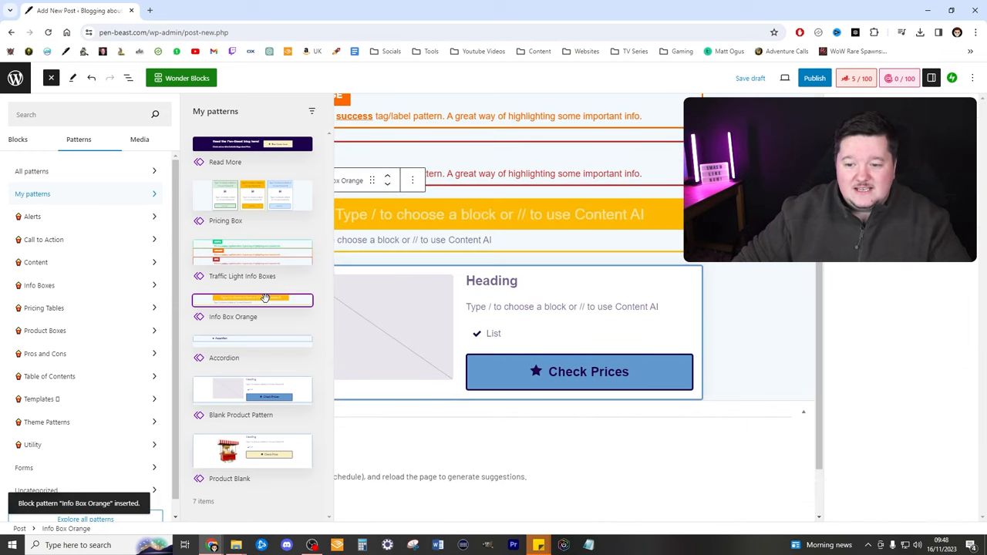
{"action": "left_click", "coordinate": [253, 194]}
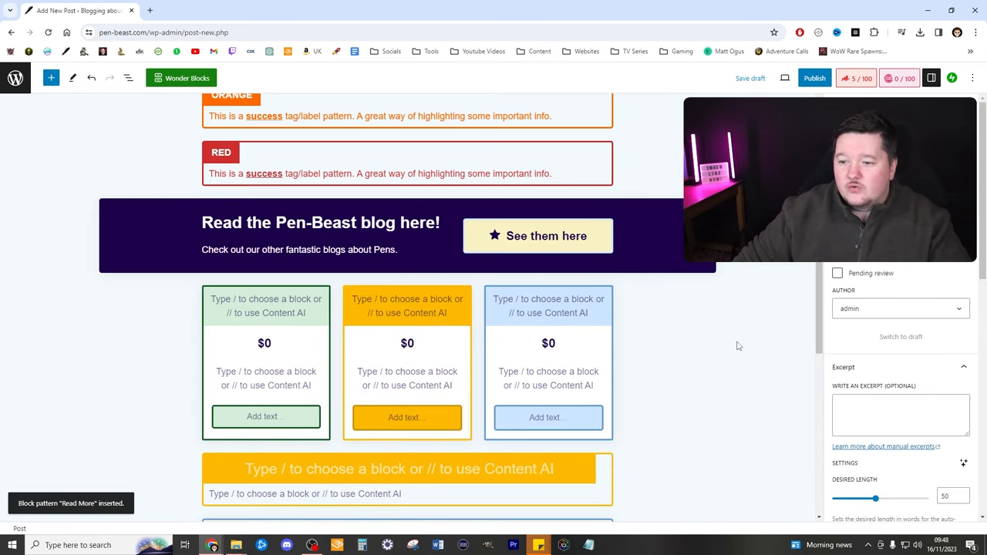
{"action": "scroll", "scroll_direction": "up", "scroll_amount": 3}
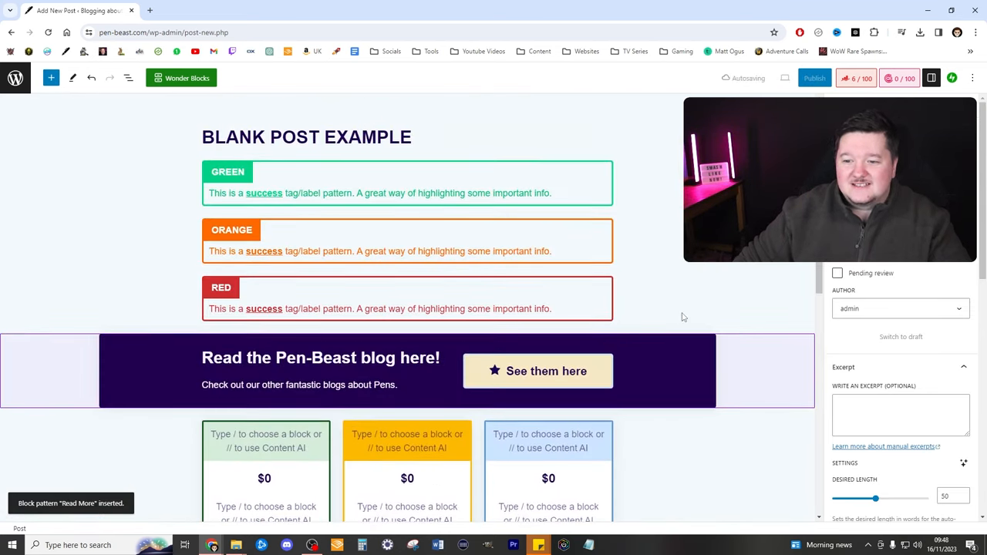